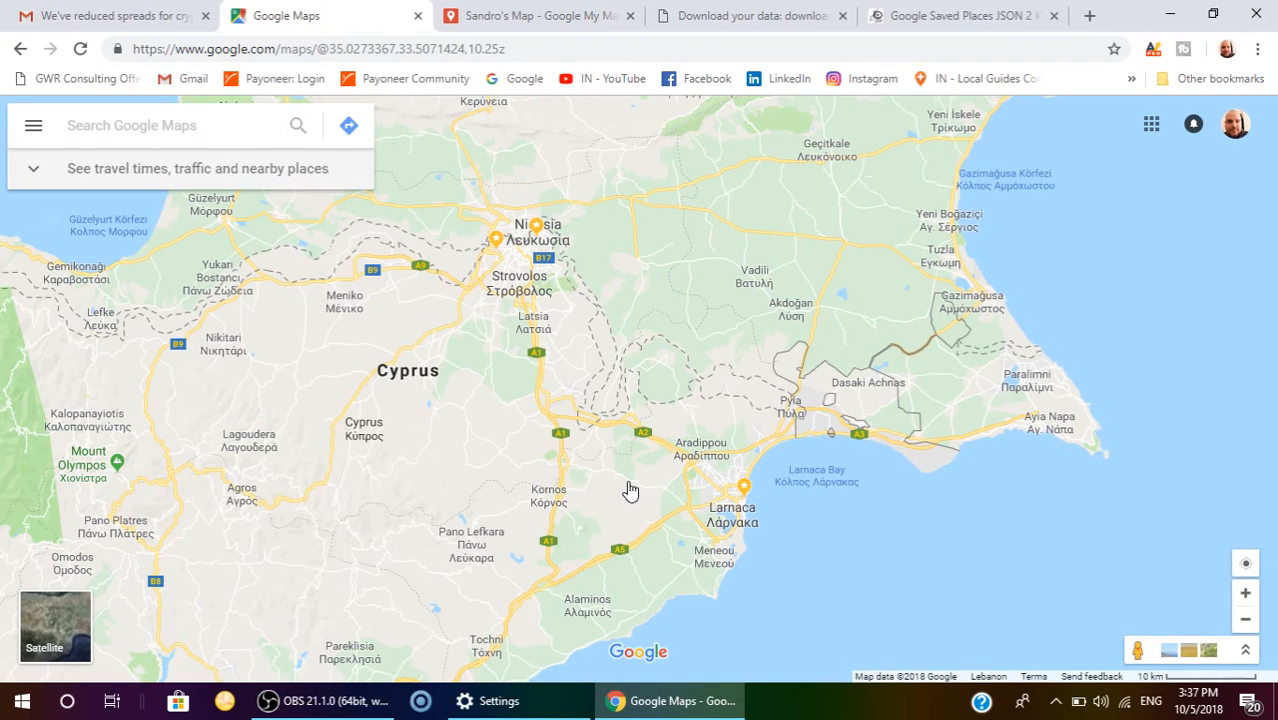
mouse_move(520, 283)
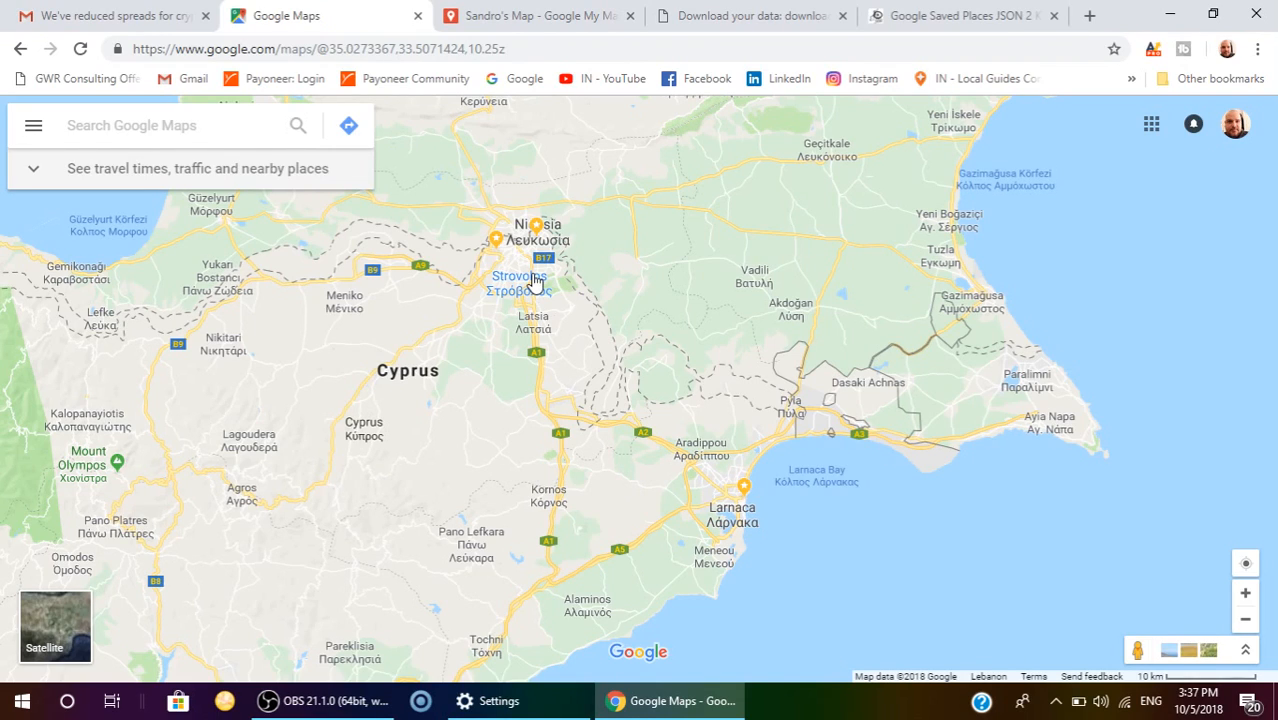
mouse_move(512, 256)
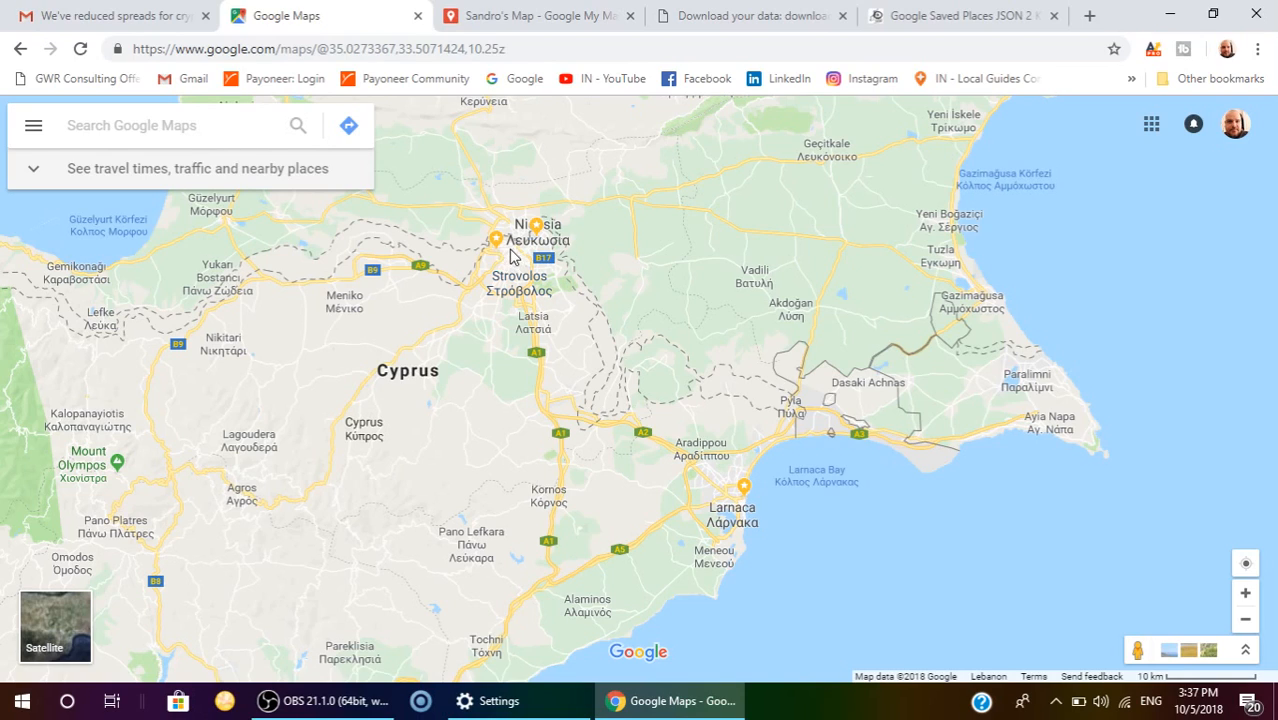
mouse_move(548, 238)
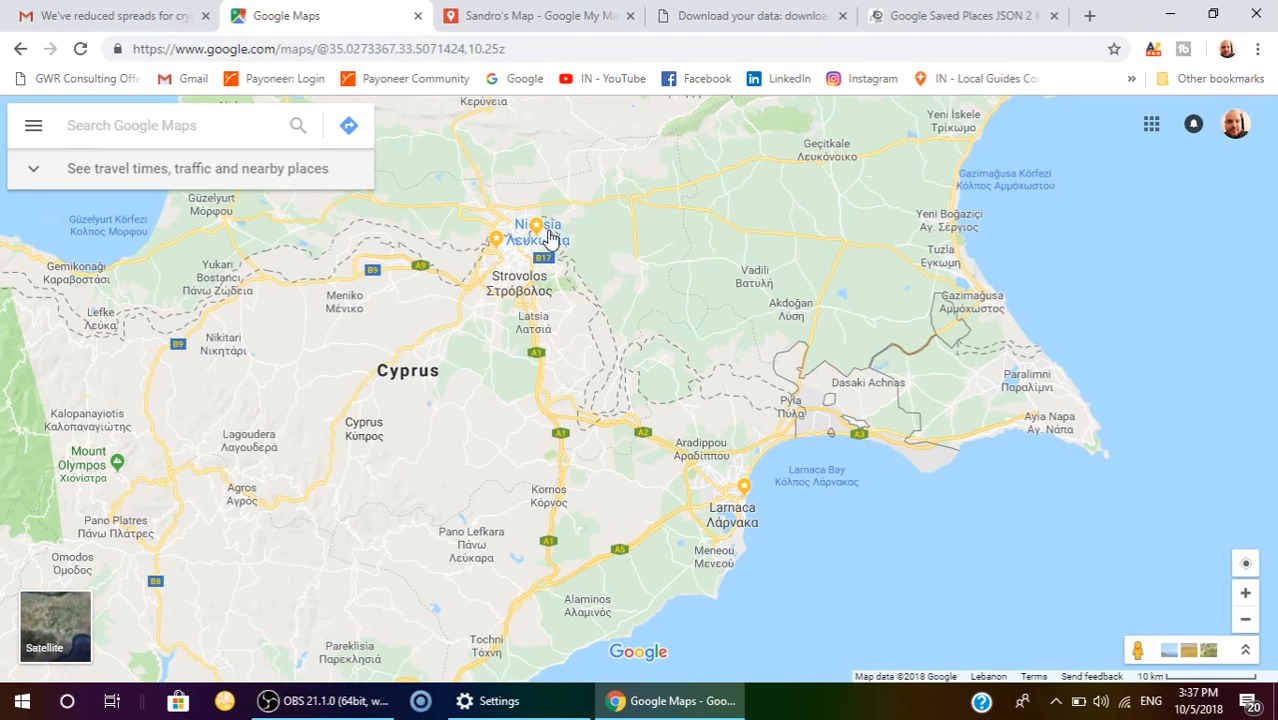
Step: Open the starred McDonald's in Nicosia from the map, then close its details
left_click(744, 489)
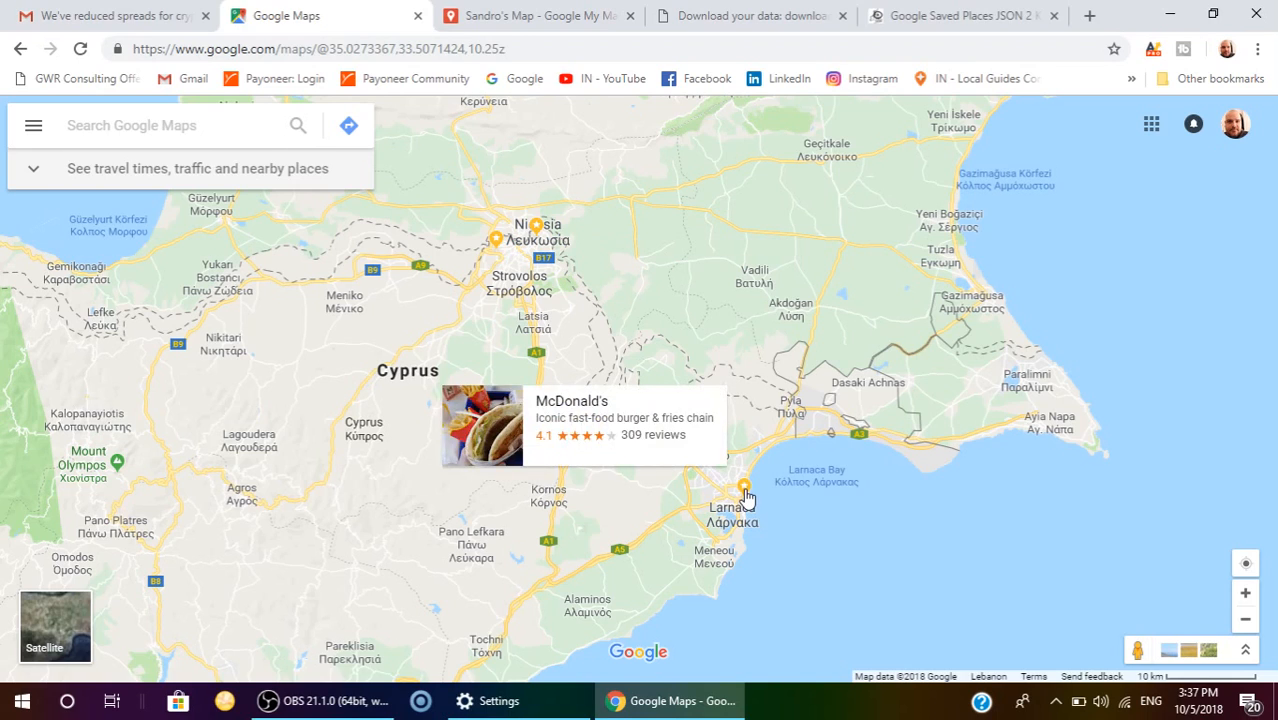
left_click(571, 400)
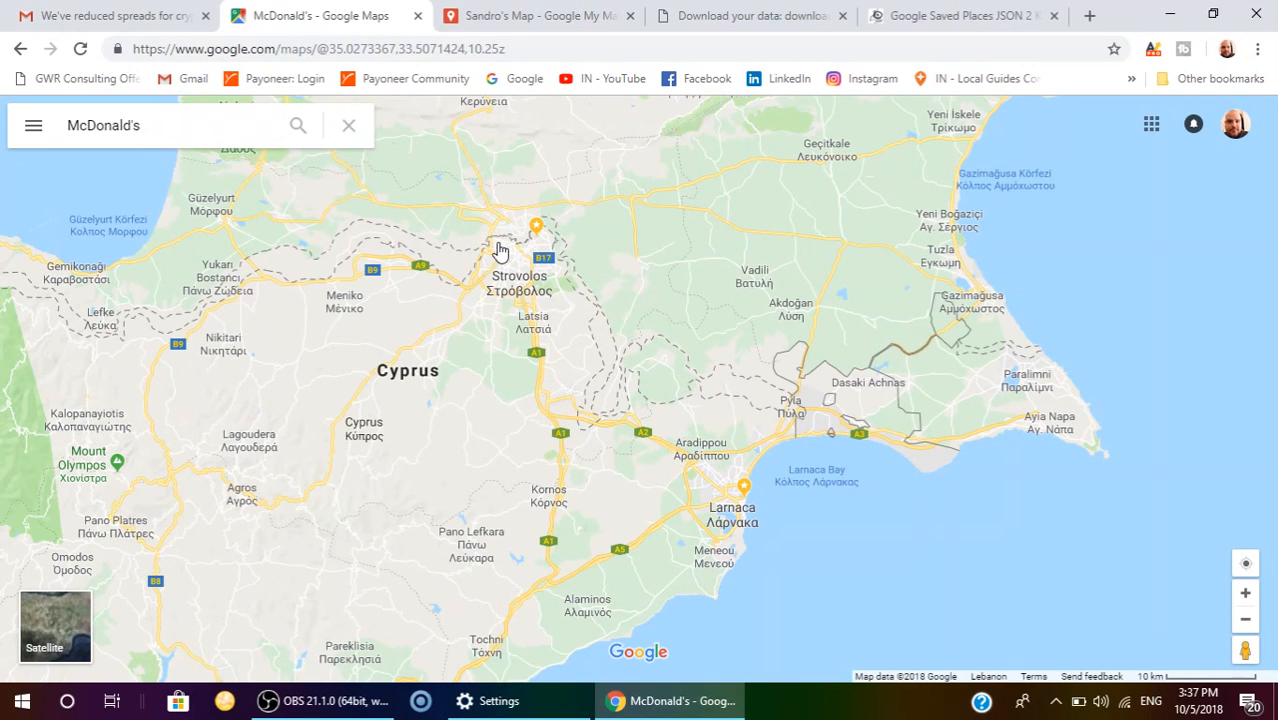
left_click(536, 225)
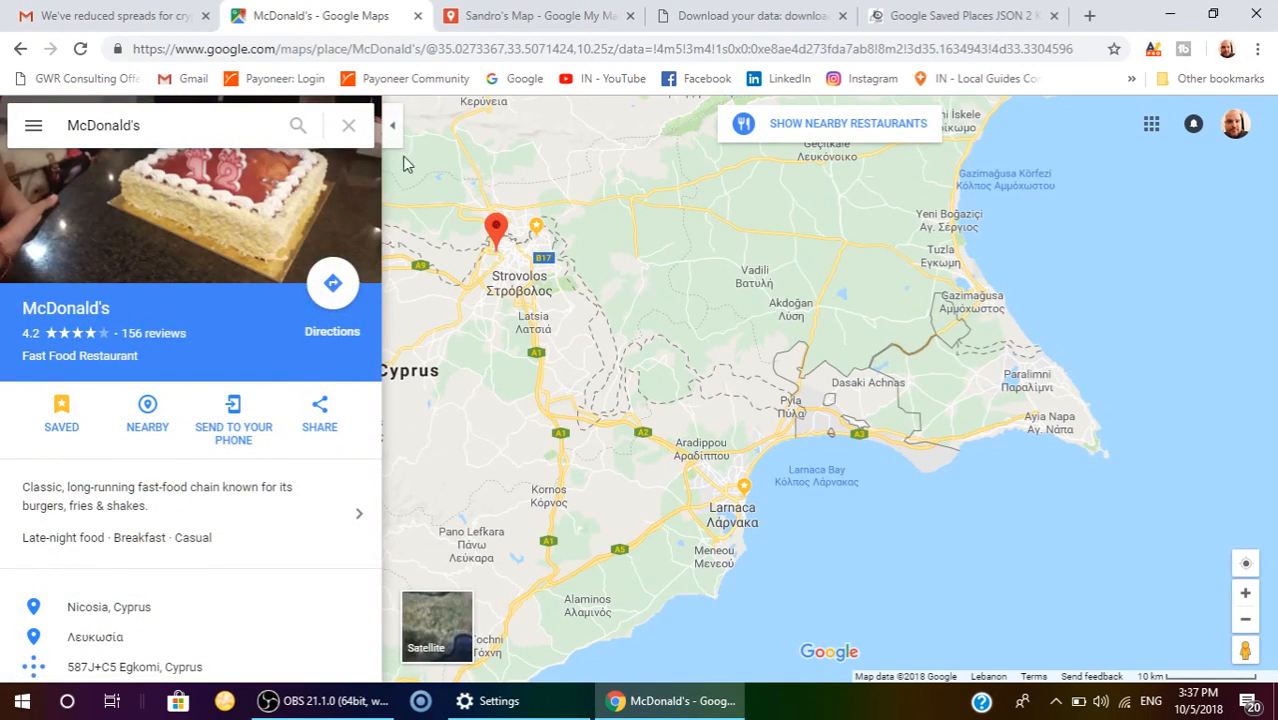
left_click(348, 125)
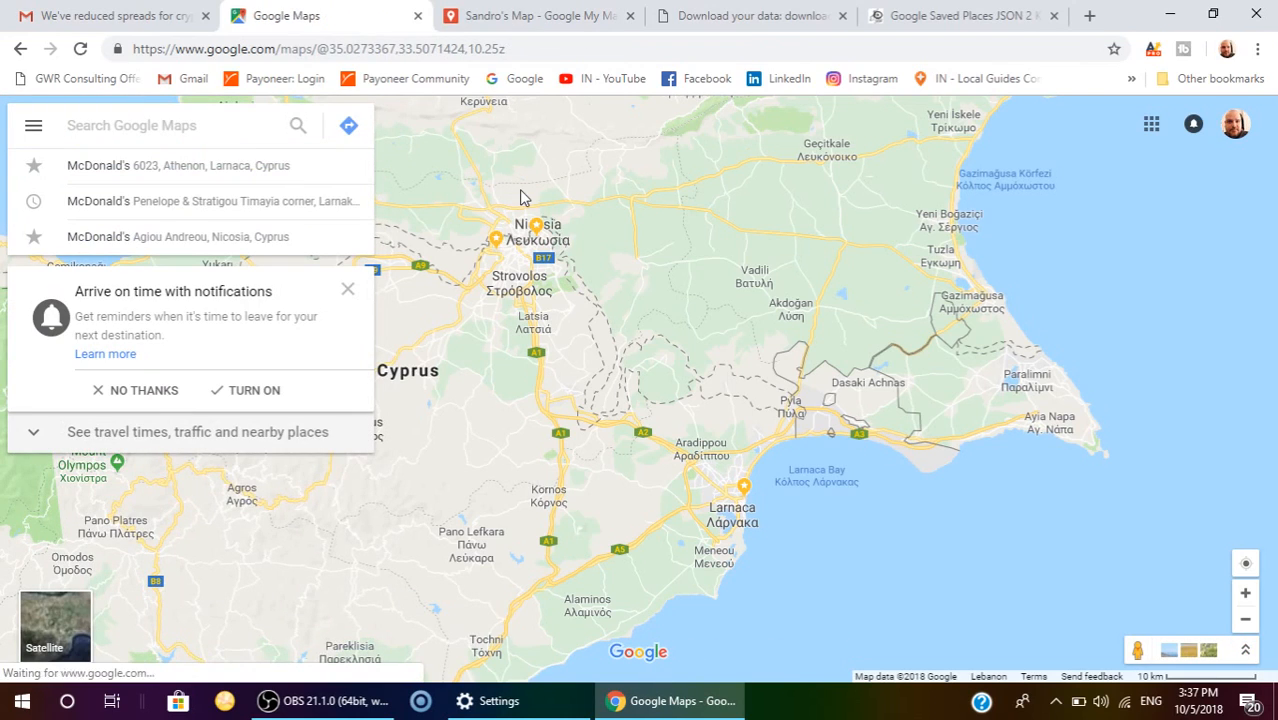
mouse_move(503, 264)
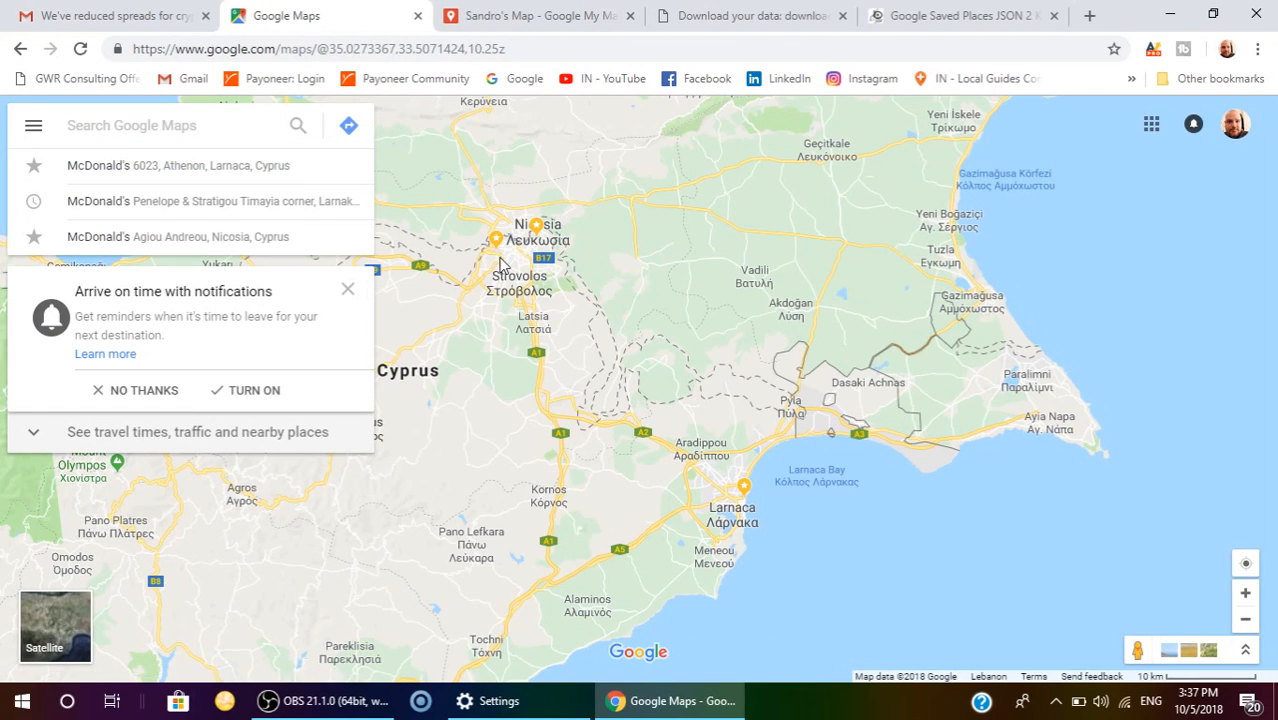
Step: Reopen the McDonald's and confirm it is saved in Starred places, then close the panel
left_click(497, 240)
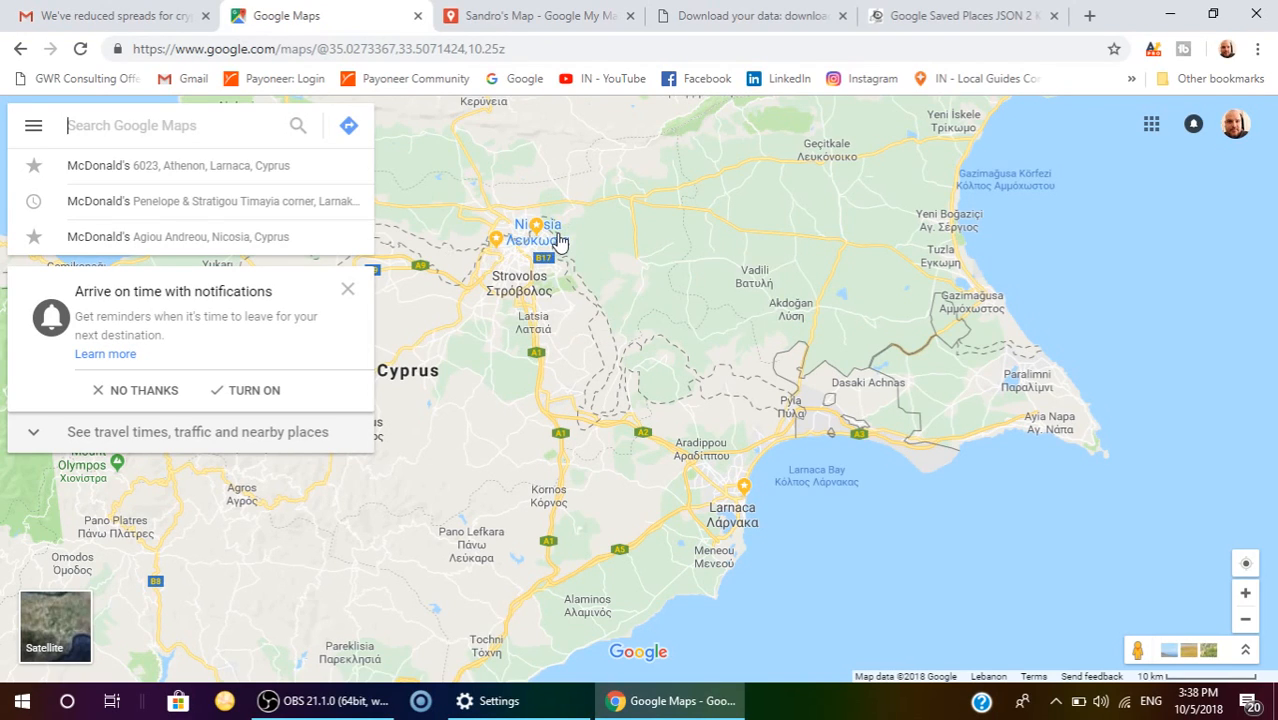
mouse_move(543, 240)
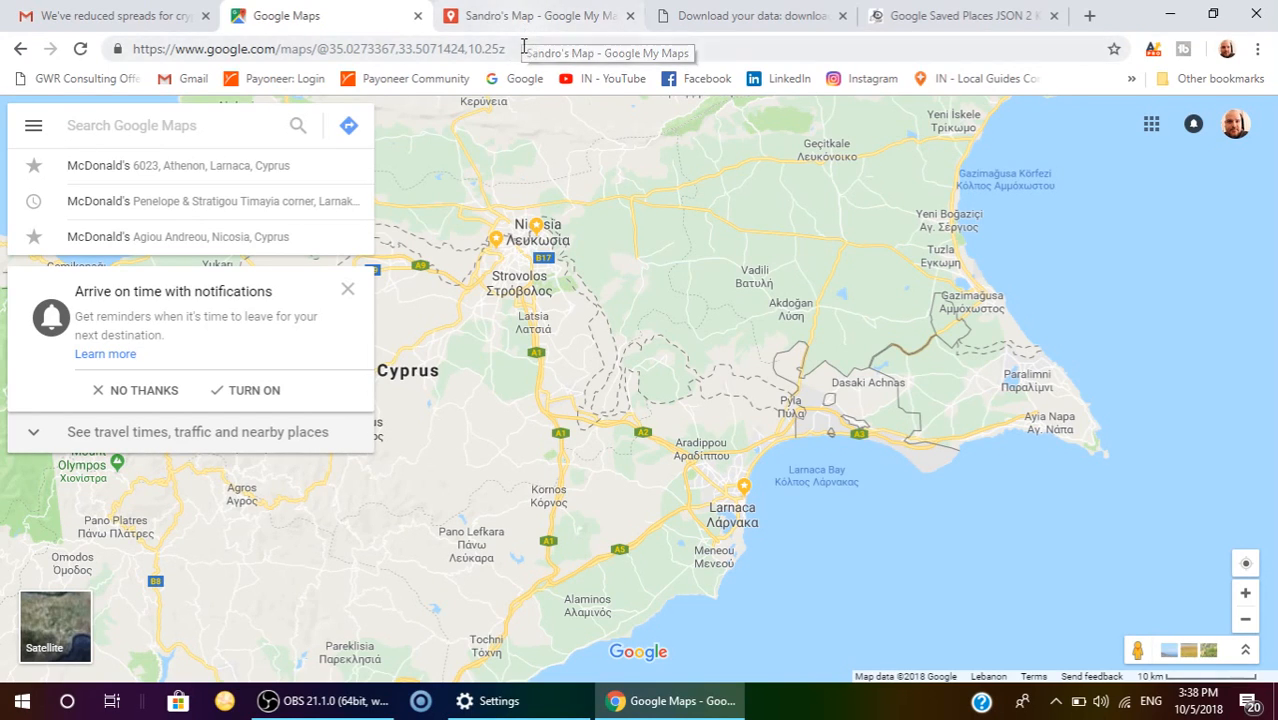
mouse_move(496, 240)
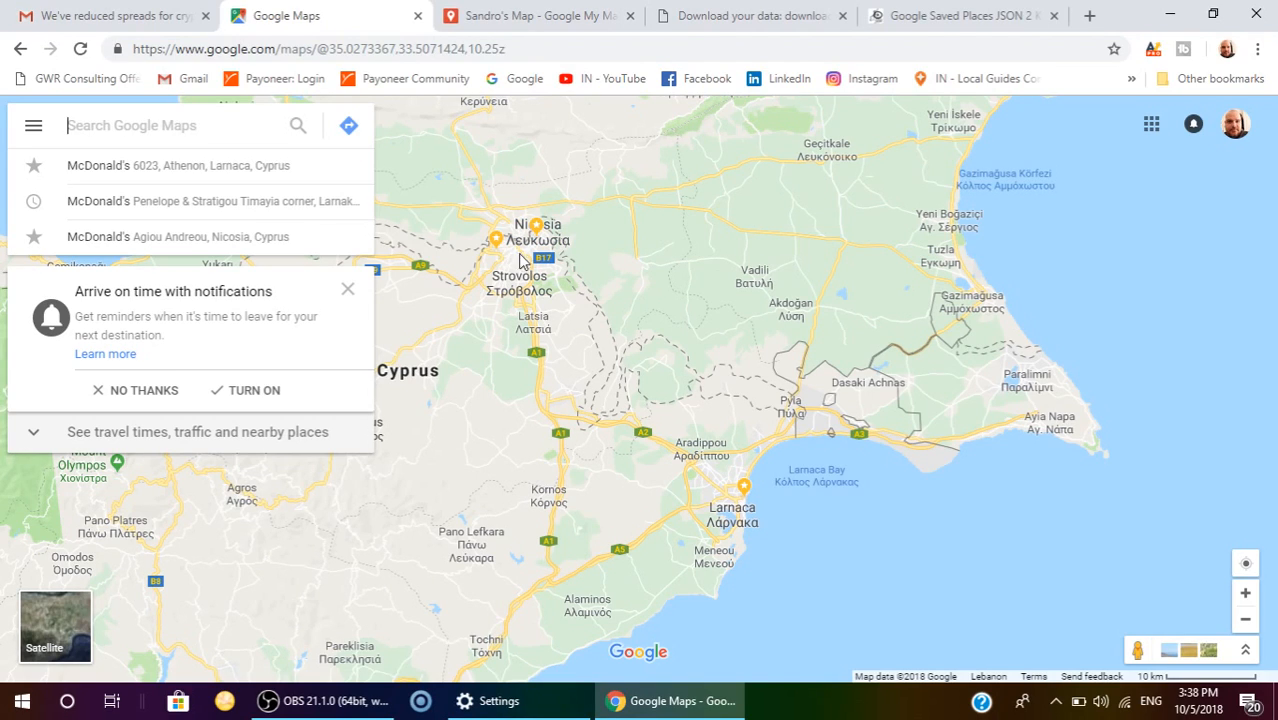
mouse_move(527, 252)
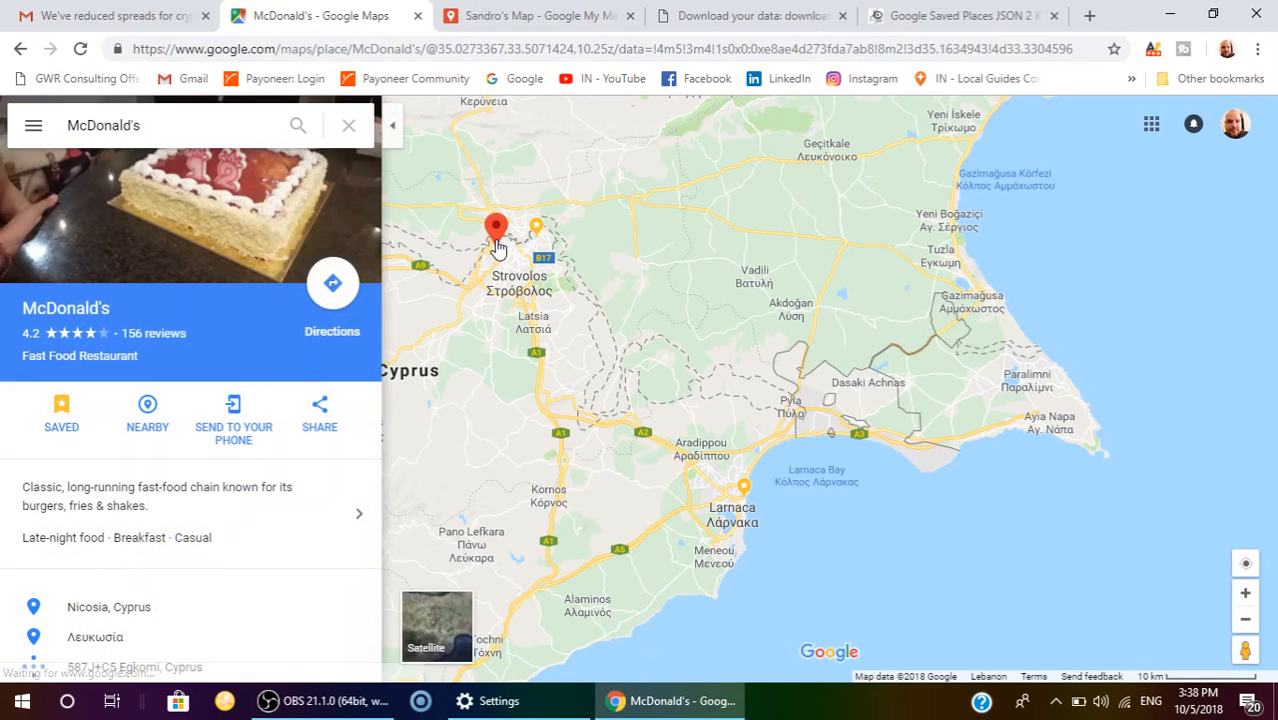
left_click(61, 413)
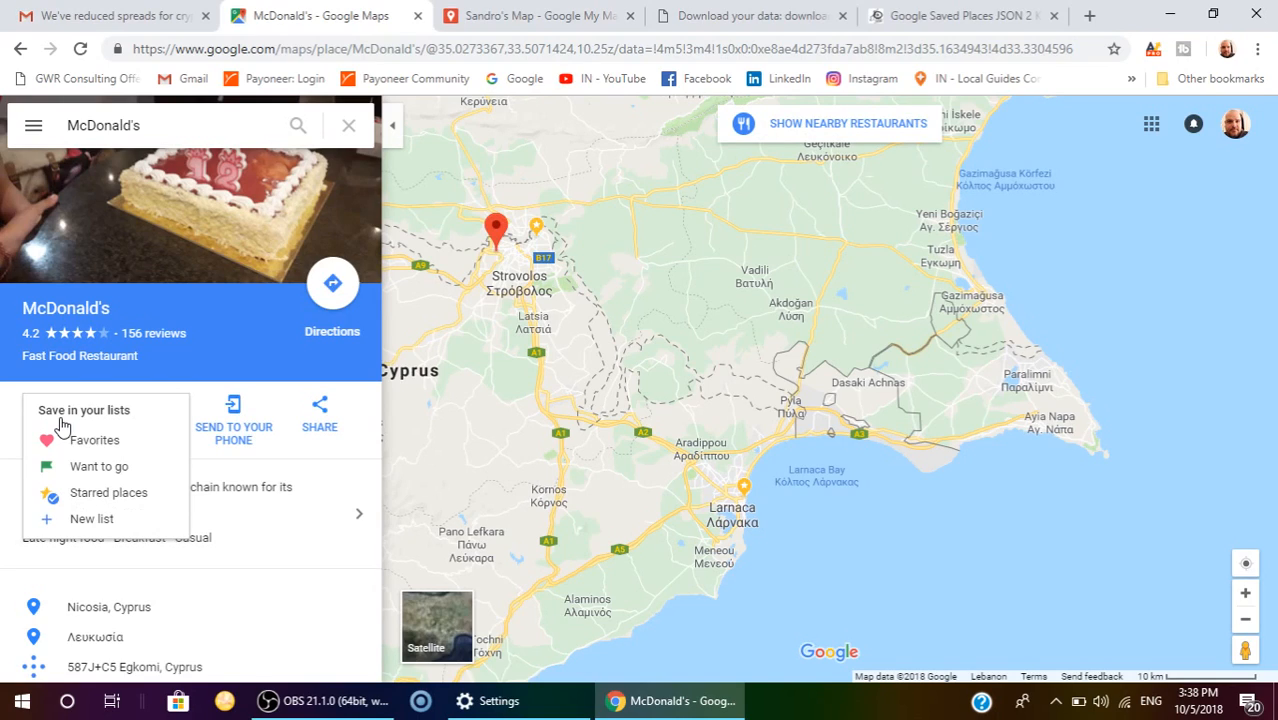
mouse_move(95, 493)
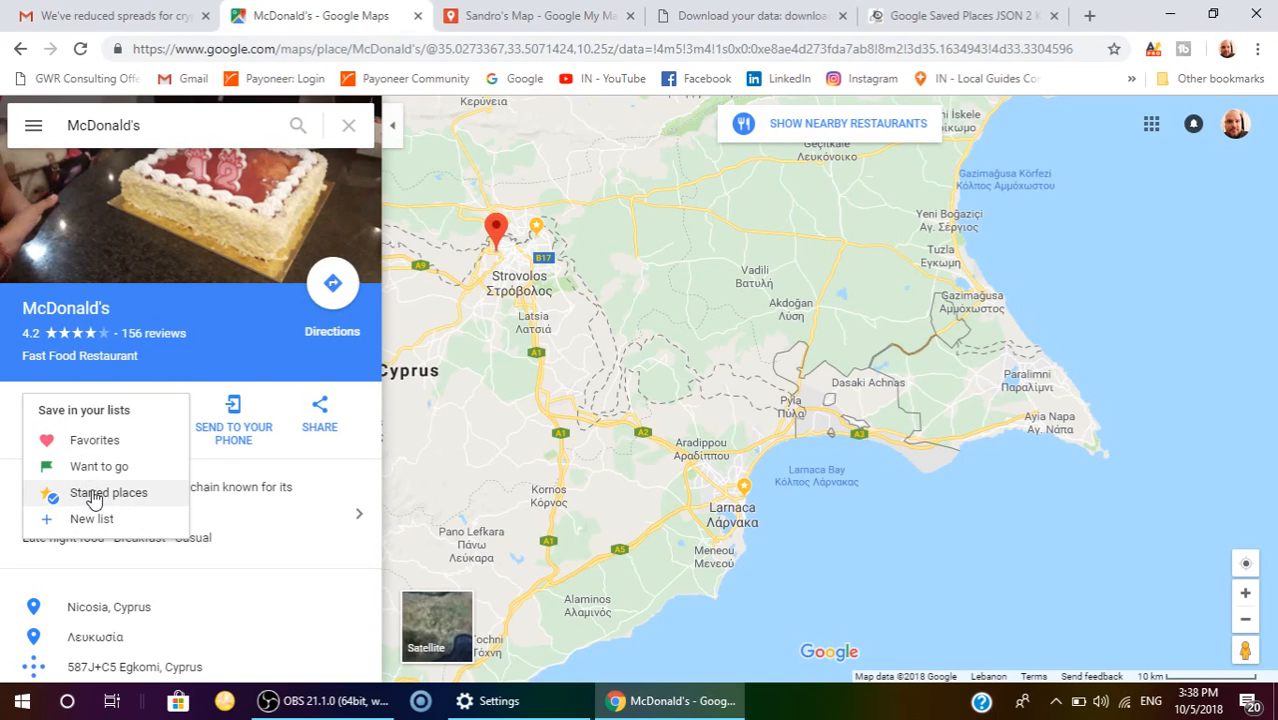
mouse_move(94, 440)
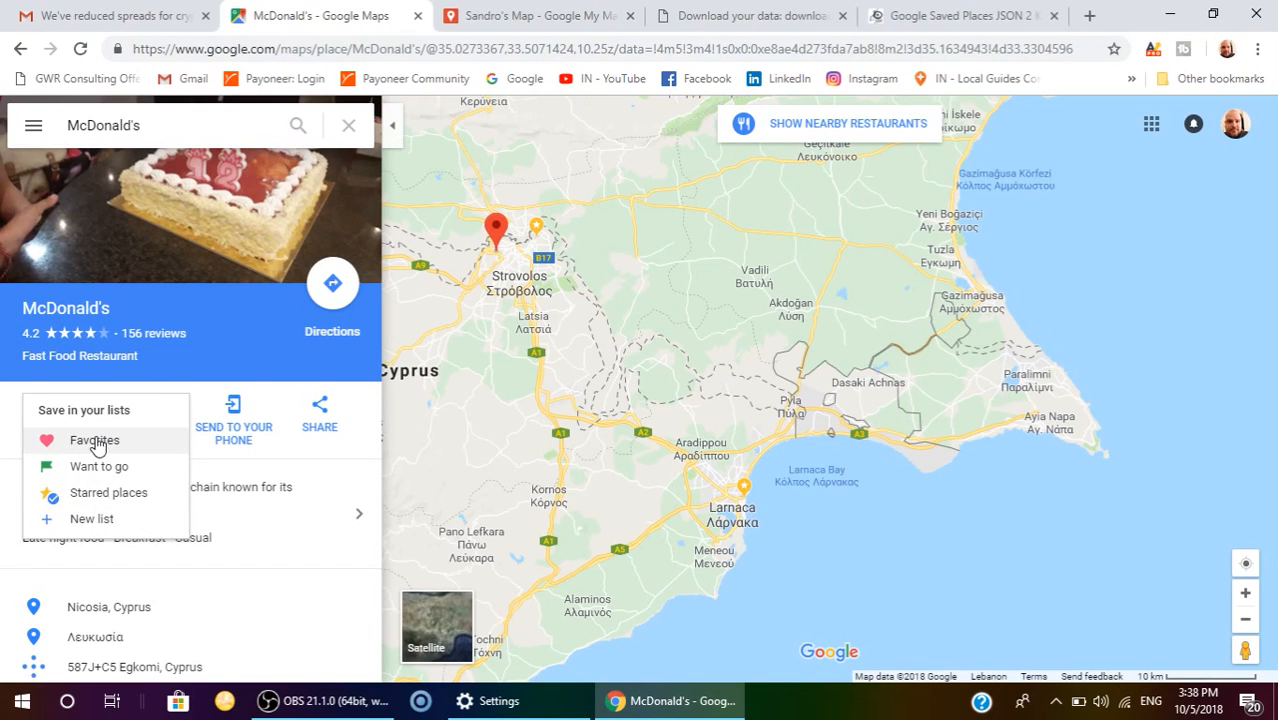
mouse_move(86, 497)
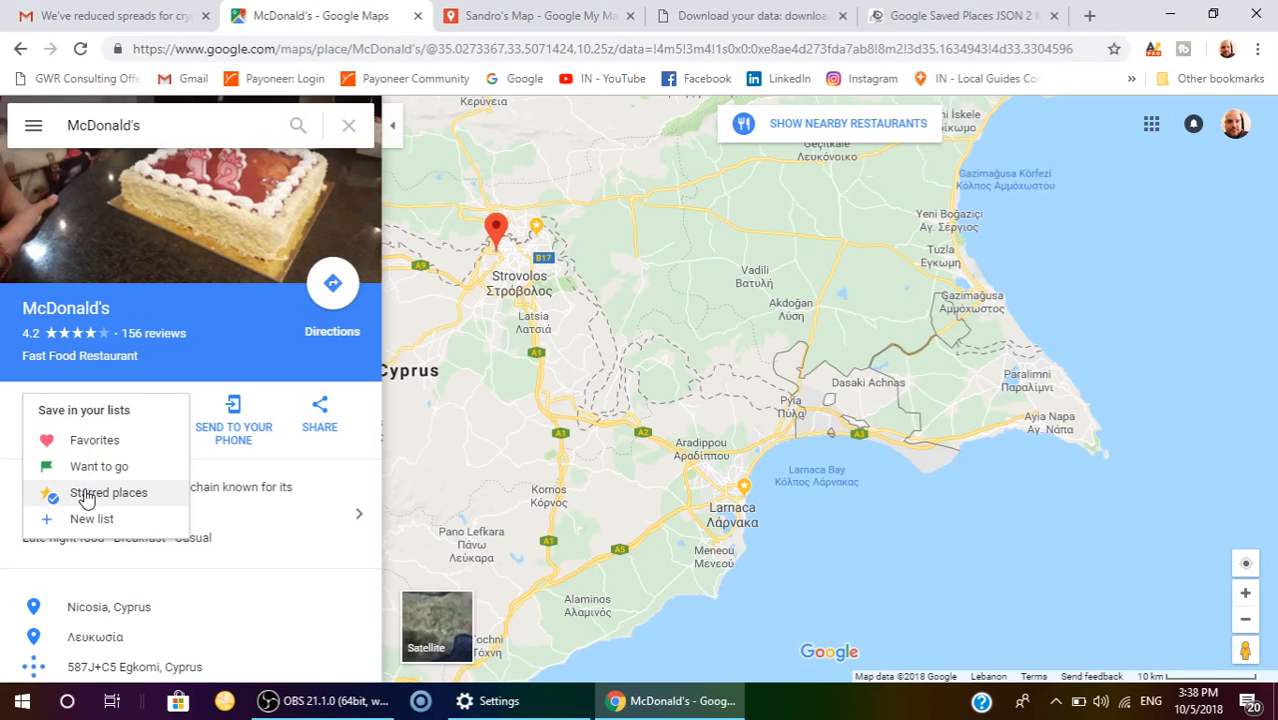
mouse_move(133, 505)
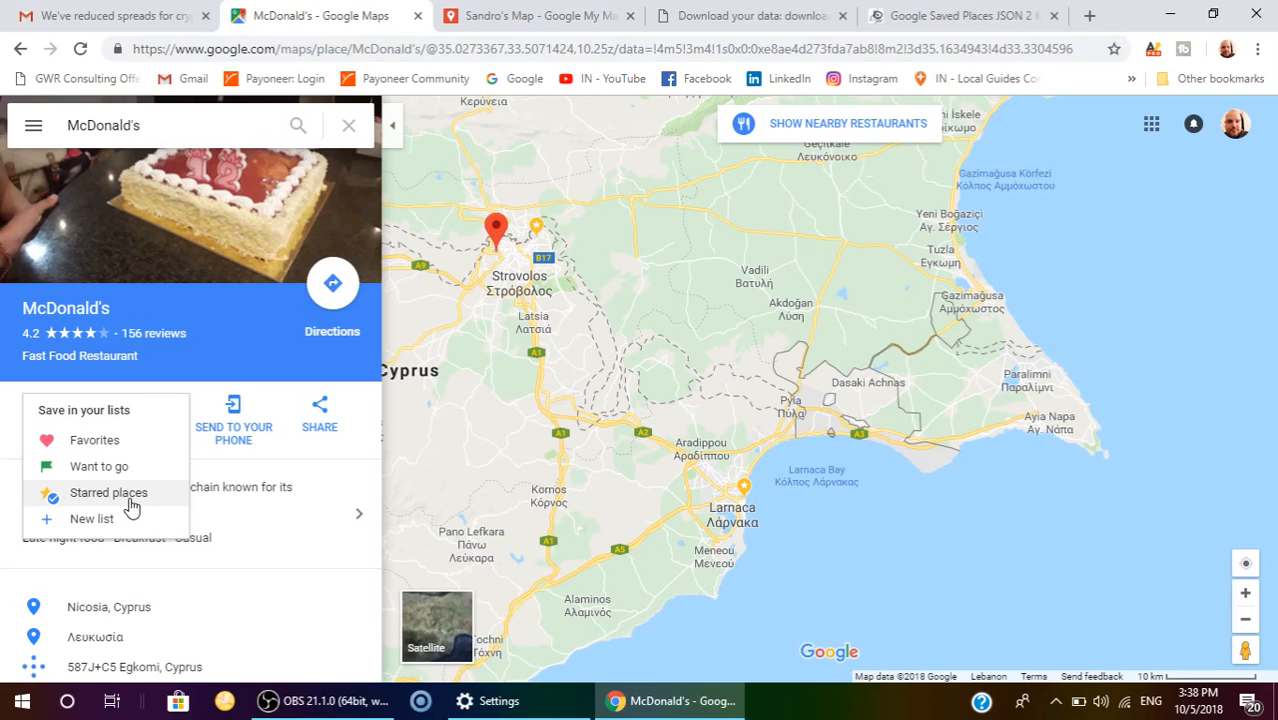
mouse_move(103, 507)
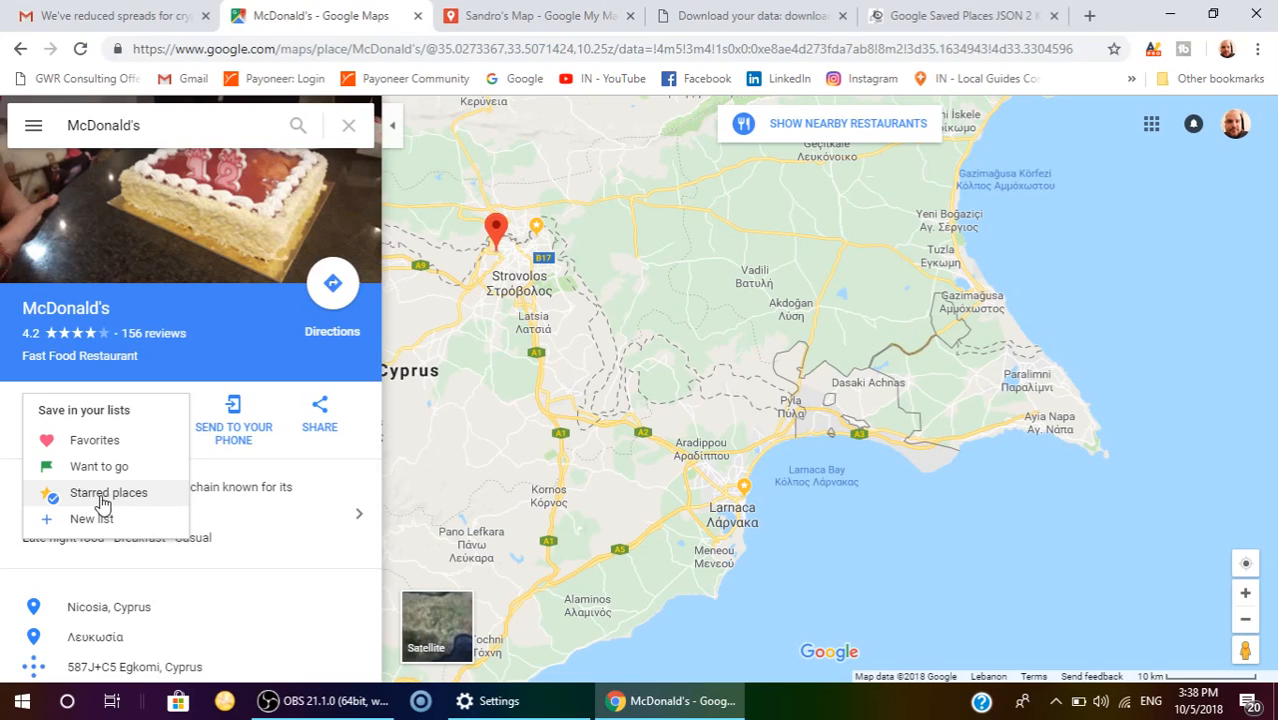
mouse_move(99, 466)
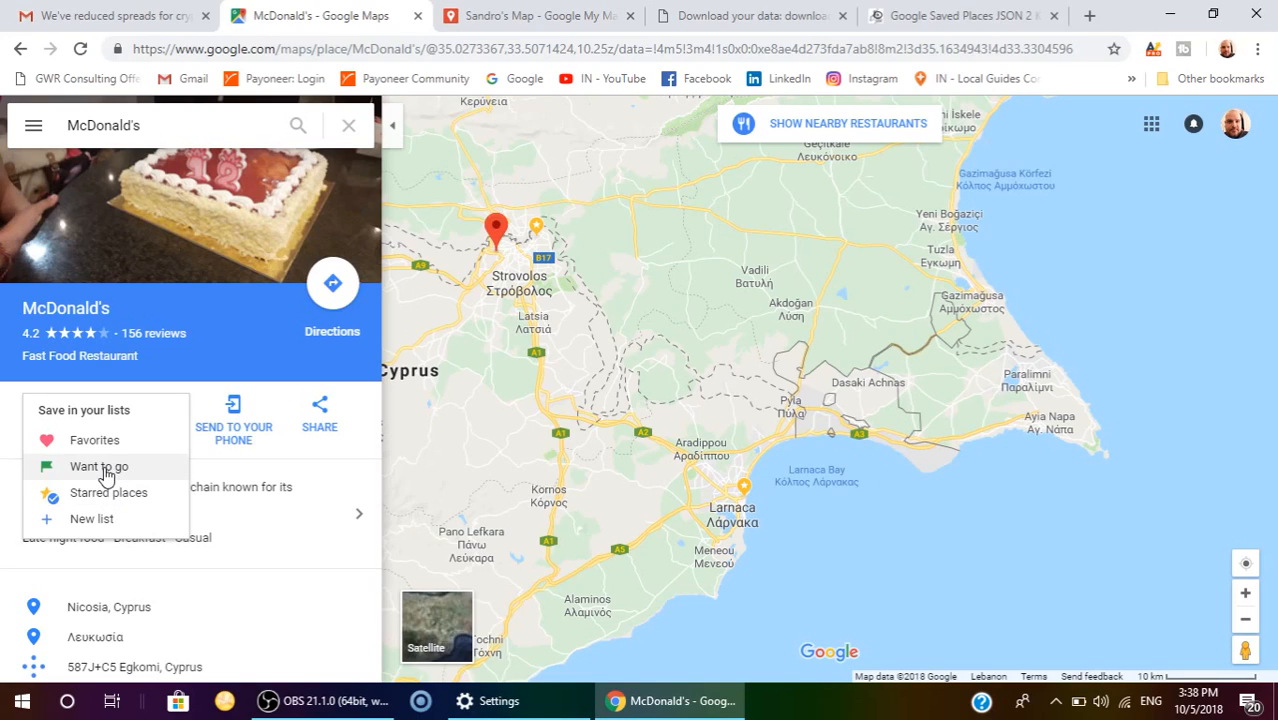
mouse_move(113, 505)
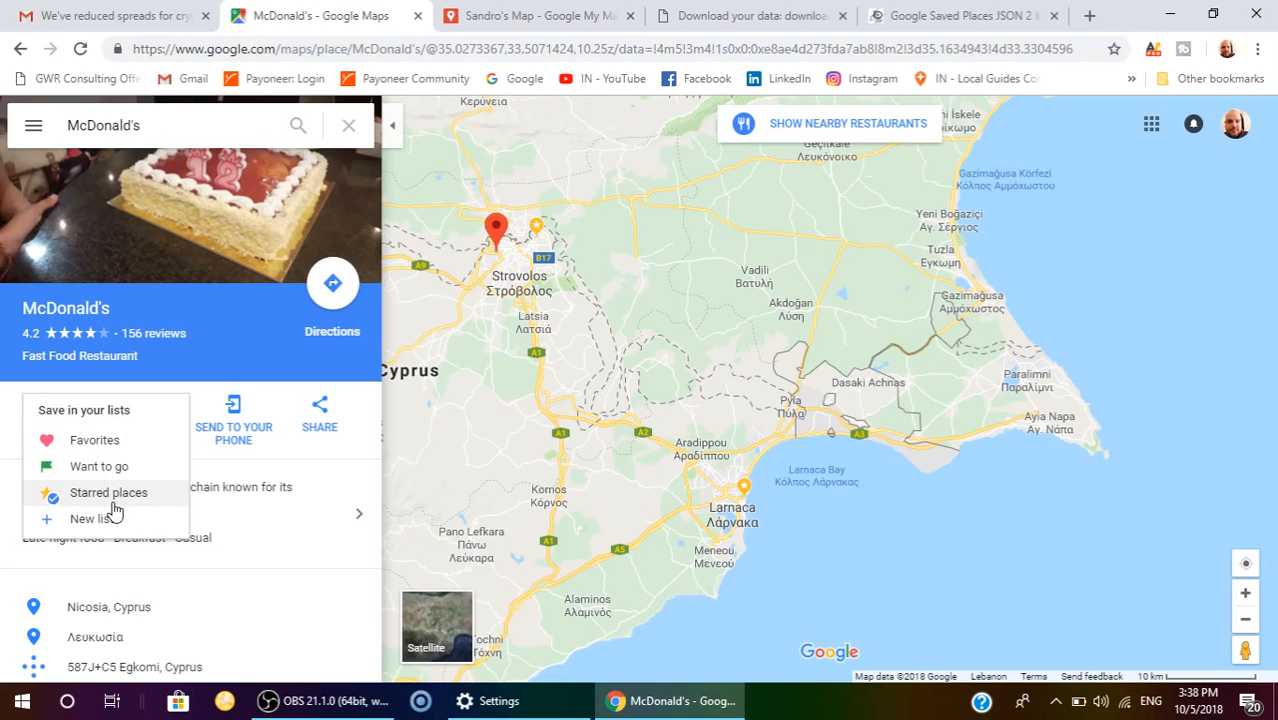
left_click(108, 492)
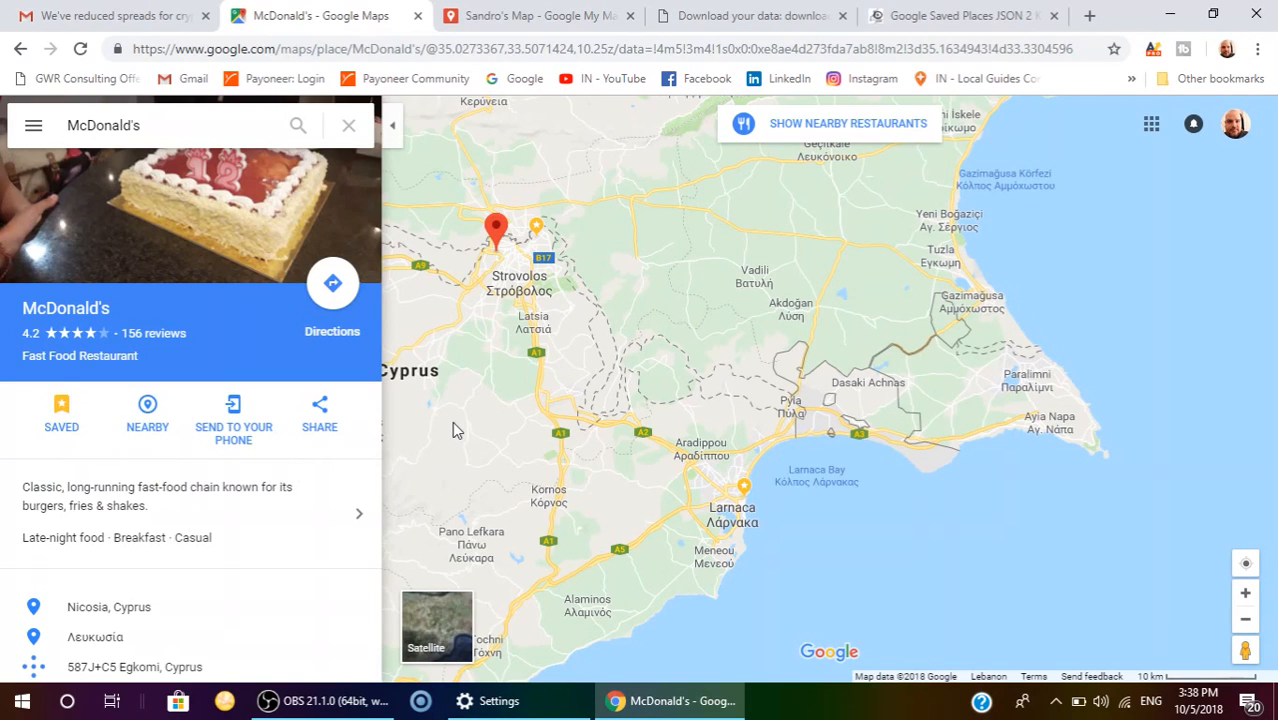
left_click(348, 125)
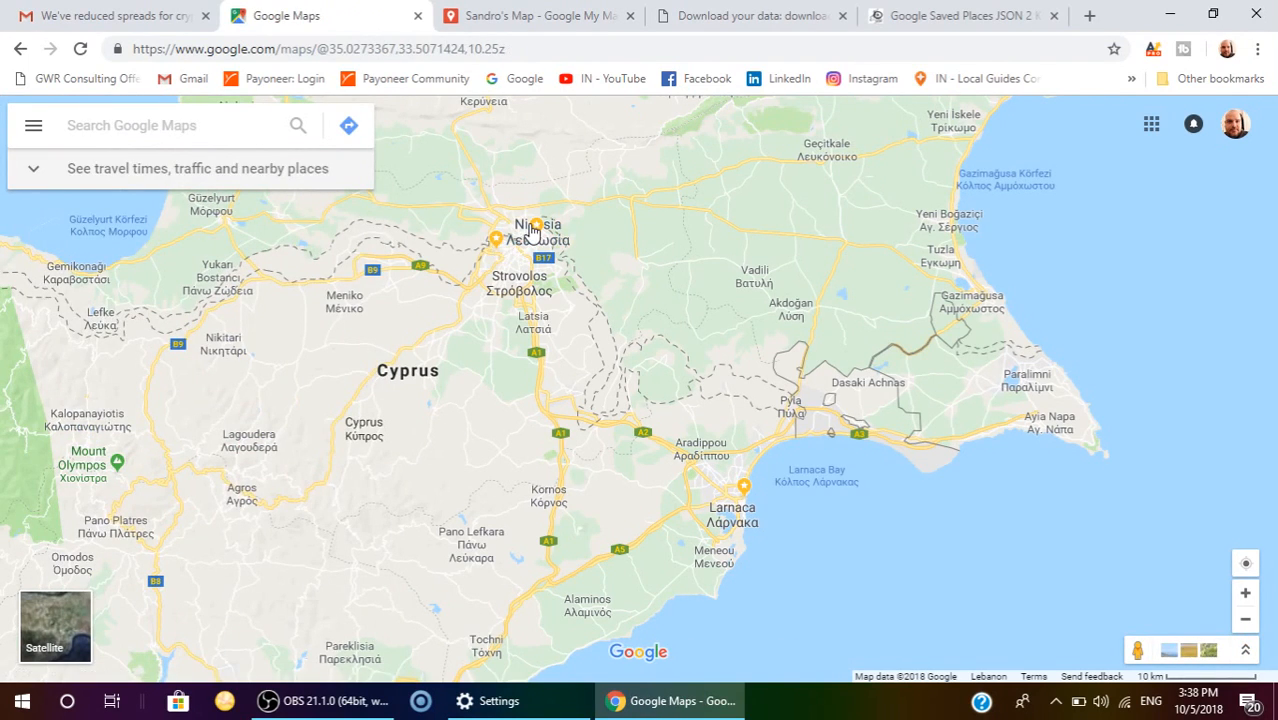
mouse_move(520, 235)
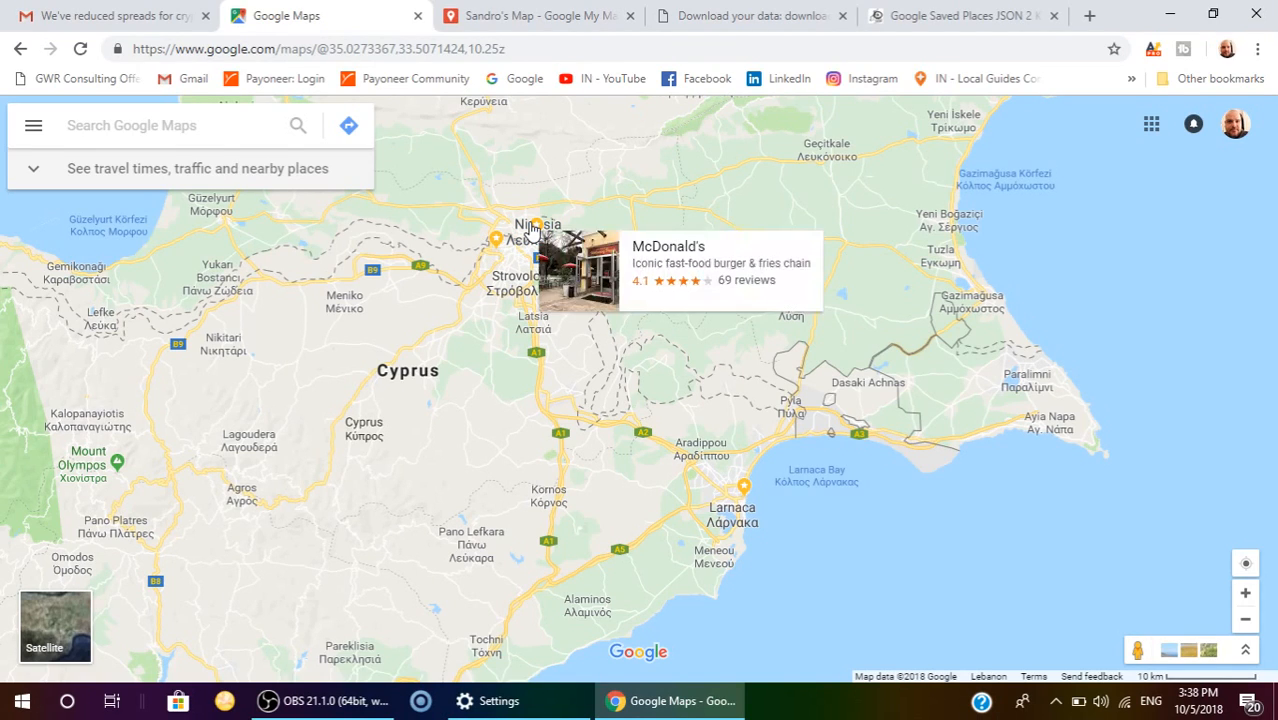
Step: Search 'google takeout' from the Takeout tab and open the Download your data page
left_click(745, 15)
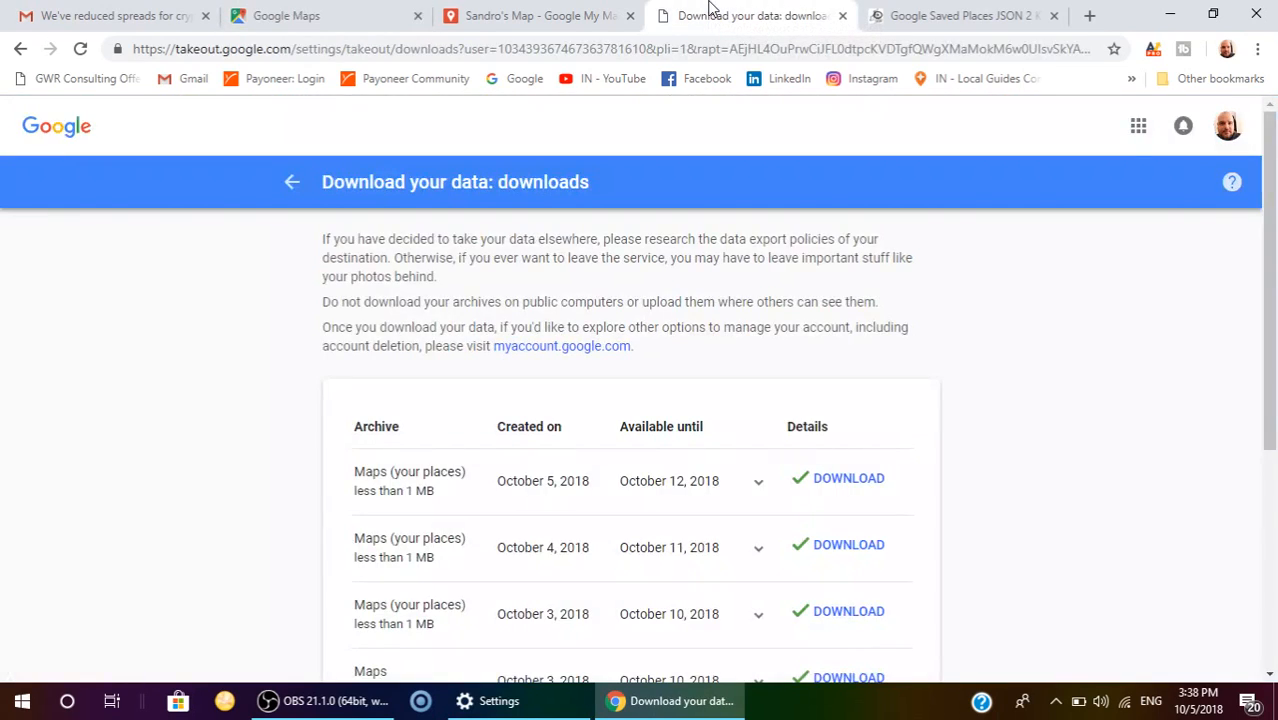
left_click(600, 48)
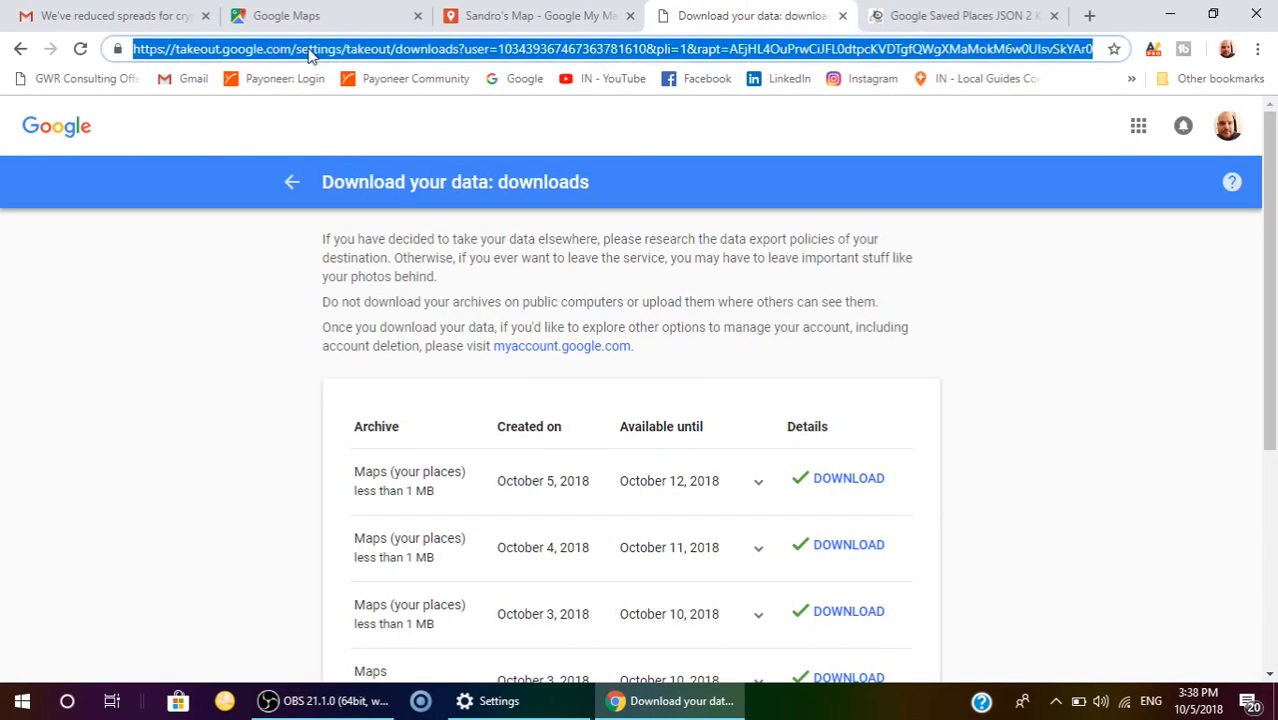
type("google takeout")
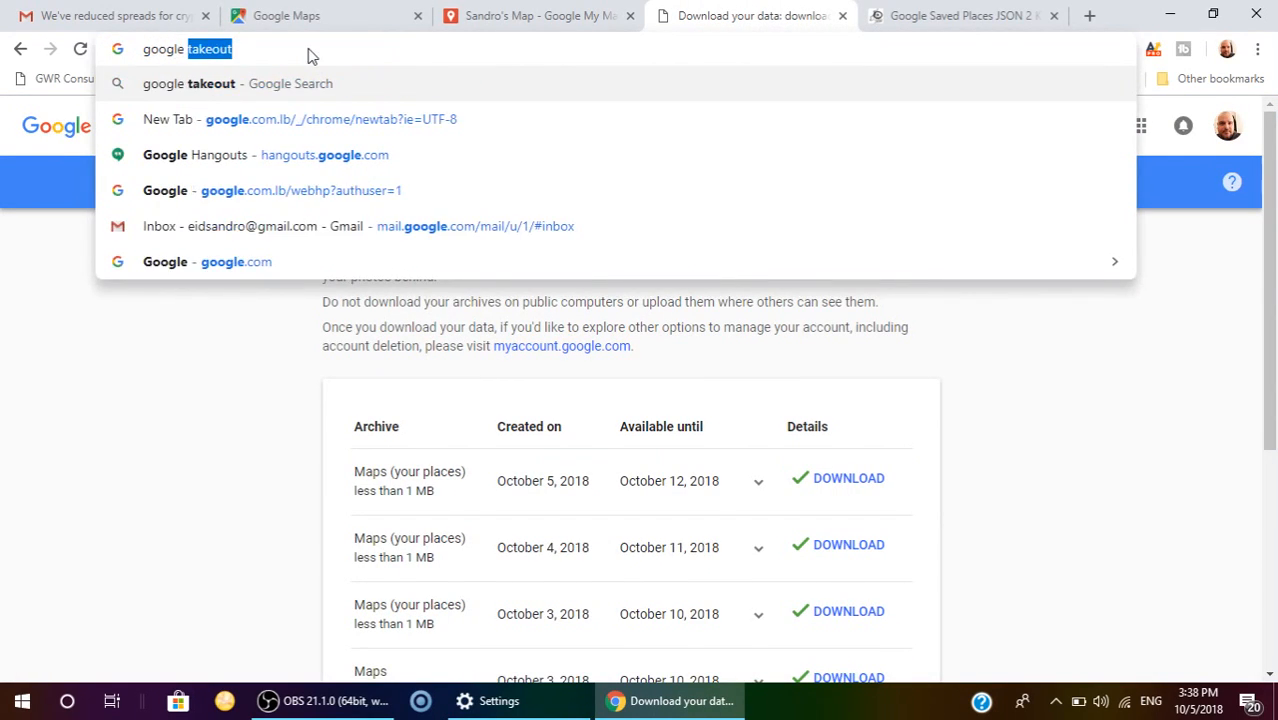
key("Return")
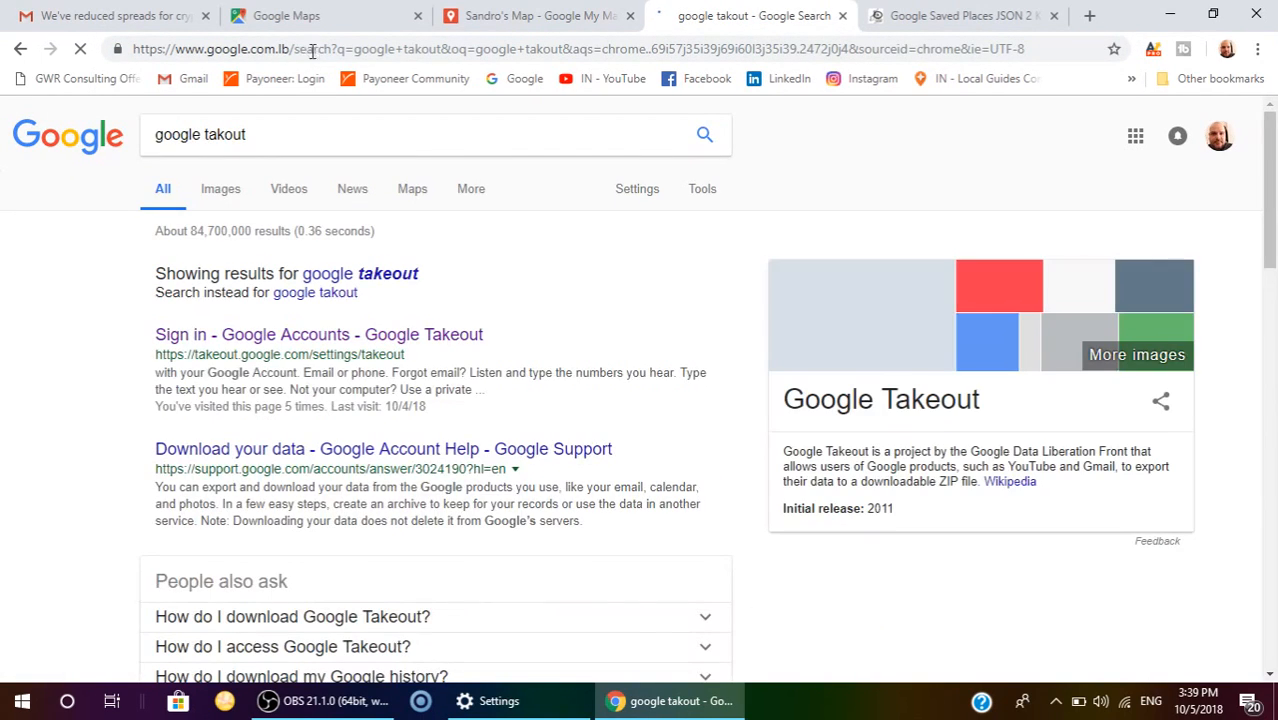
left_click(318, 334)
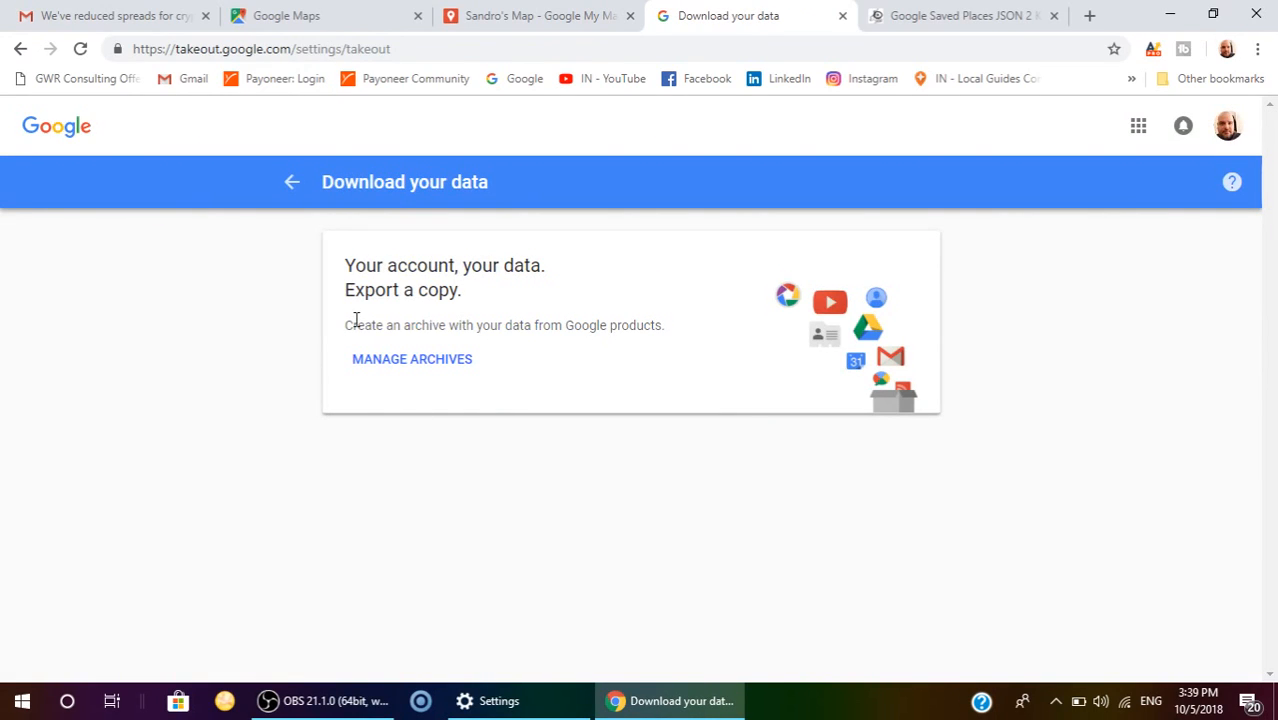
Step: Clear all Takeout products except Maps (your places) and advance to archive options
scroll("down", 3)
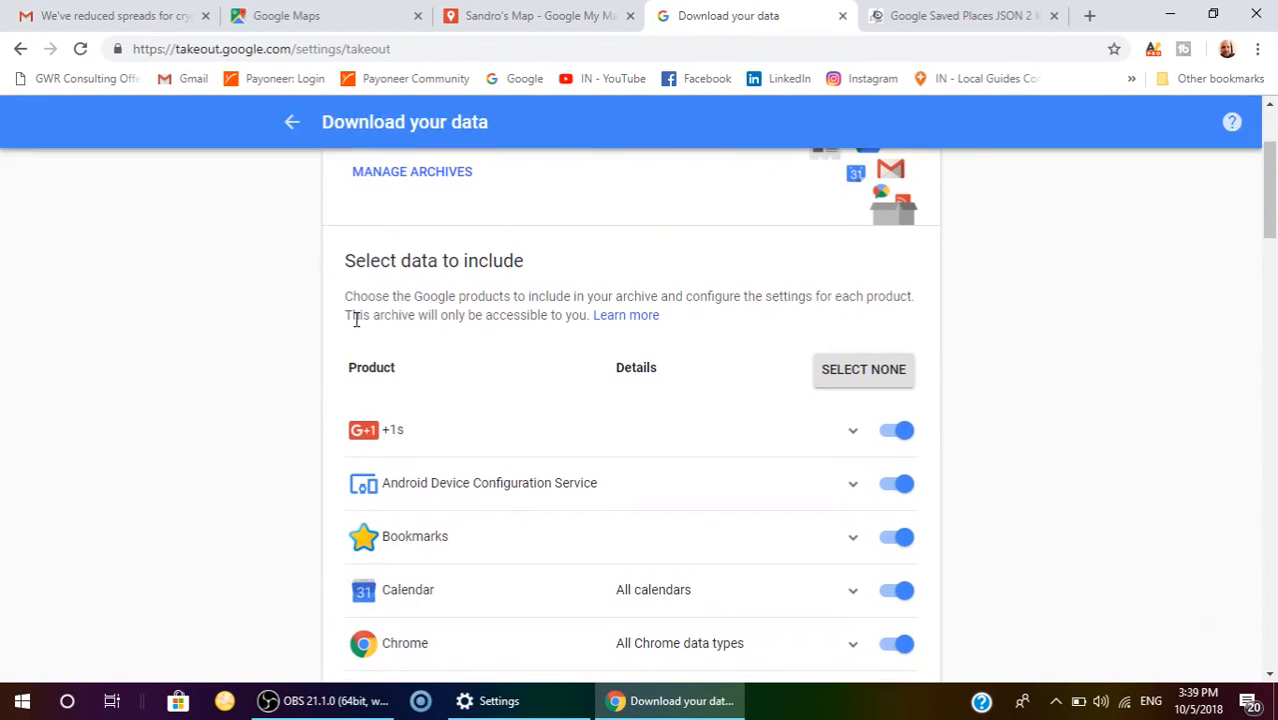
mouse_move(441, 300)
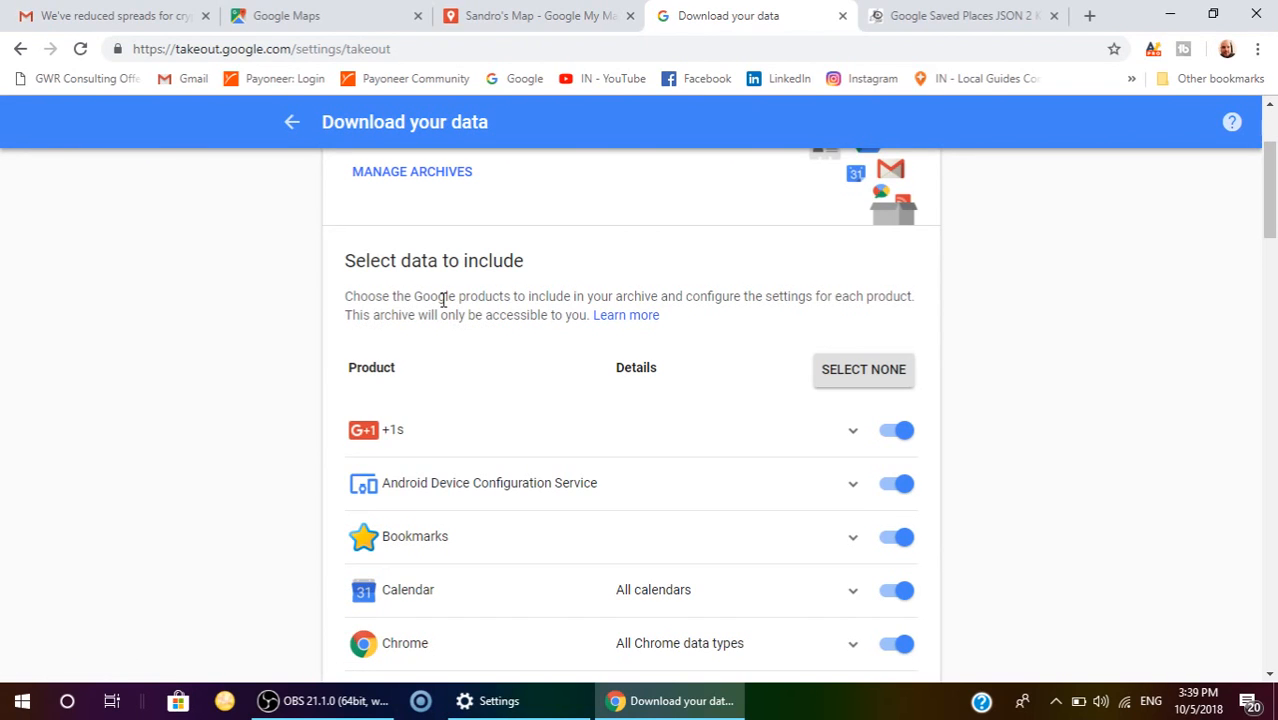
scroll("up", 3)
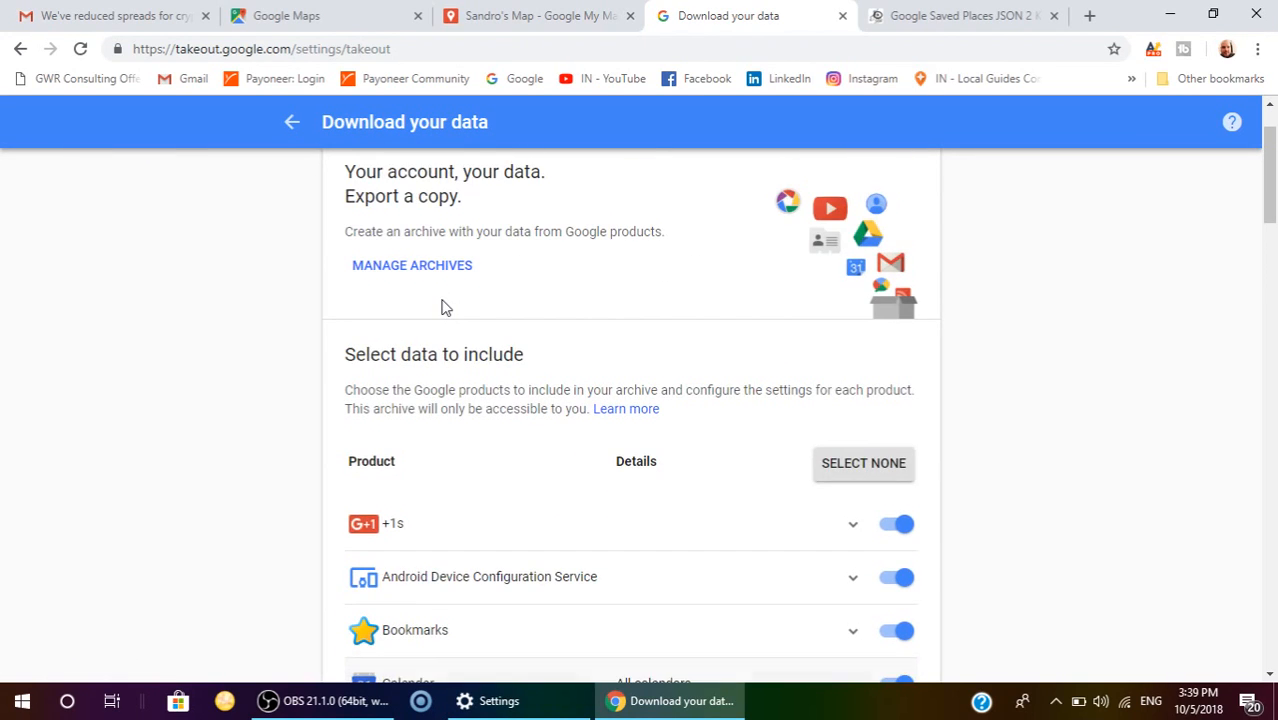
mouse_move(697, 376)
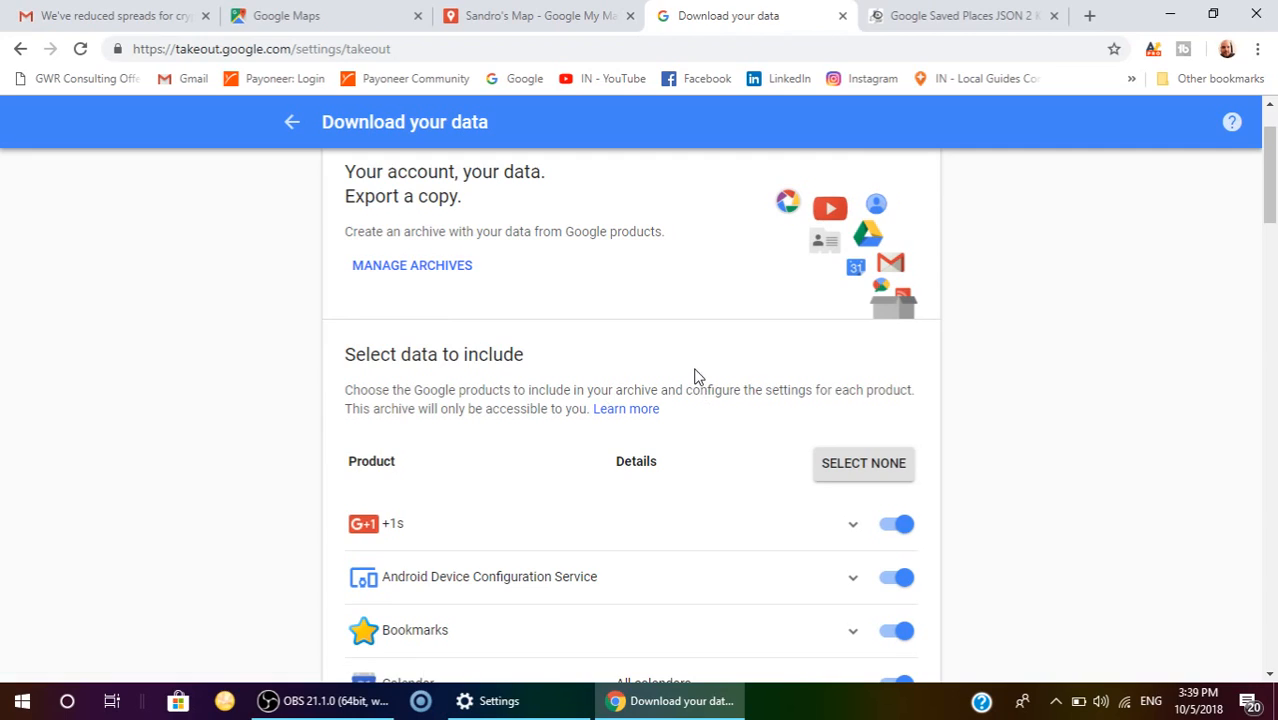
mouse_move(870, 380)
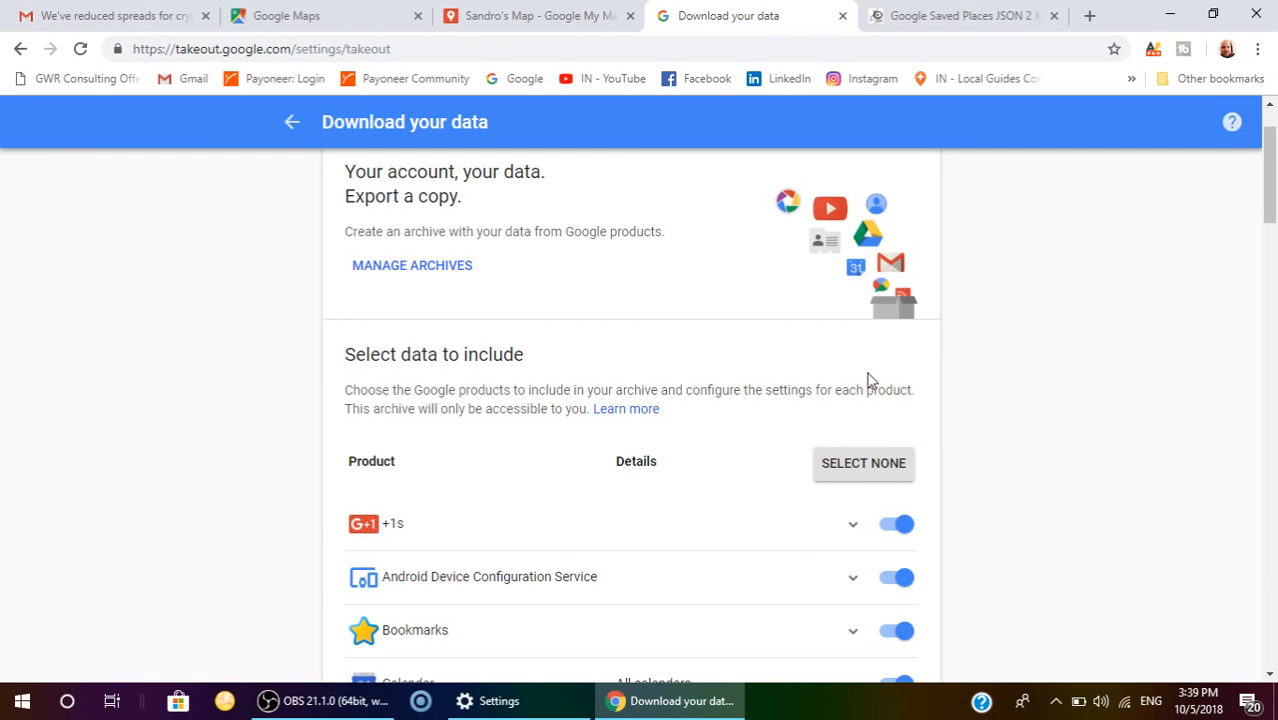
mouse_move(874, 476)
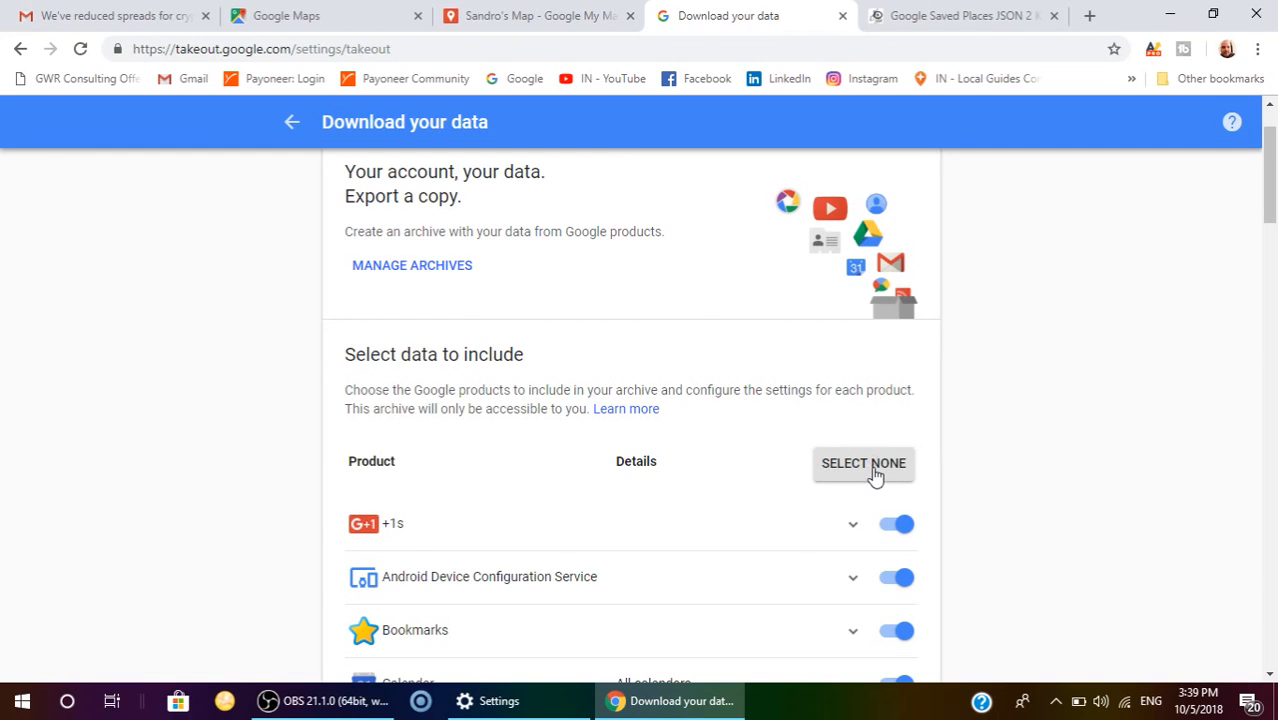
left_click(862, 463)
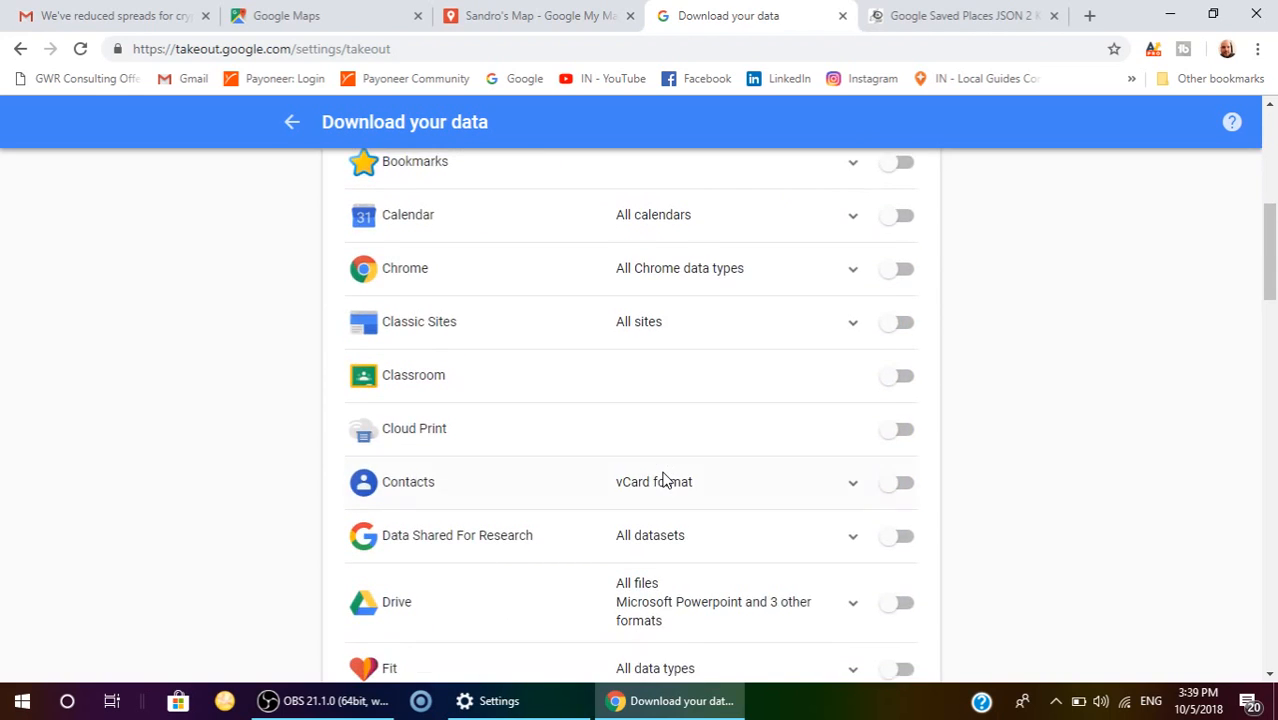
scroll("down", 3)
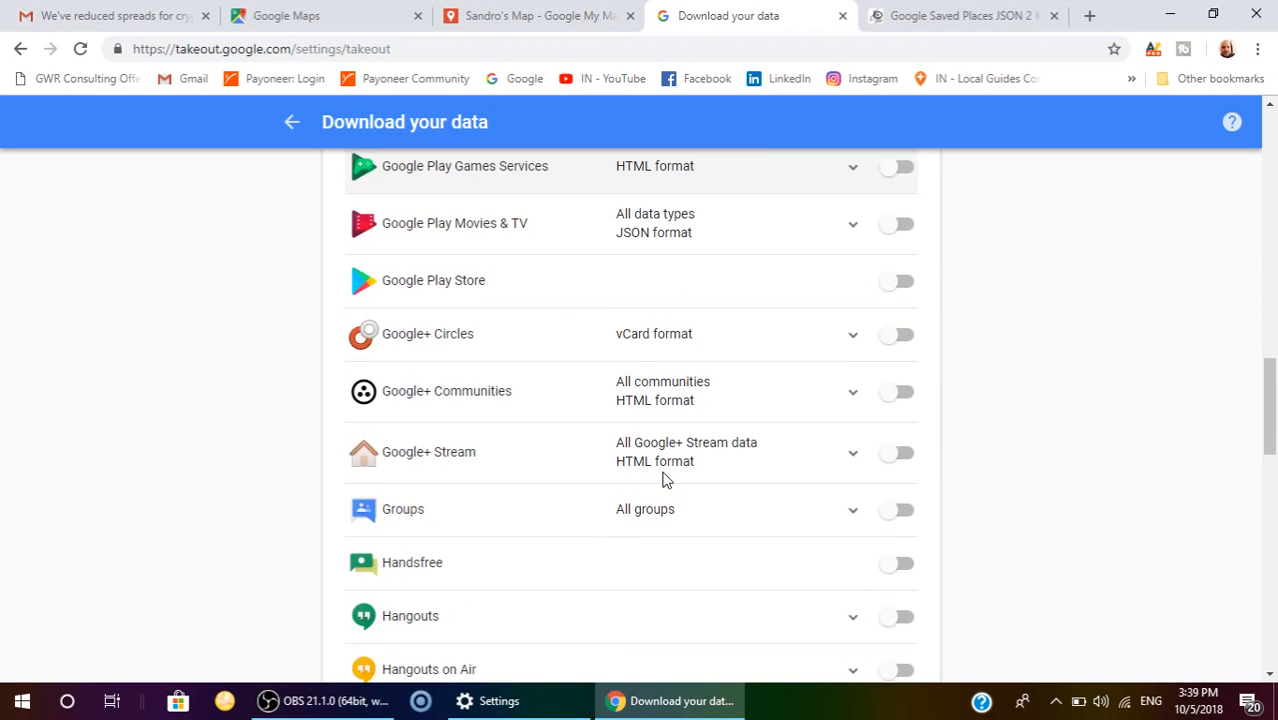
scroll("down", 3)
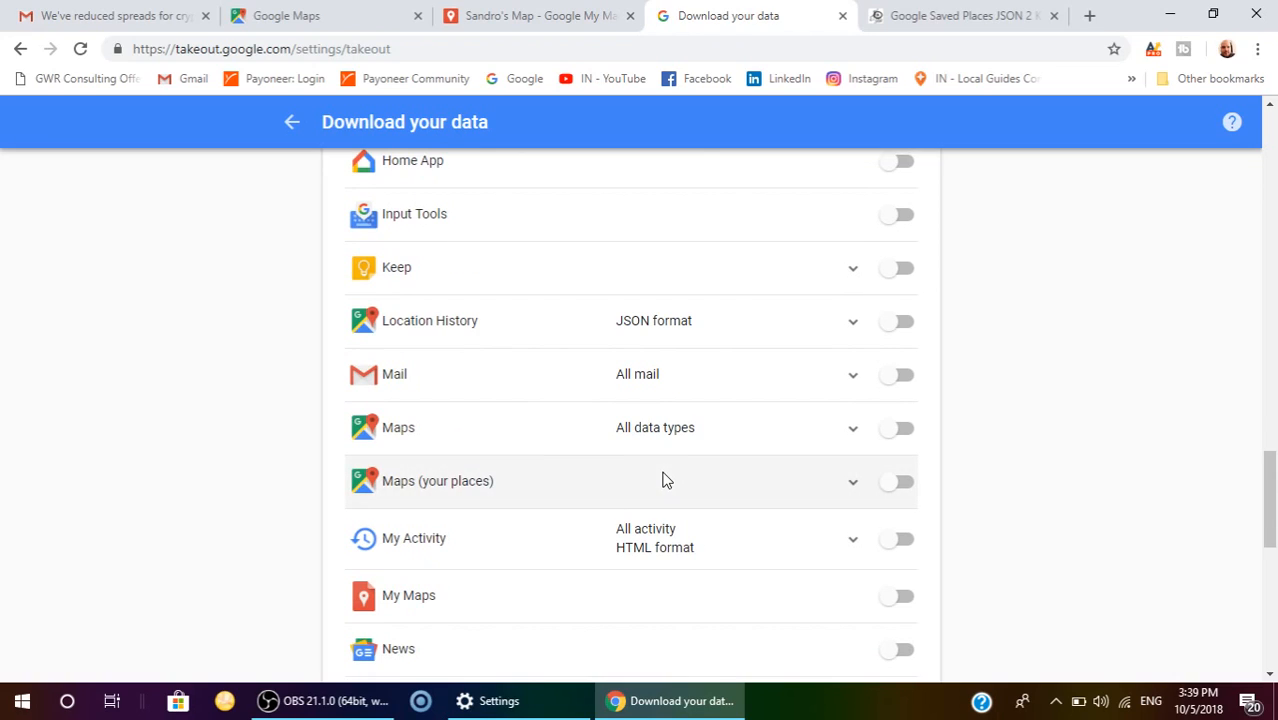
mouse_move(500, 484)
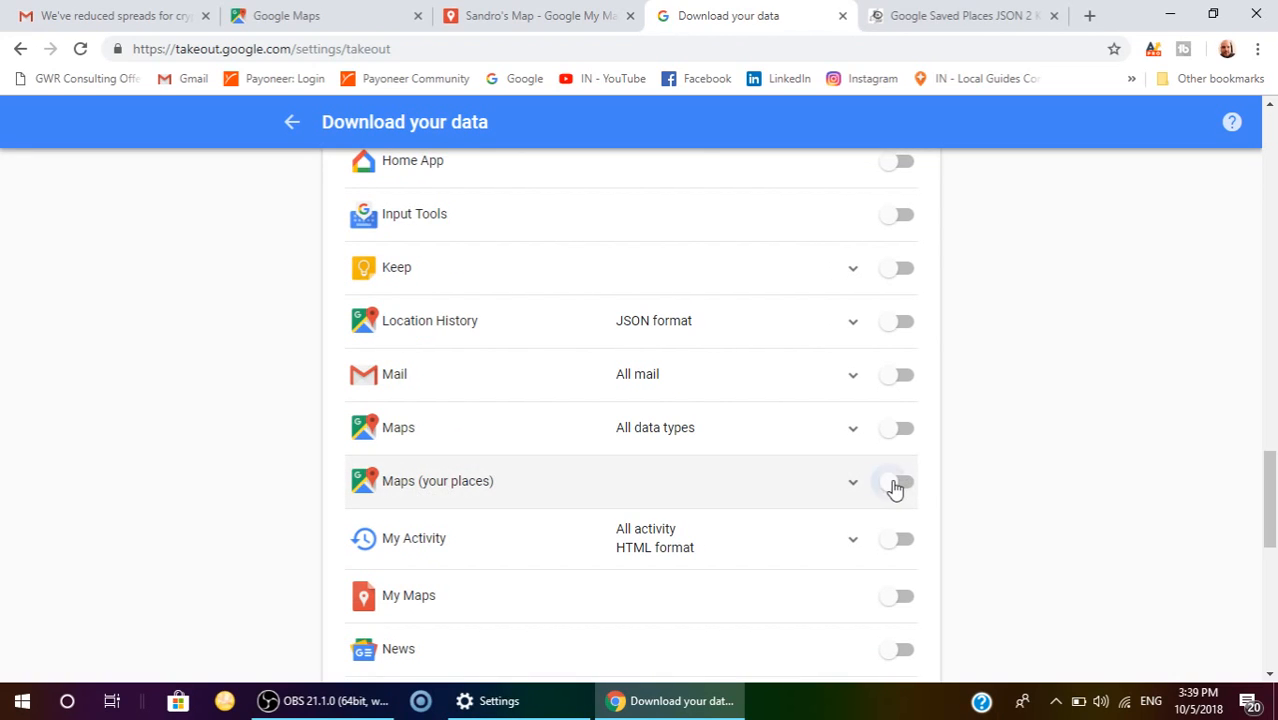
scroll("down", 3)
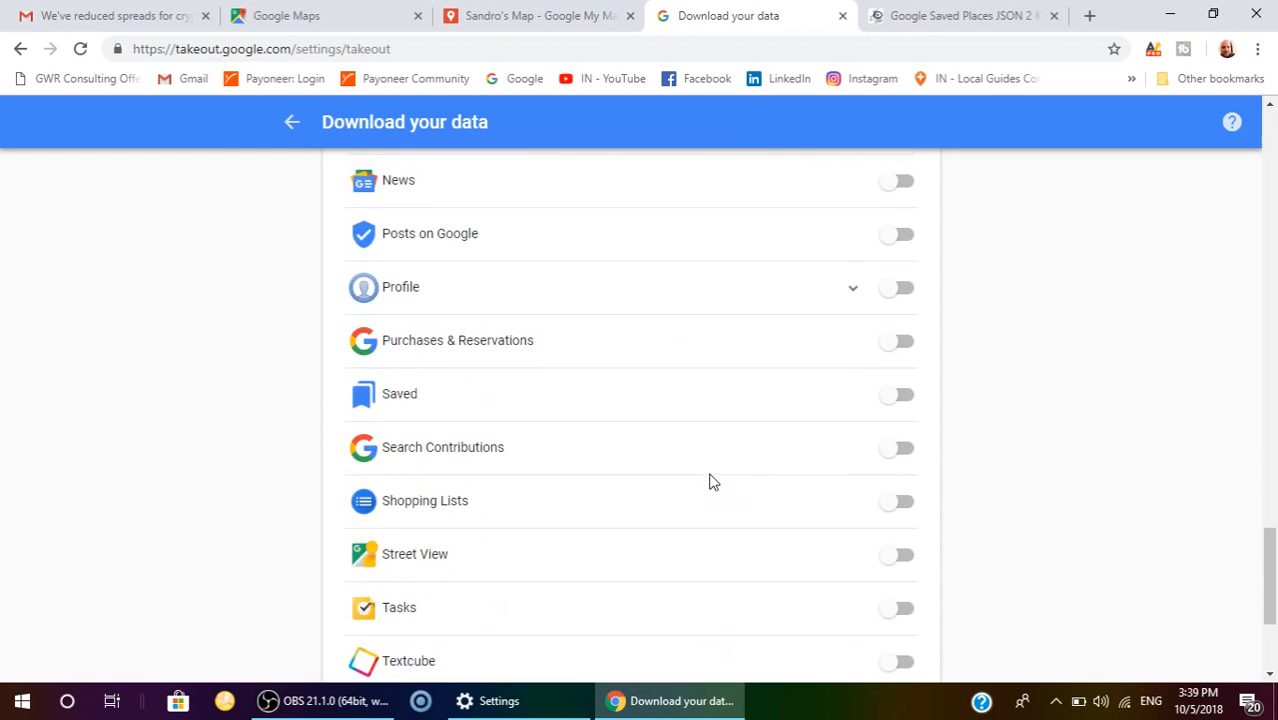
scroll("down", 3)
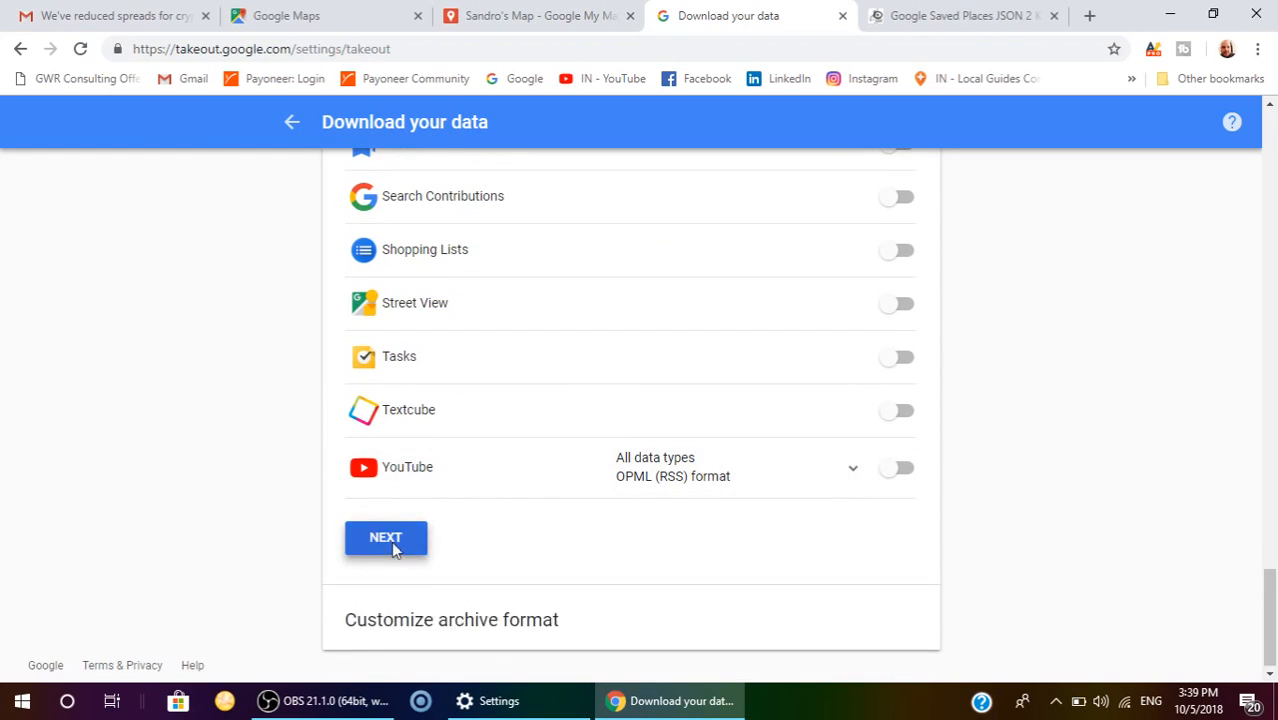
left_click(386, 538)
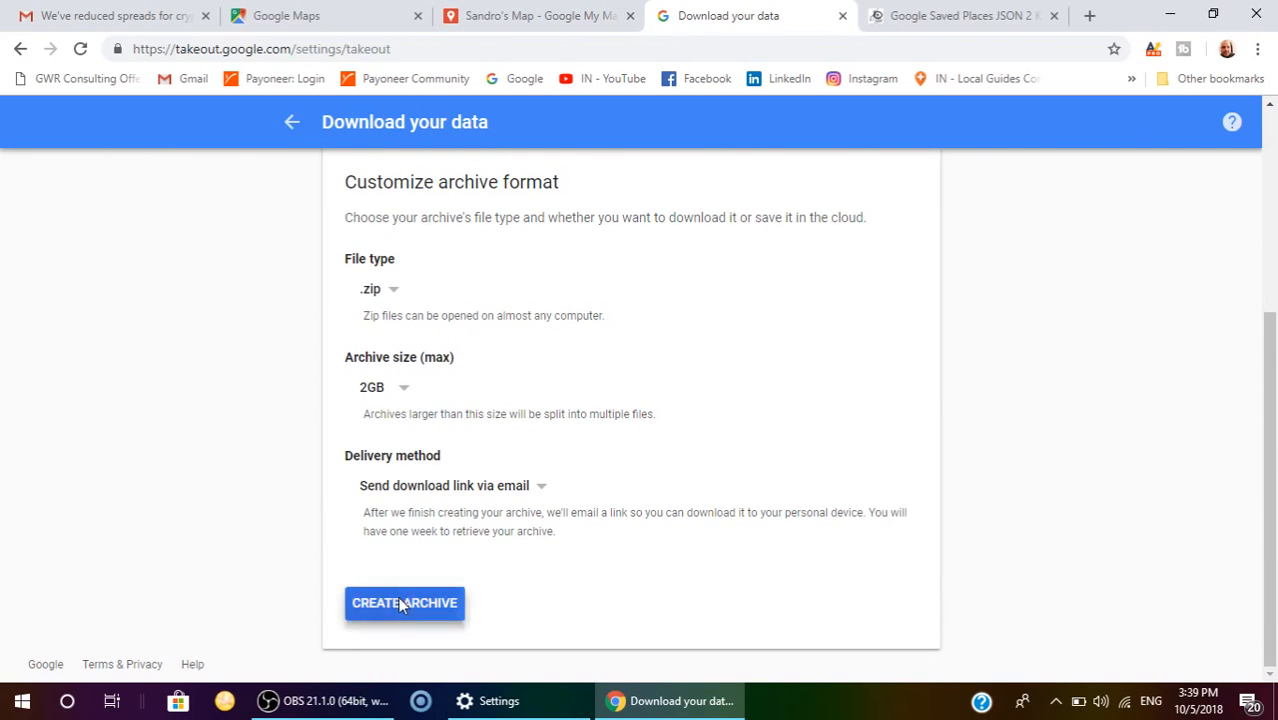
Step: Create the Maps (your places) archive and go to Manage archives
left_click(404, 602)
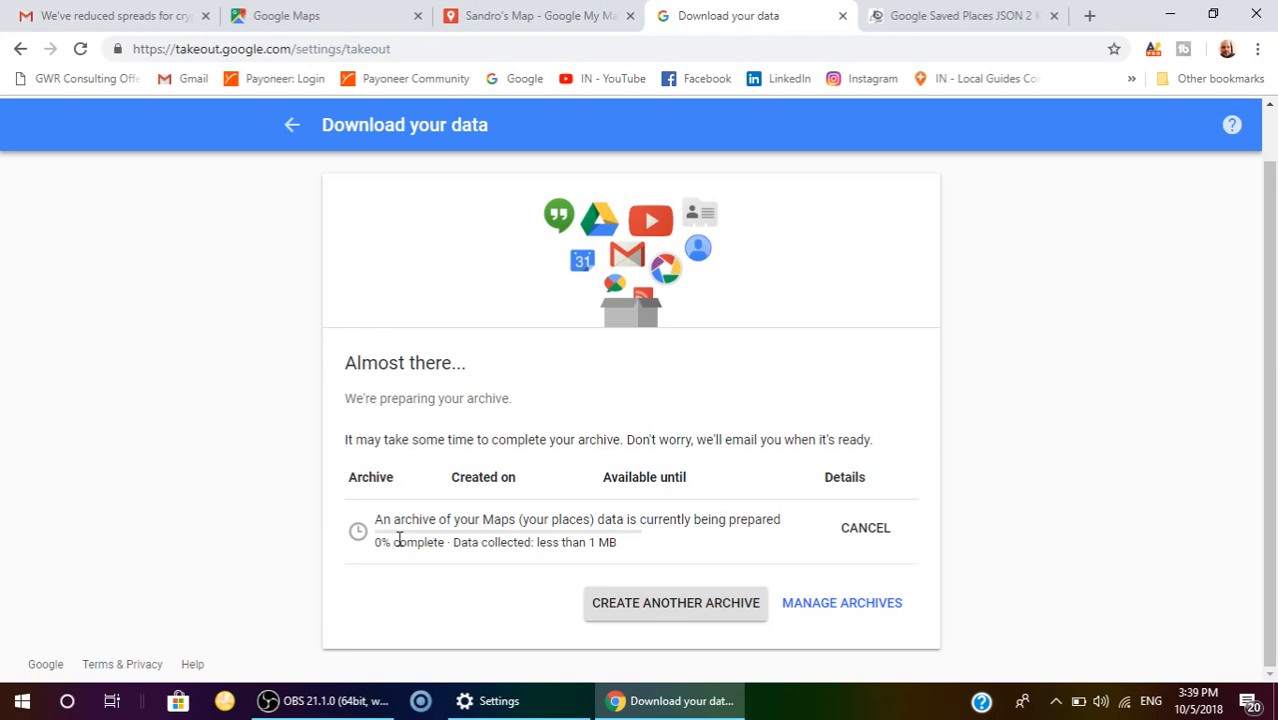
mouse_move(380, 540)
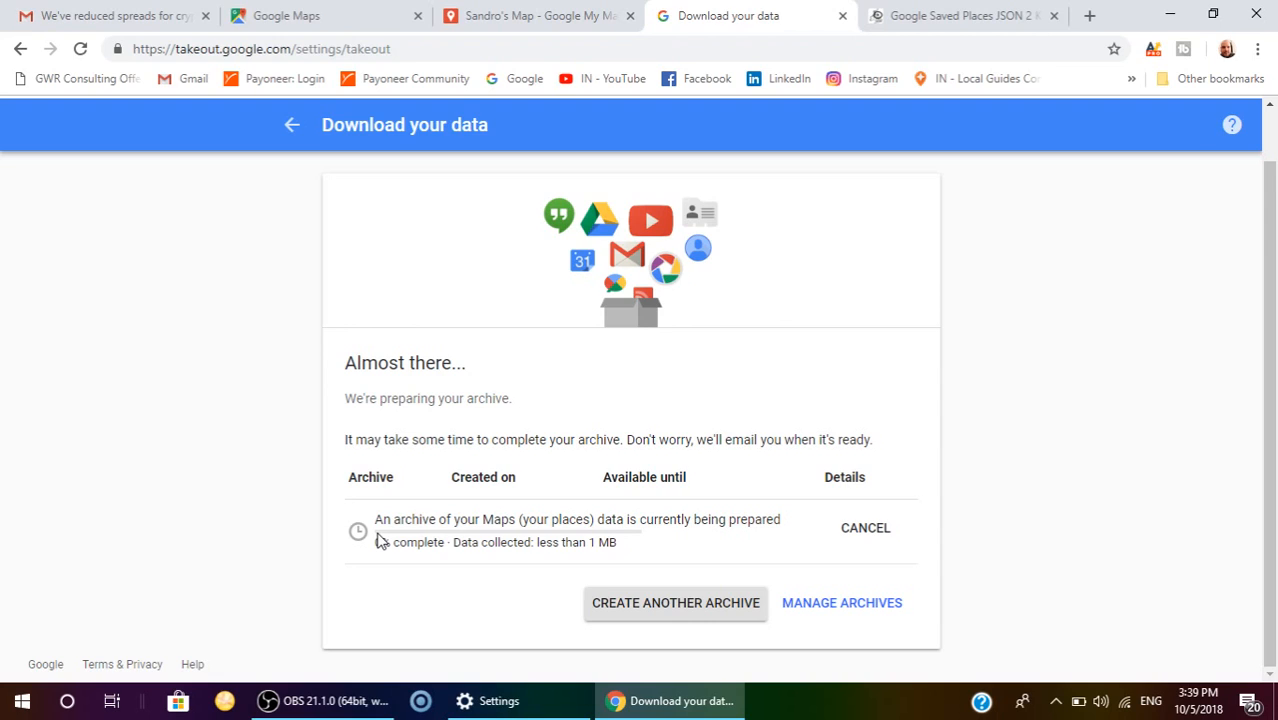
left_click(841, 602)
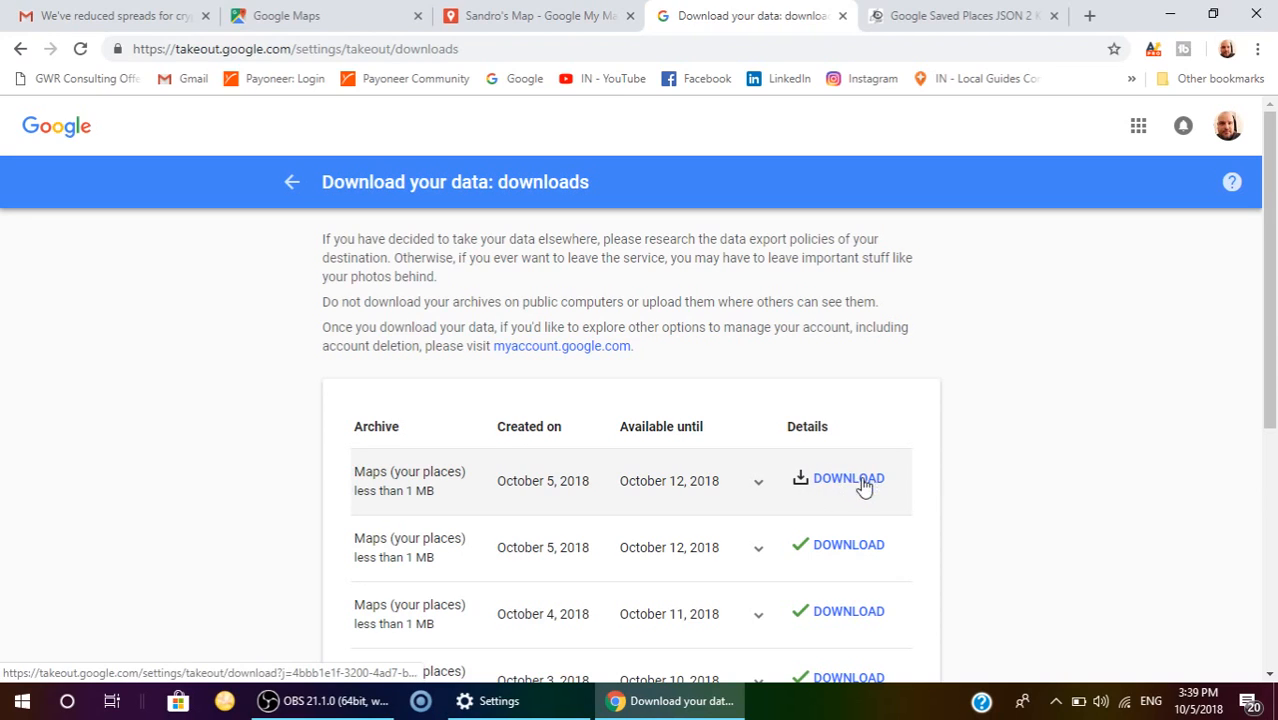
mouse_move(830, 485)
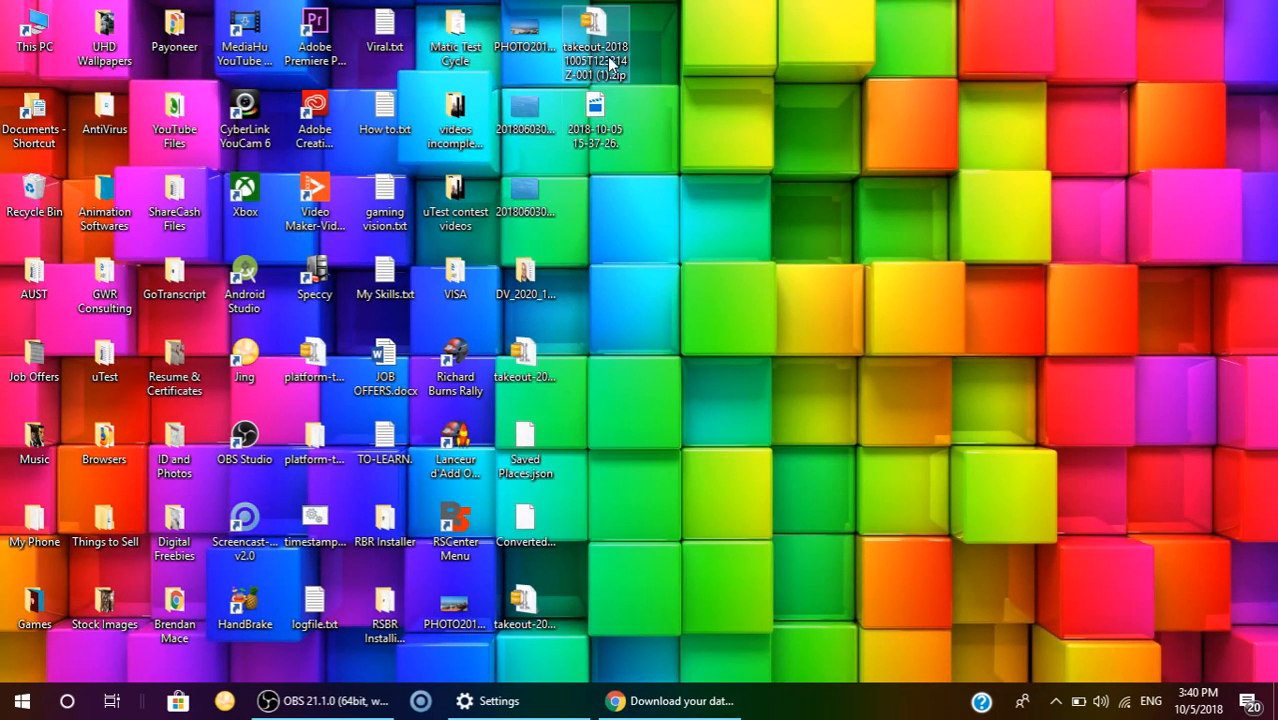
mouse_move(595, 45)
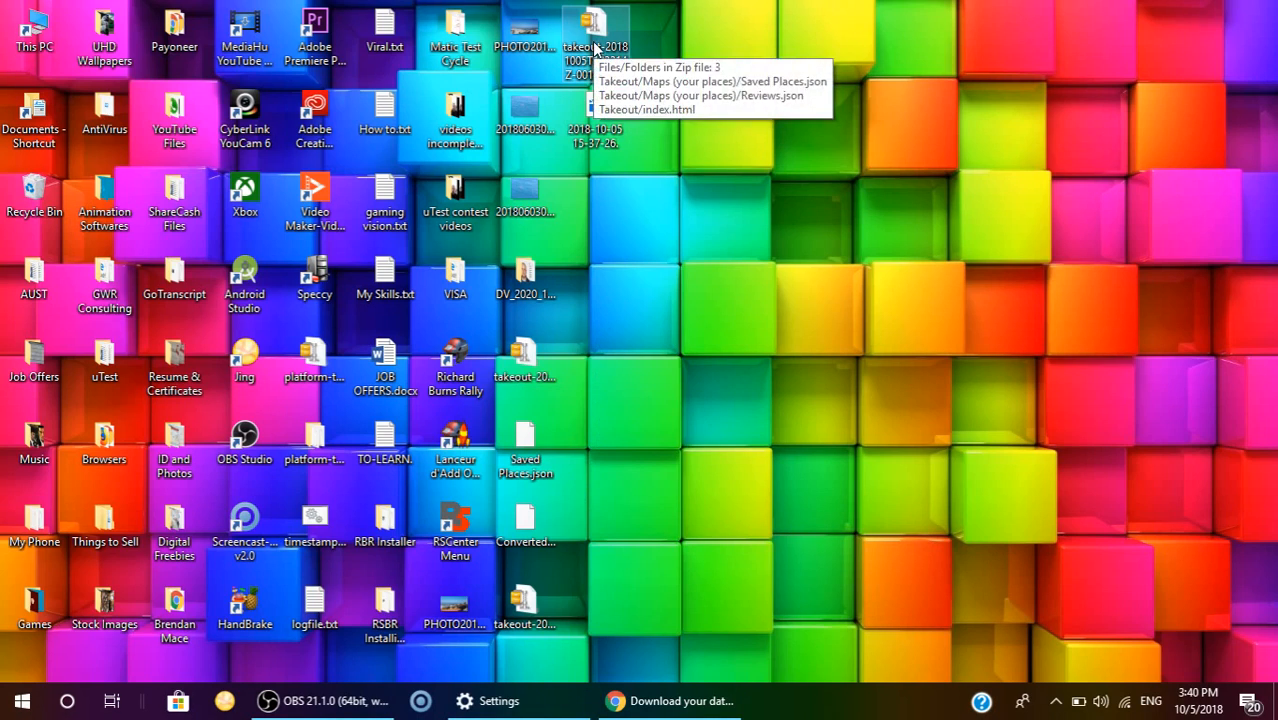
mouse_move(595, 45)
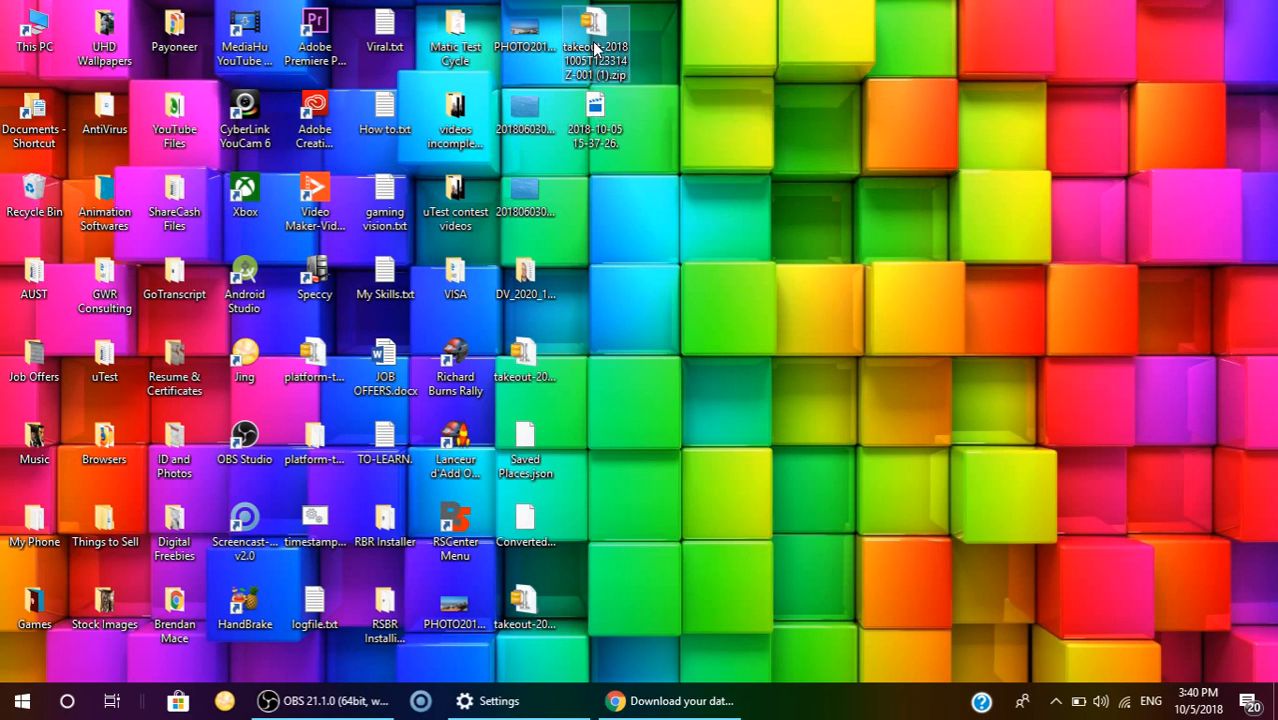
Step: Open the extracted Takeout's Maps (your places) folder and select Saved Places.json
right_click(596, 45)
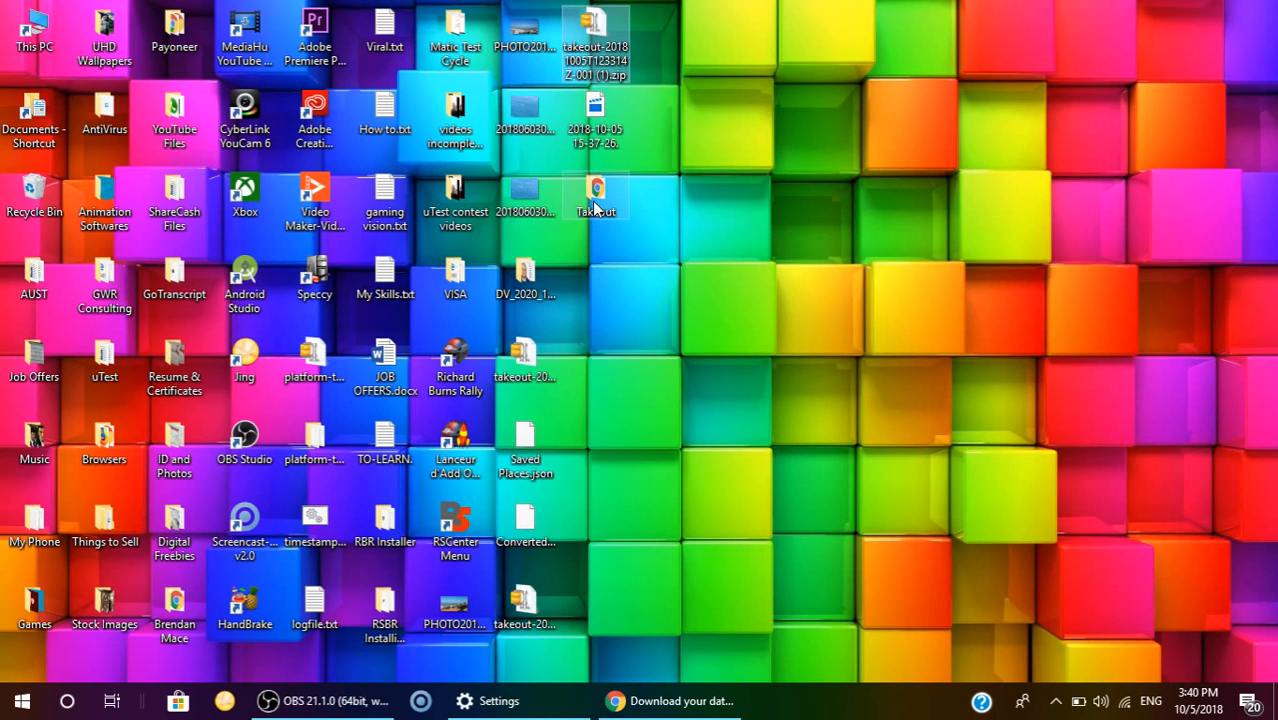
double_click(595, 195)
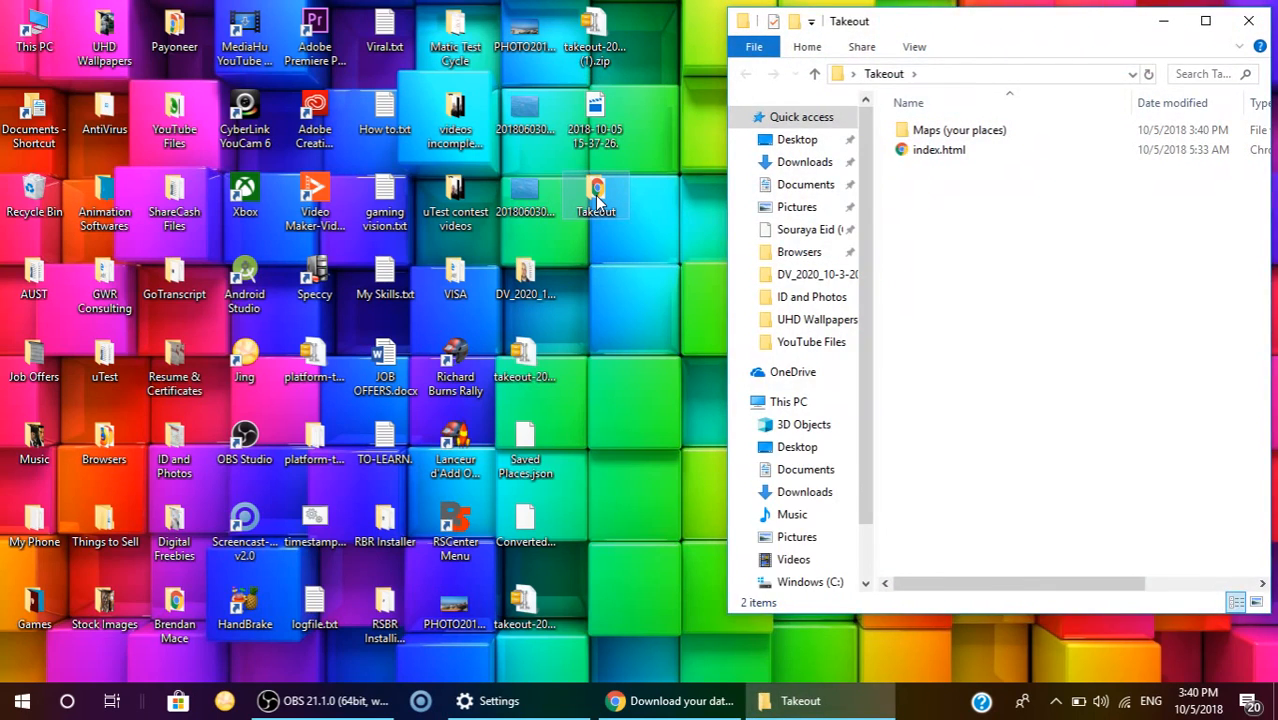
mouse_move(958, 130)
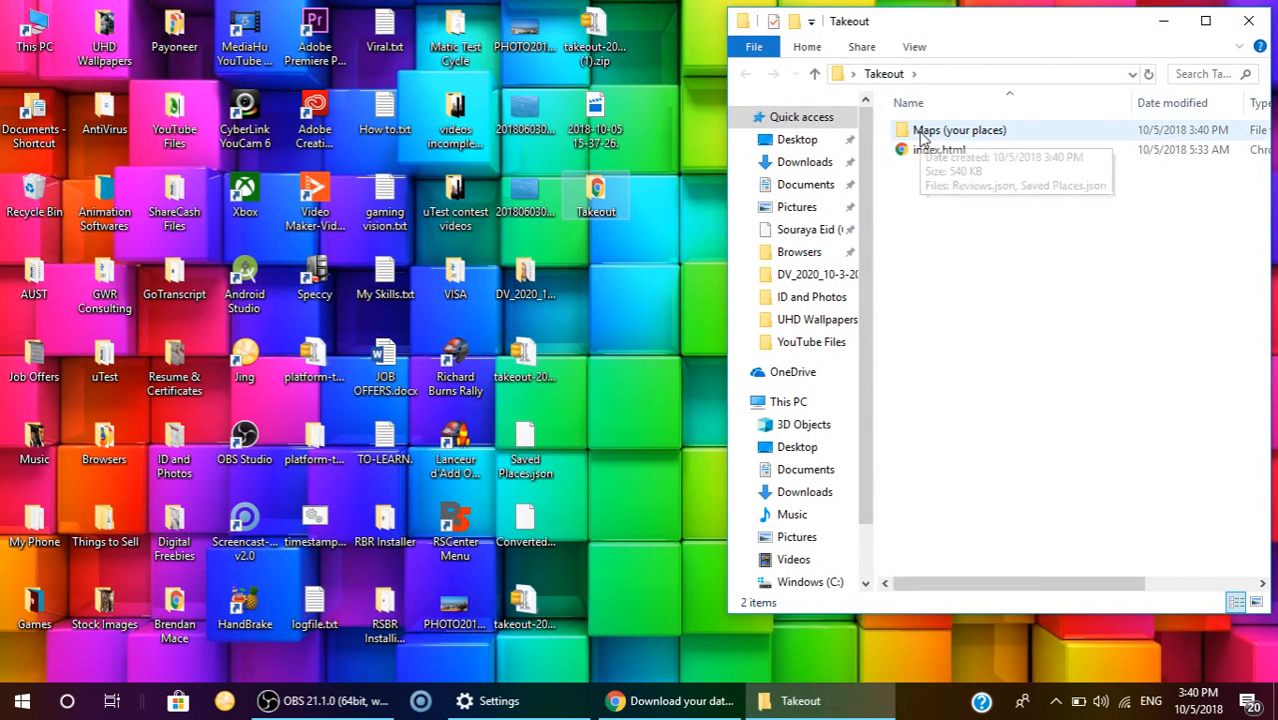
mouse_move(930, 135)
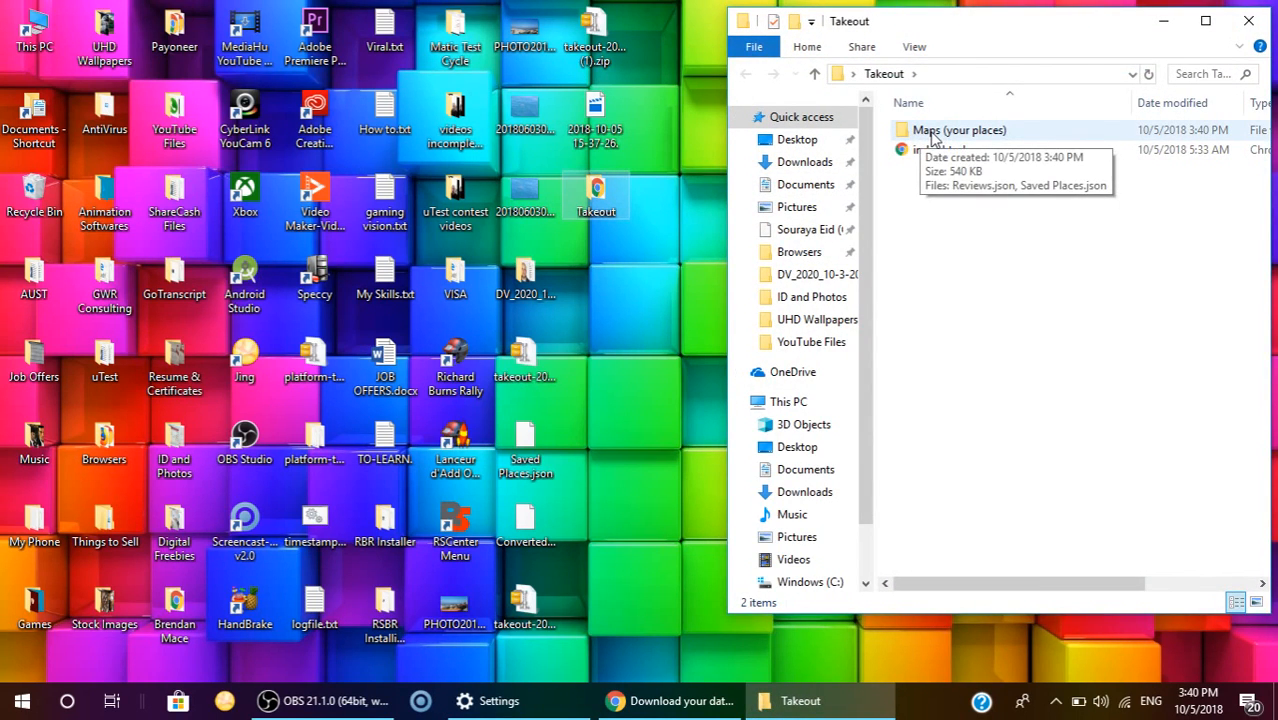
double_click(959, 130)
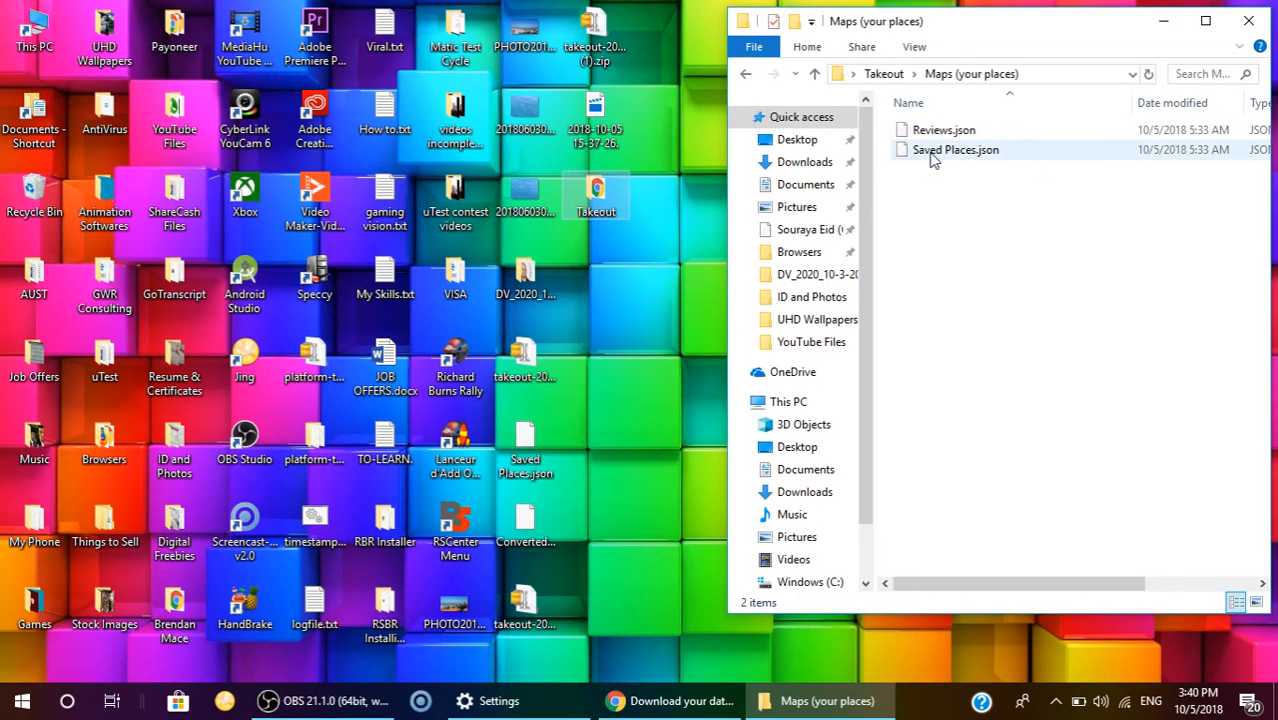
left_click(954, 149)
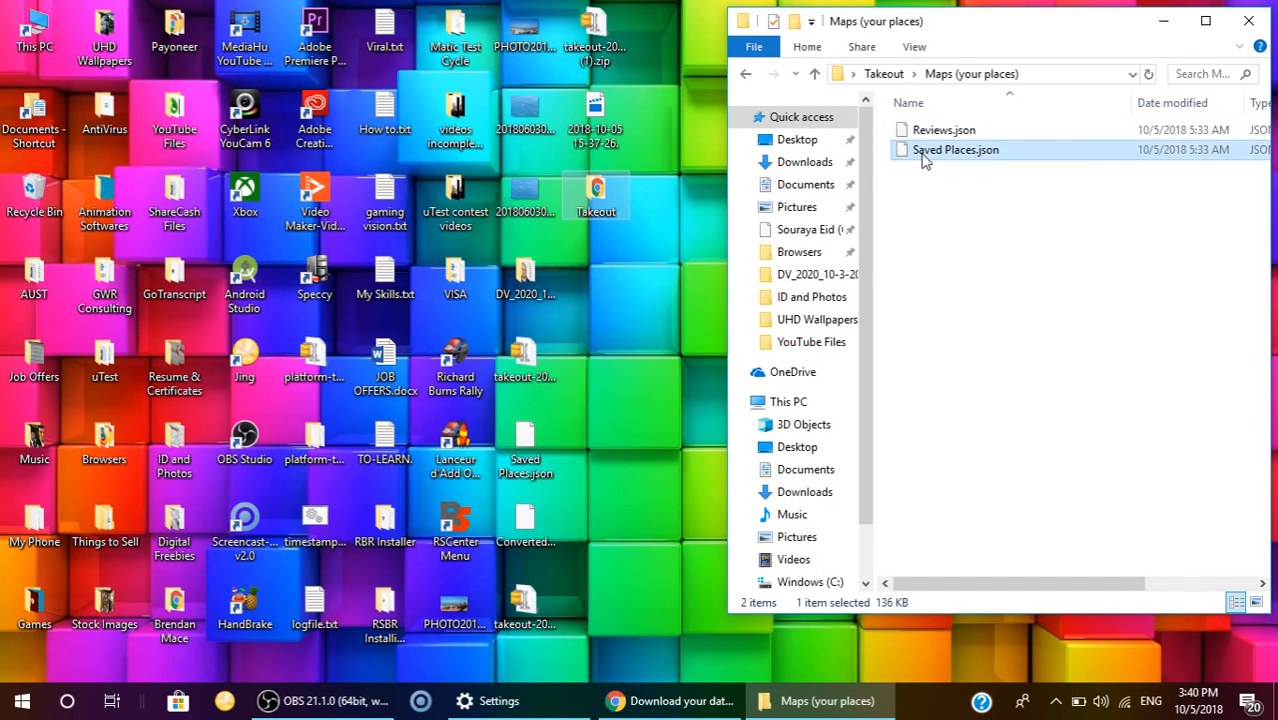
mouse_move(990, 176)
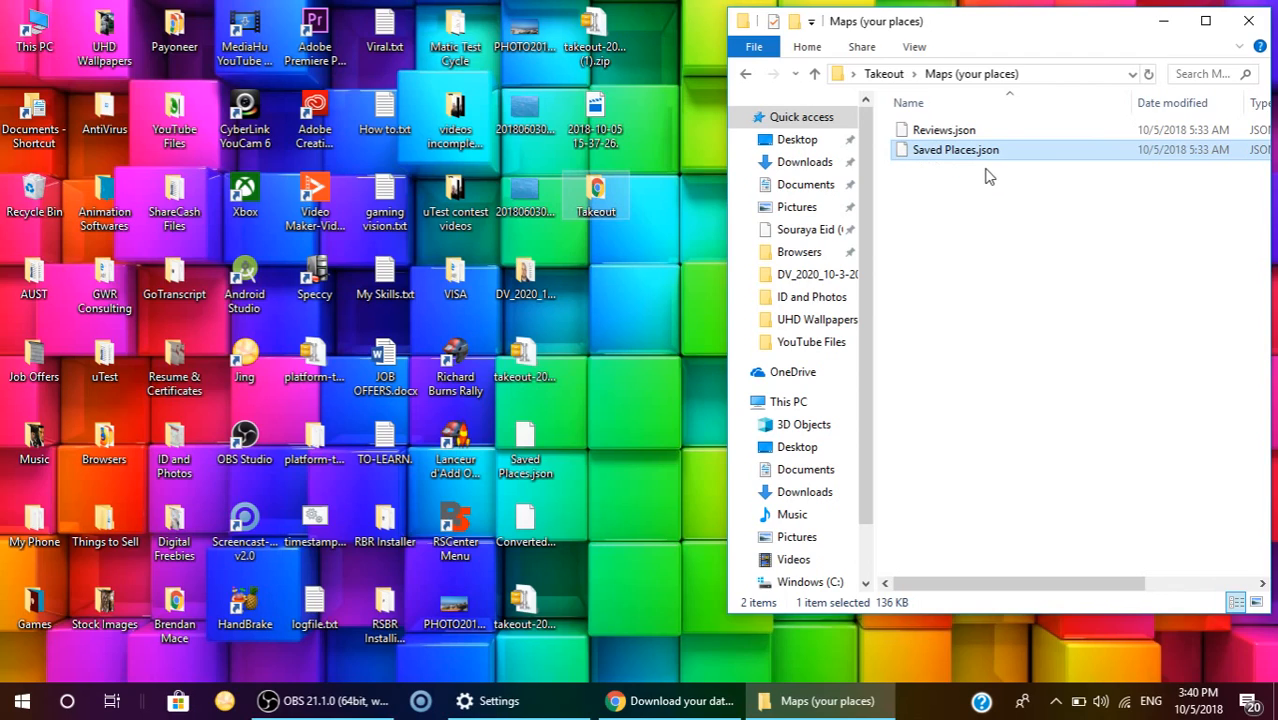
mouse_move(946, 168)
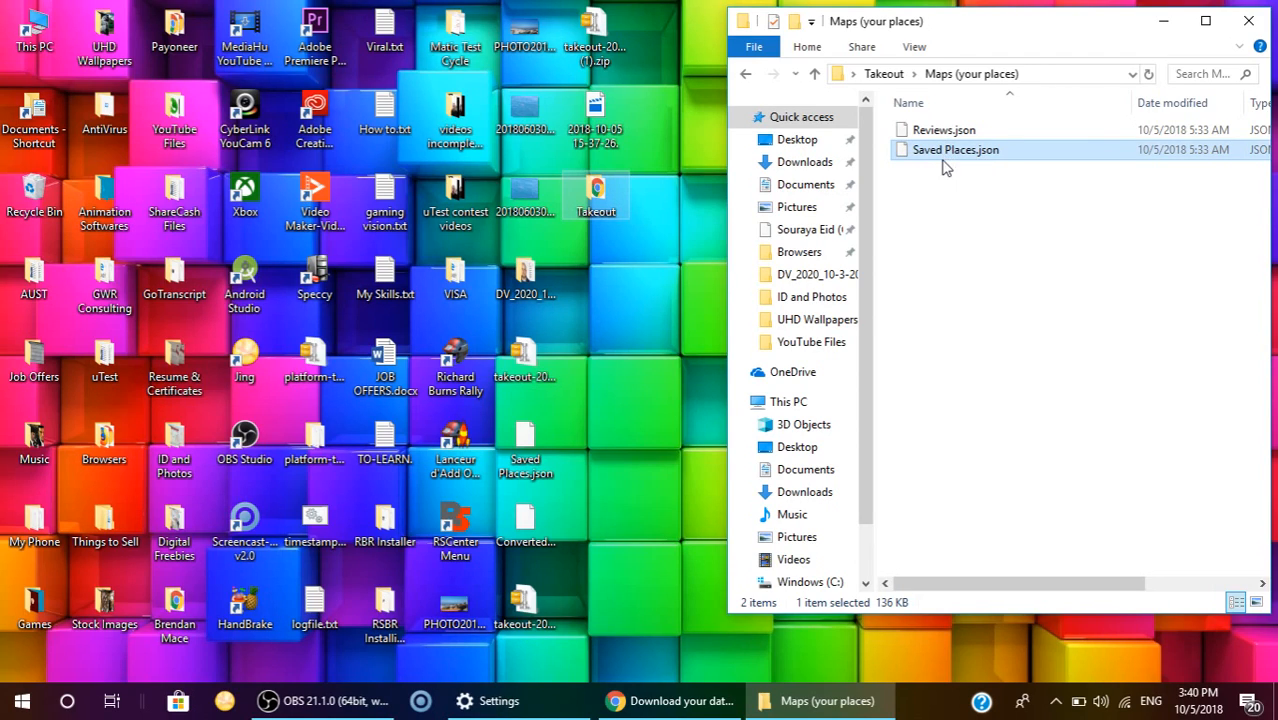
mouse_move(948, 160)
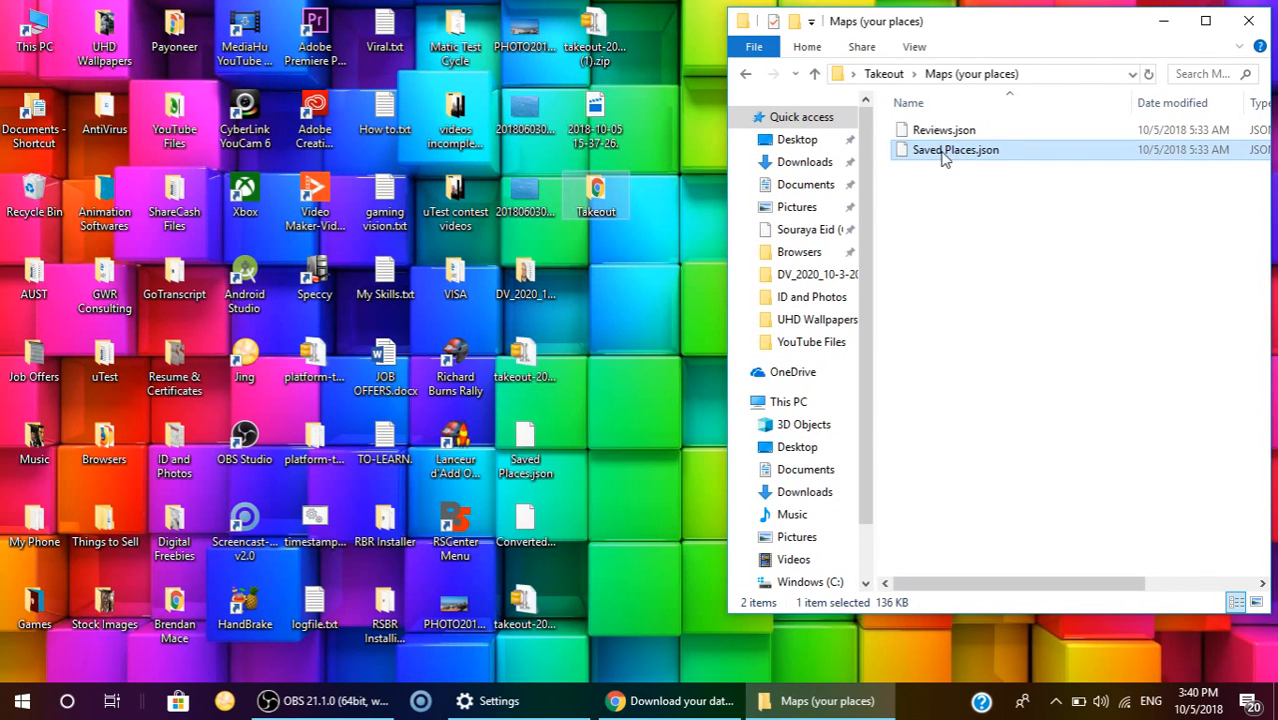
Step: Bring Chrome up on the My Maps tab, then minimize it to show the desktop
left_click(681, 700)
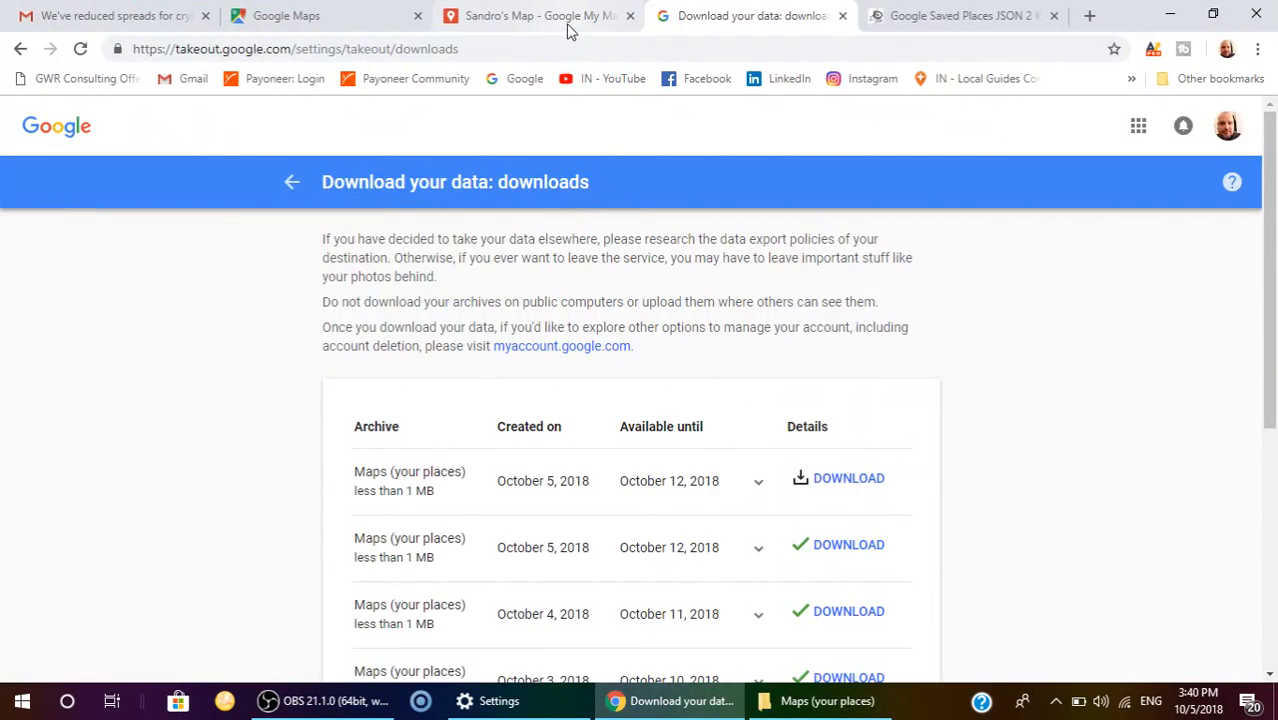
left_click(538, 15)
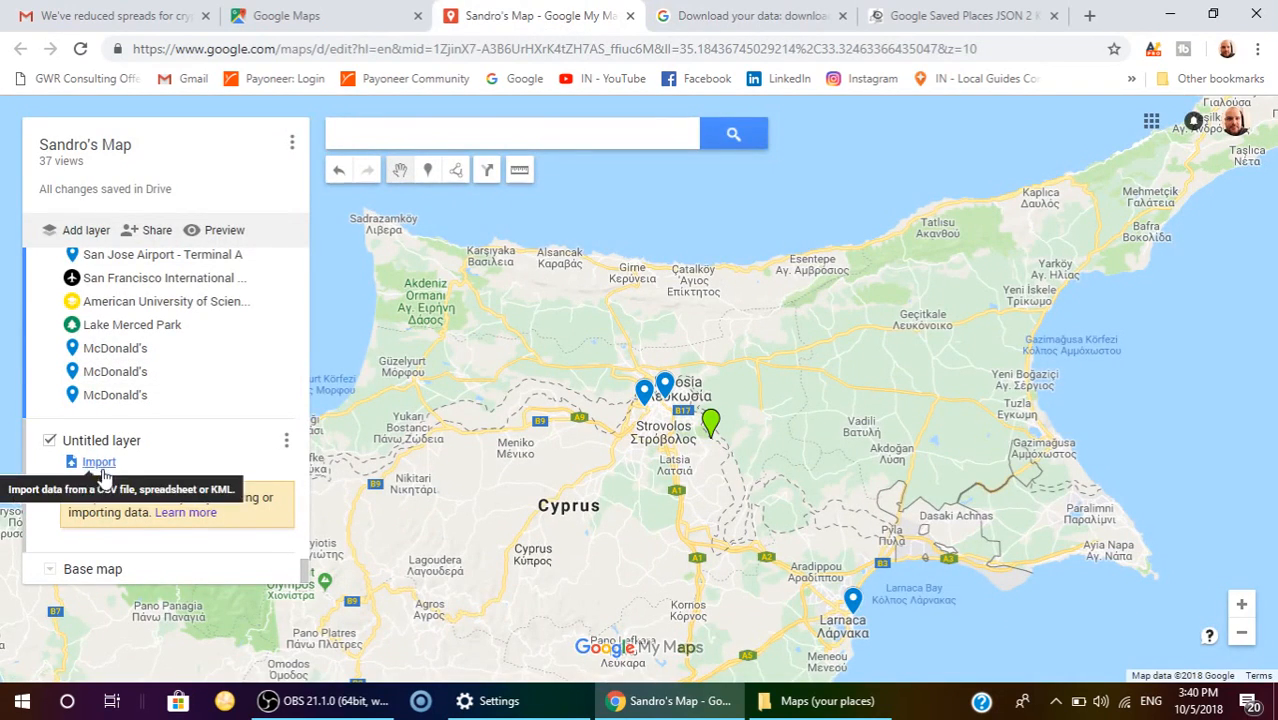
left_click(325, 15)
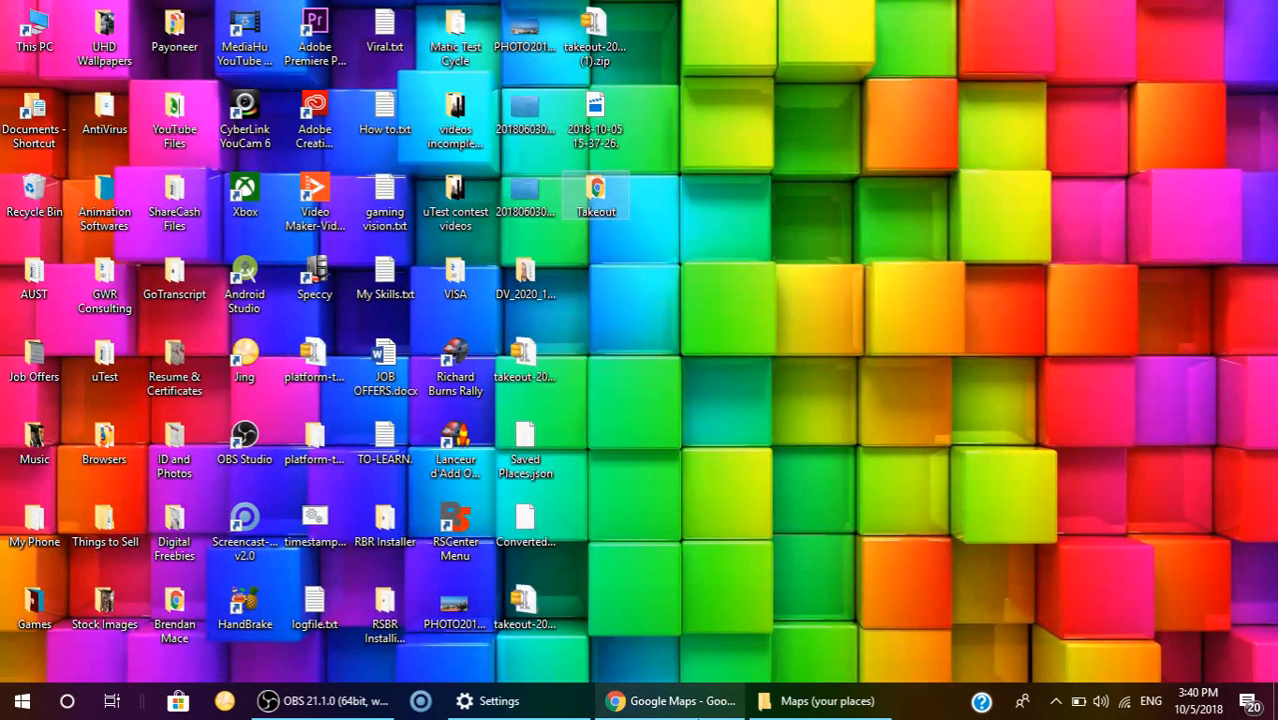
Step: Restore the Maps (your places) Explorer window showing Saved Places.json
left_click(826, 700)
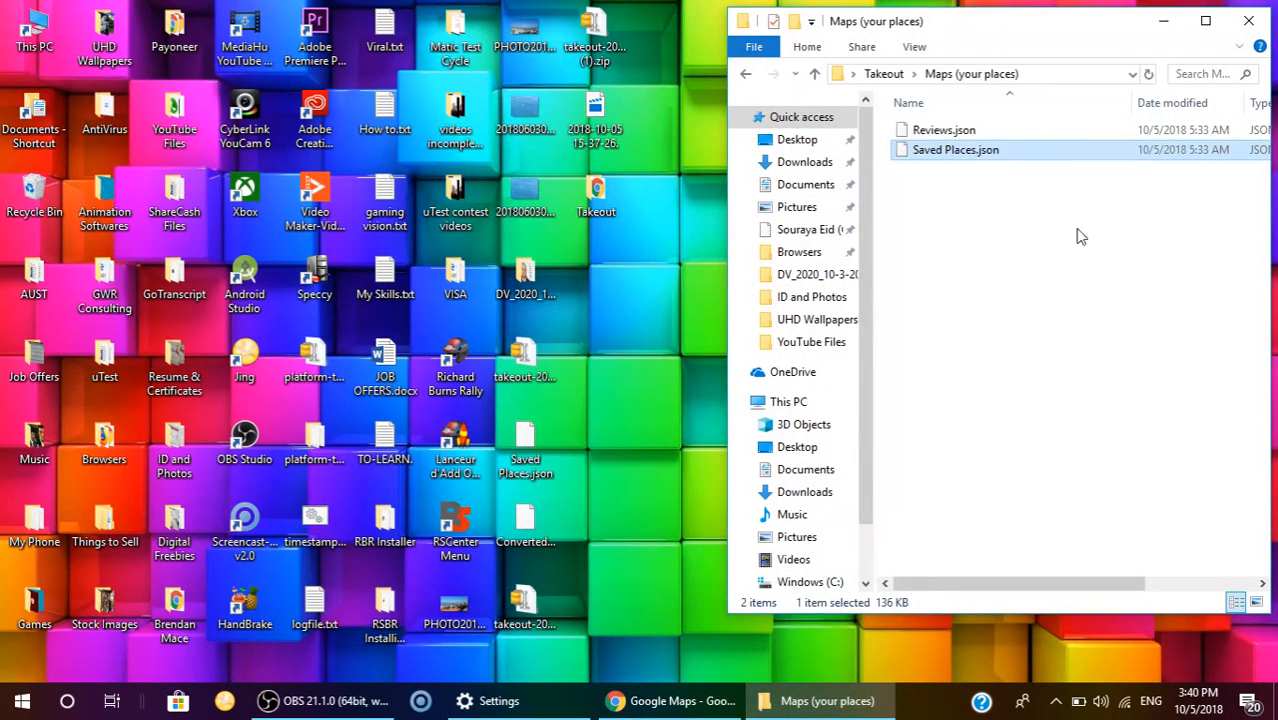
mouse_move(979, 165)
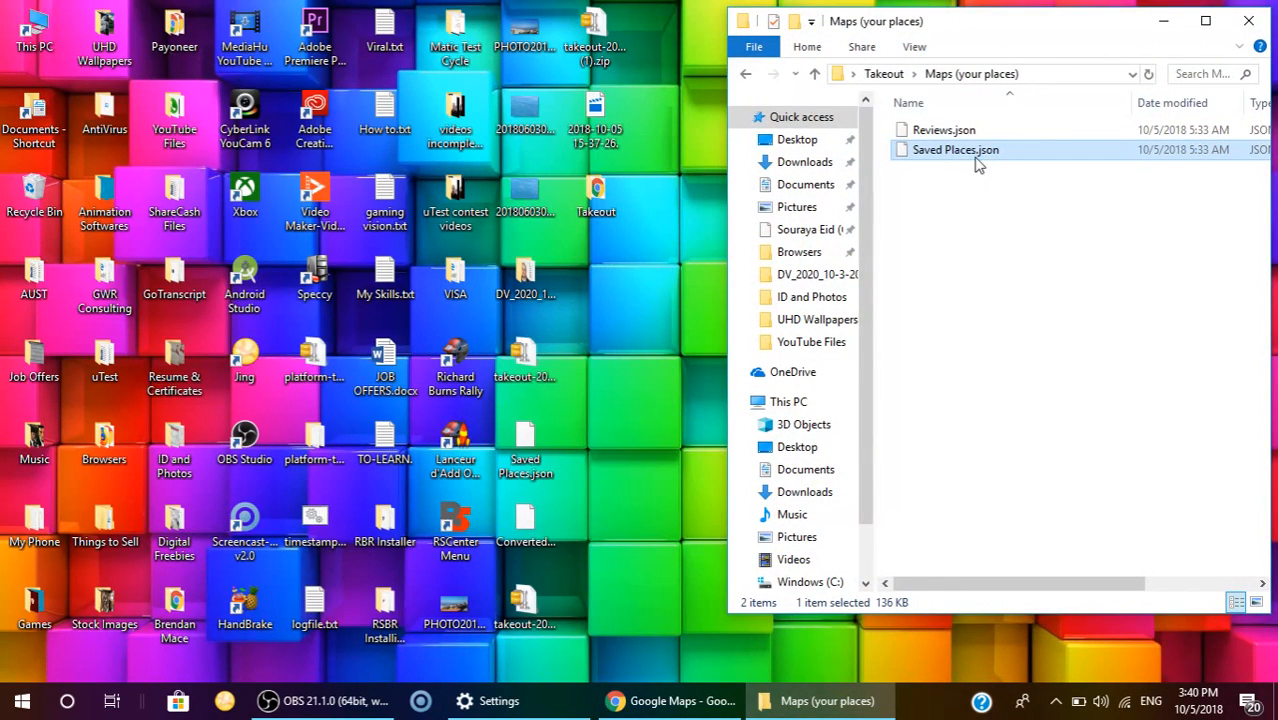
mouse_move(995, 163)
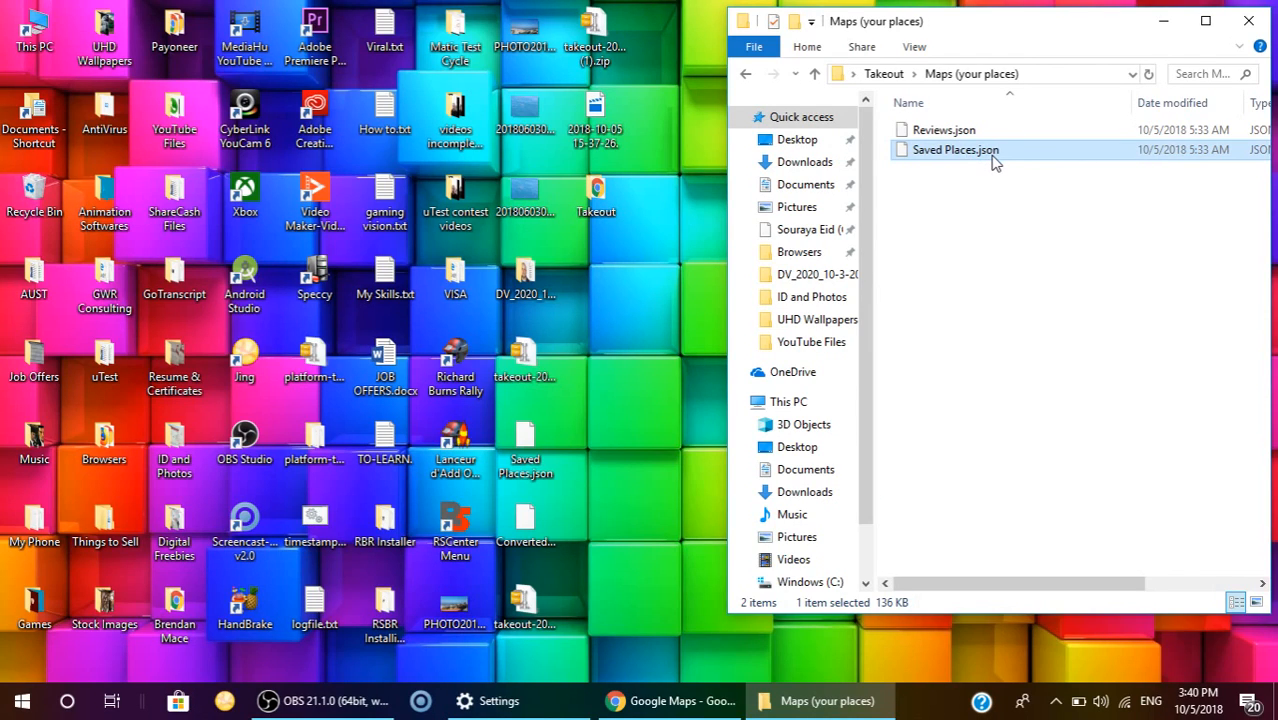
mouse_move(975, 168)
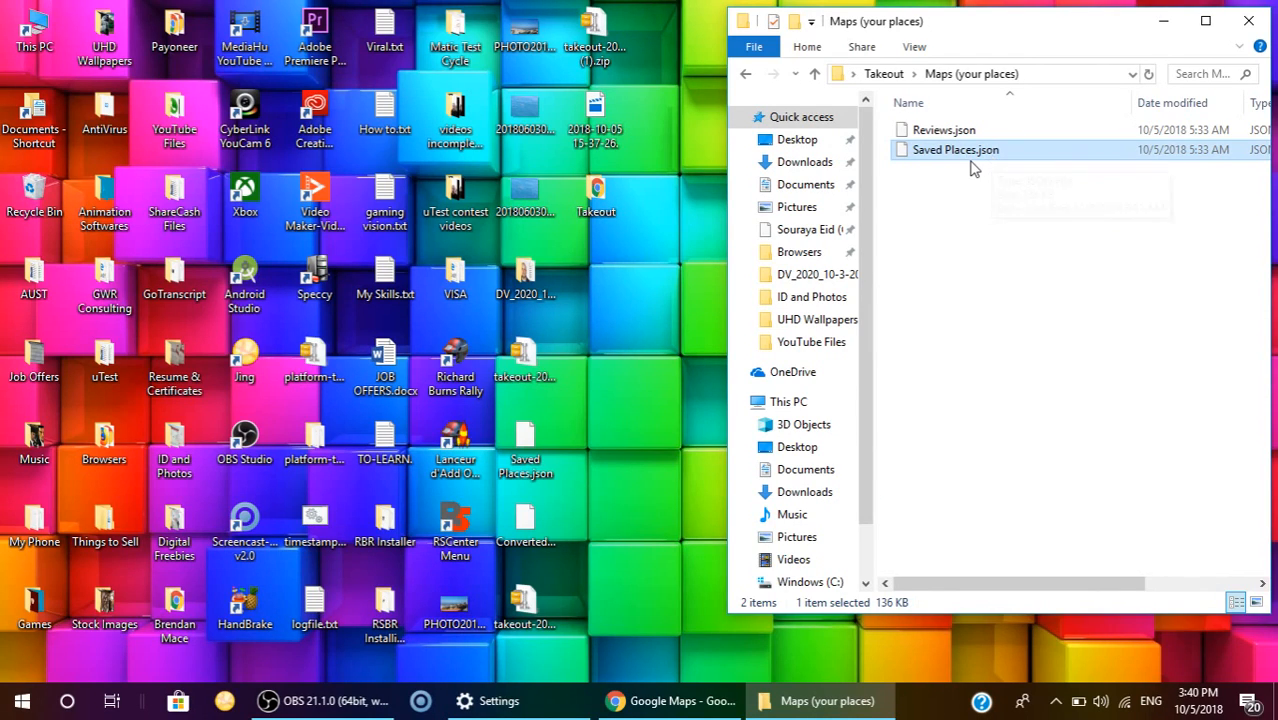
mouse_move(990, 163)
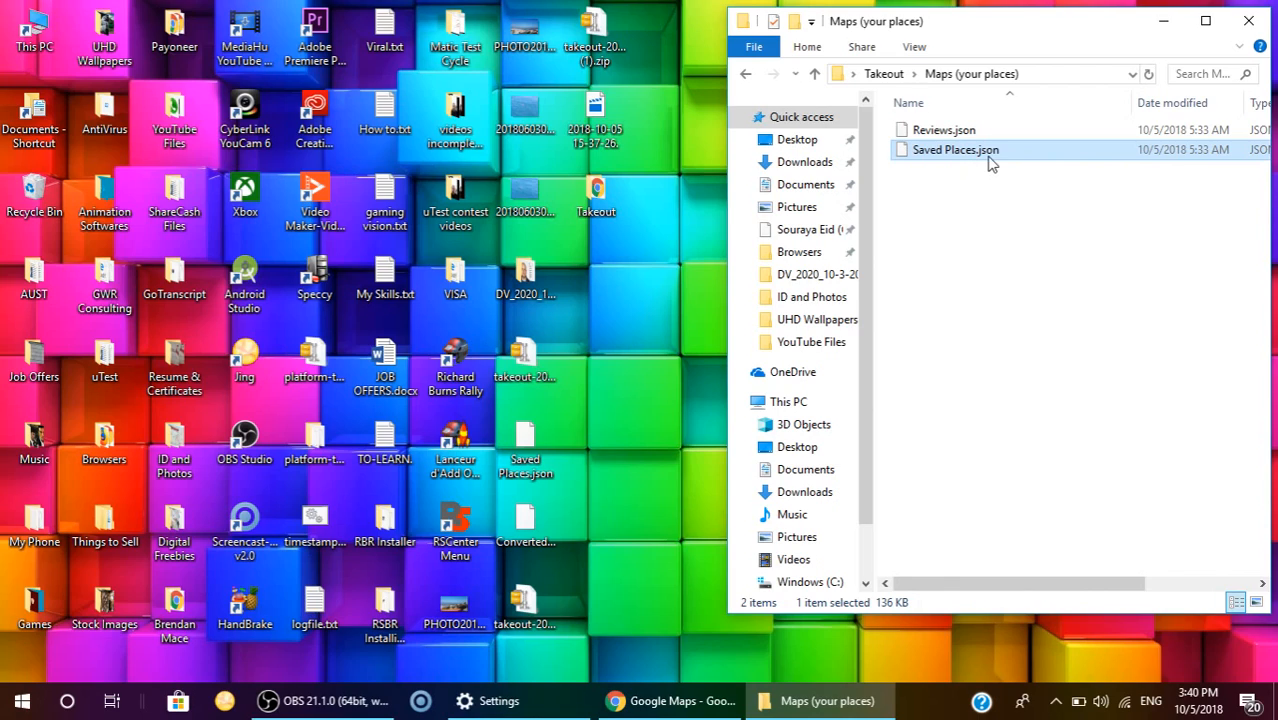
mouse_move(955, 149)
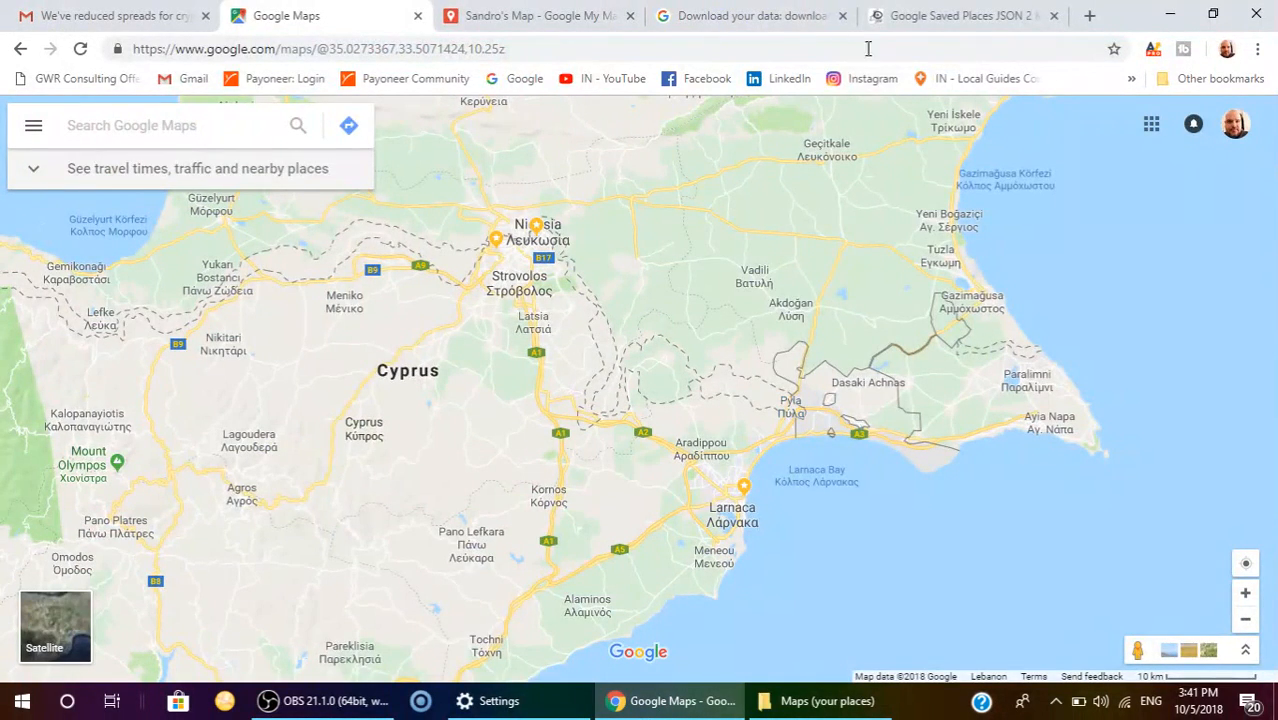
Step: On the nearby.org.uk converter, start choosing a file and browse into the Desktop Takeout folder
left_click(957, 15)
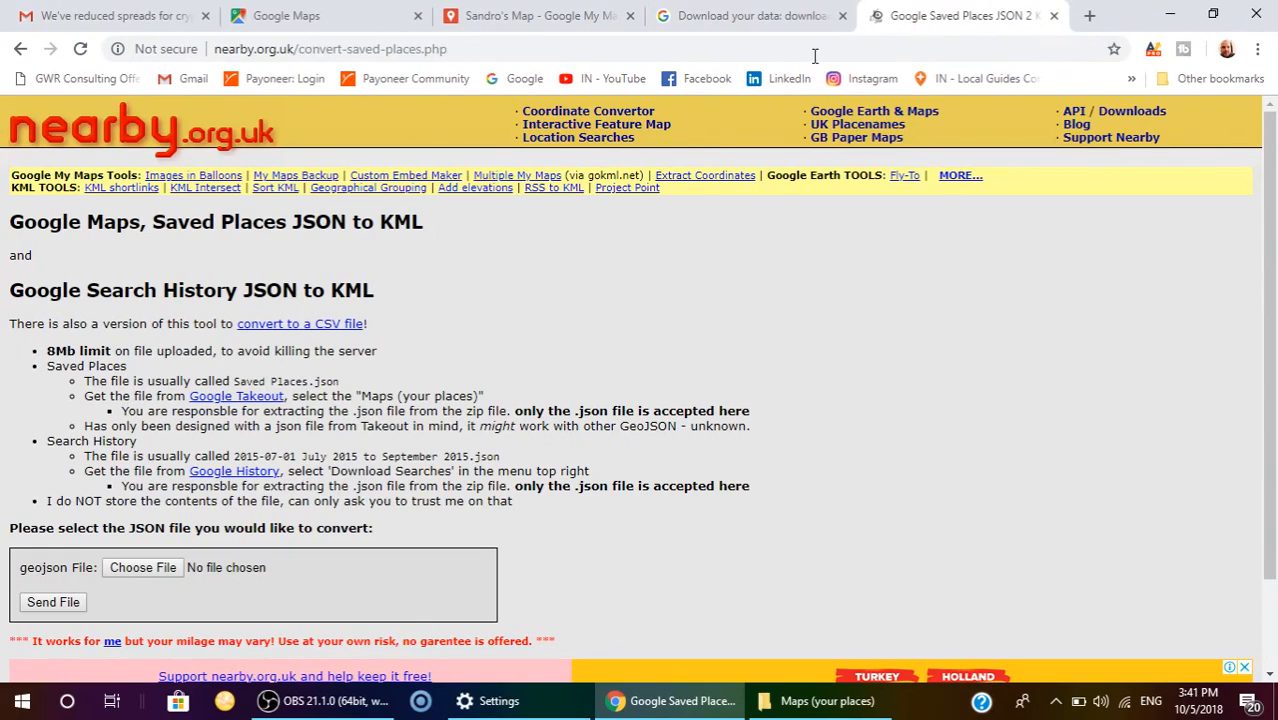
mouse_move(505, 357)
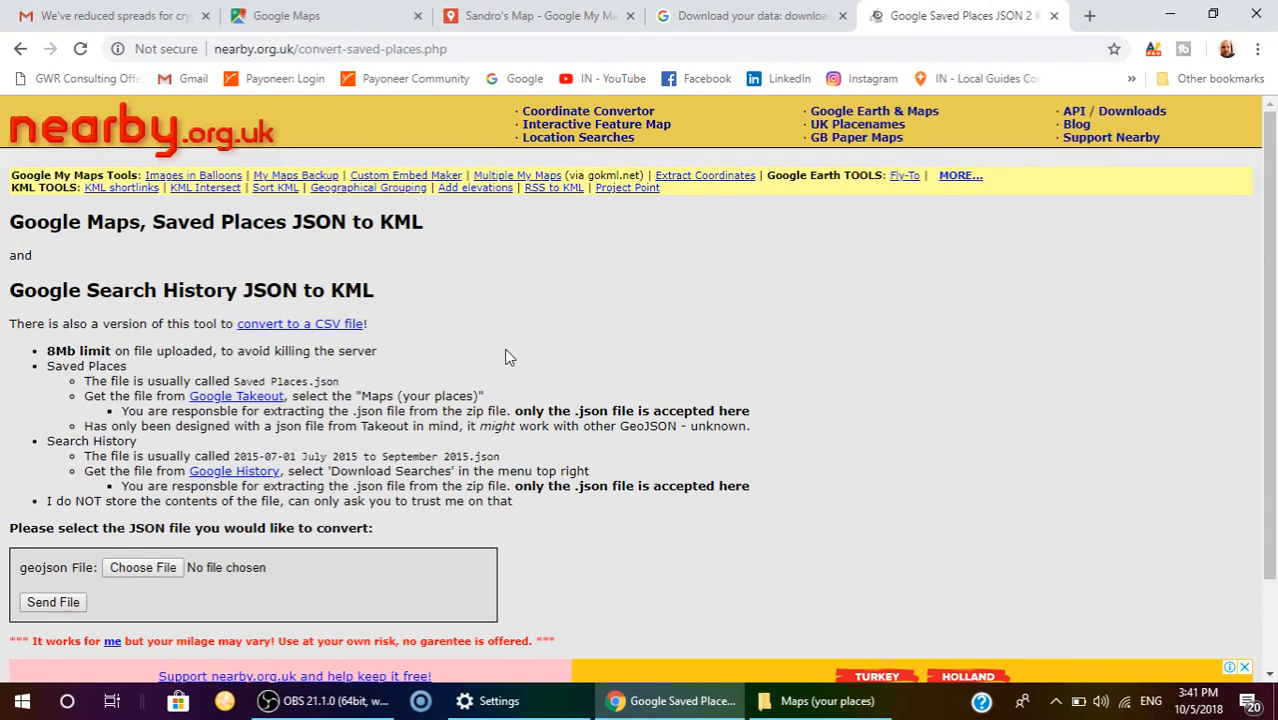
mouse_move(349, 343)
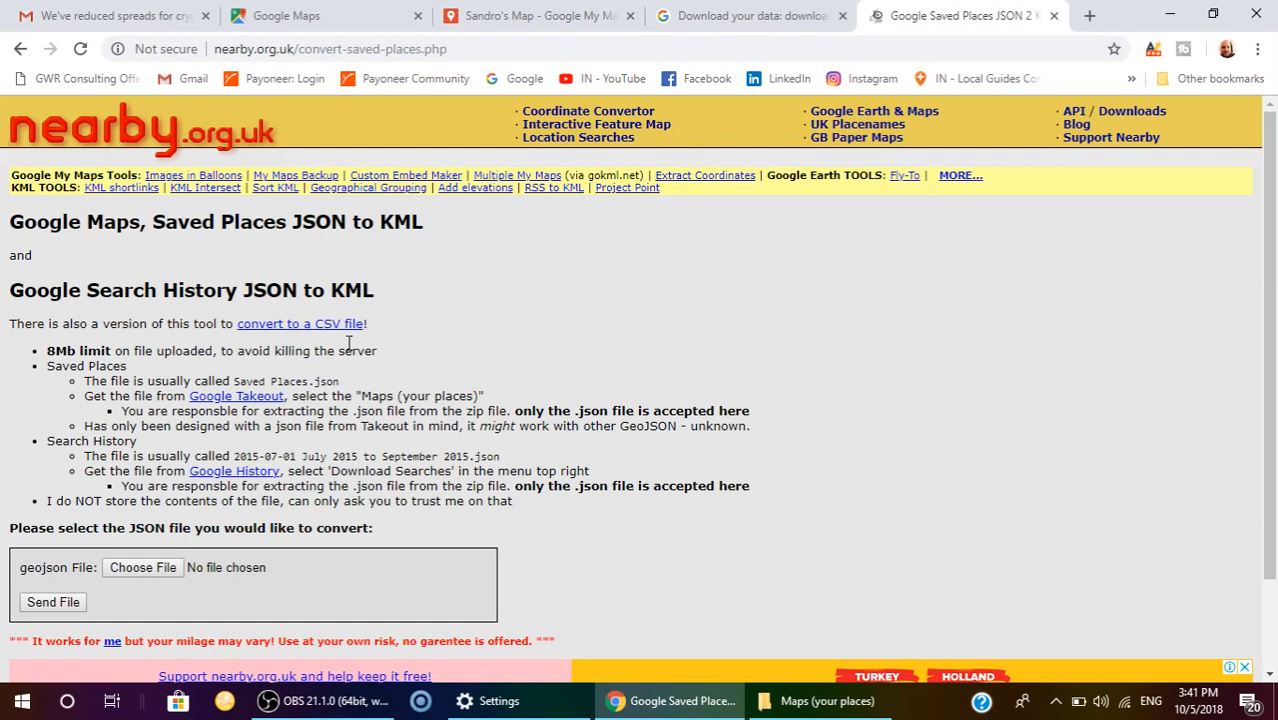
scroll("down", 3)
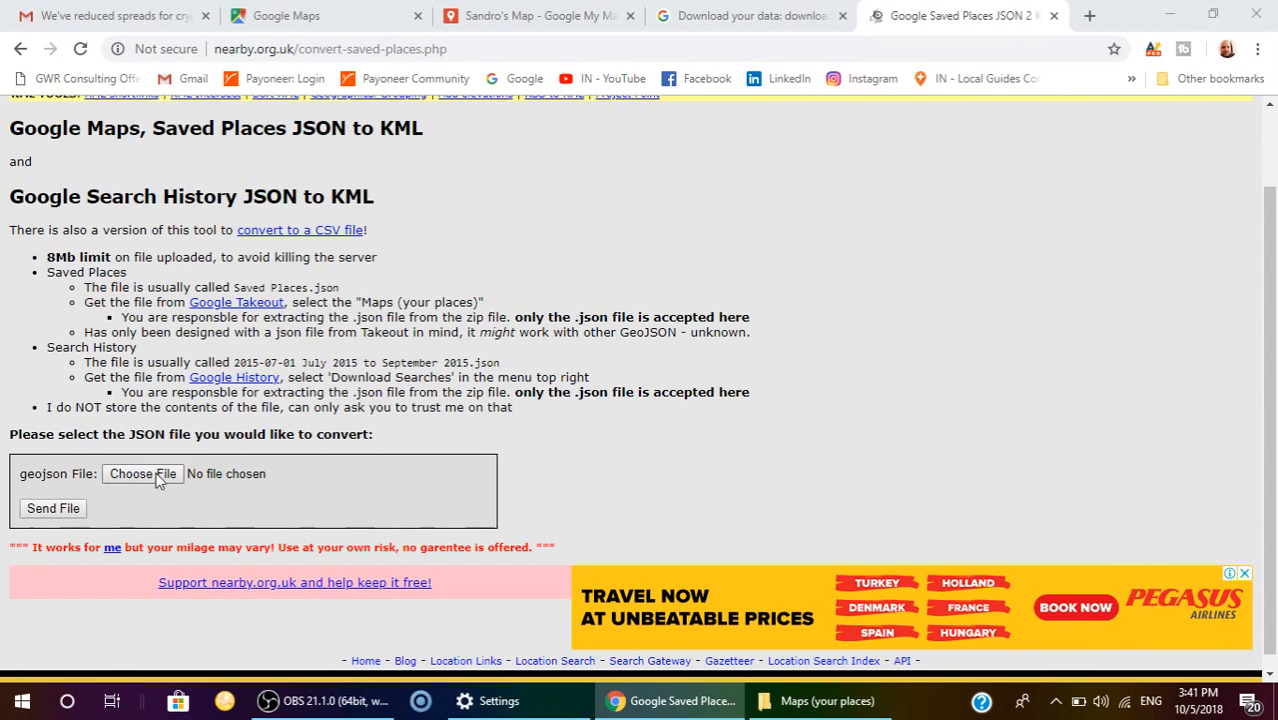
left_click(142, 473)
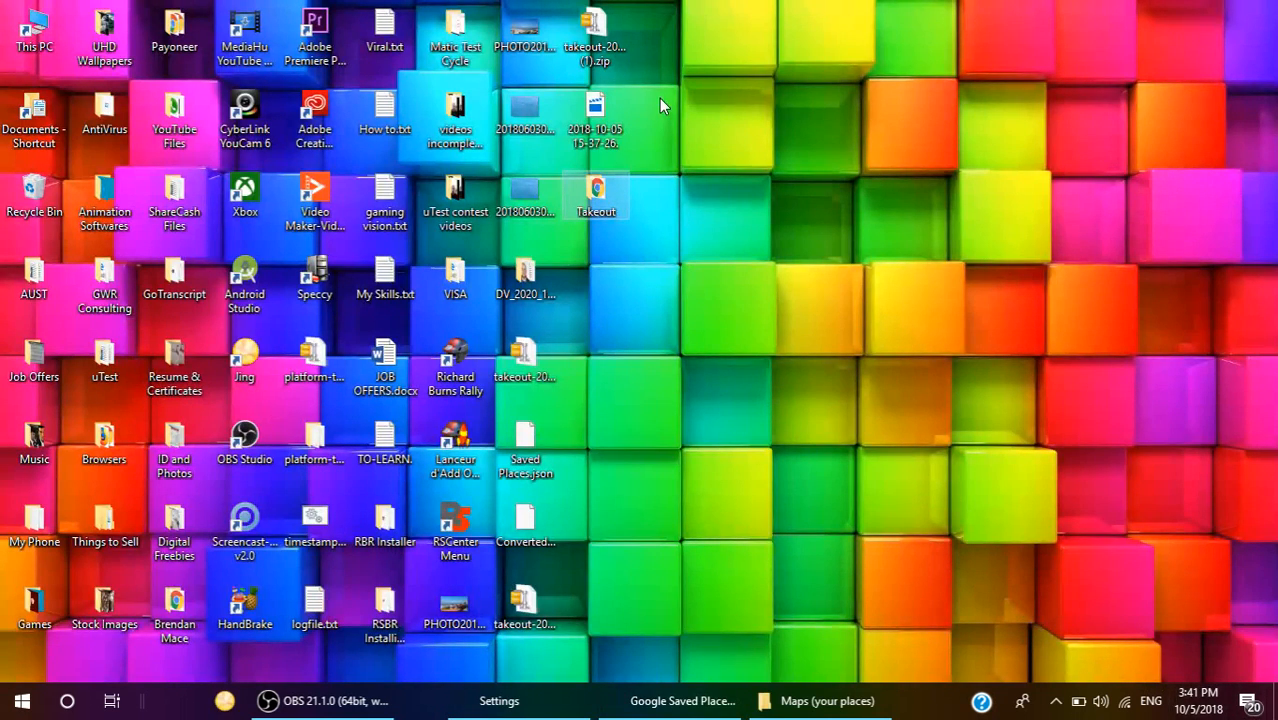
left_click(142, 473)
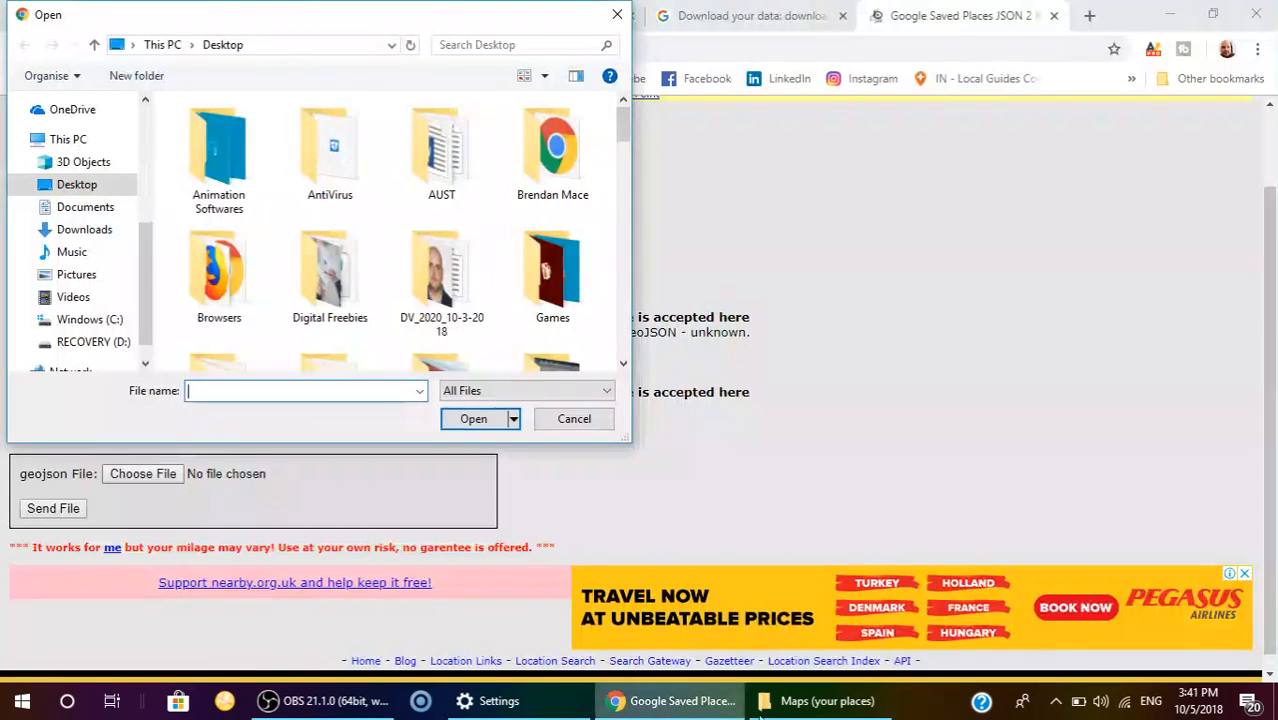
left_click(441, 270)
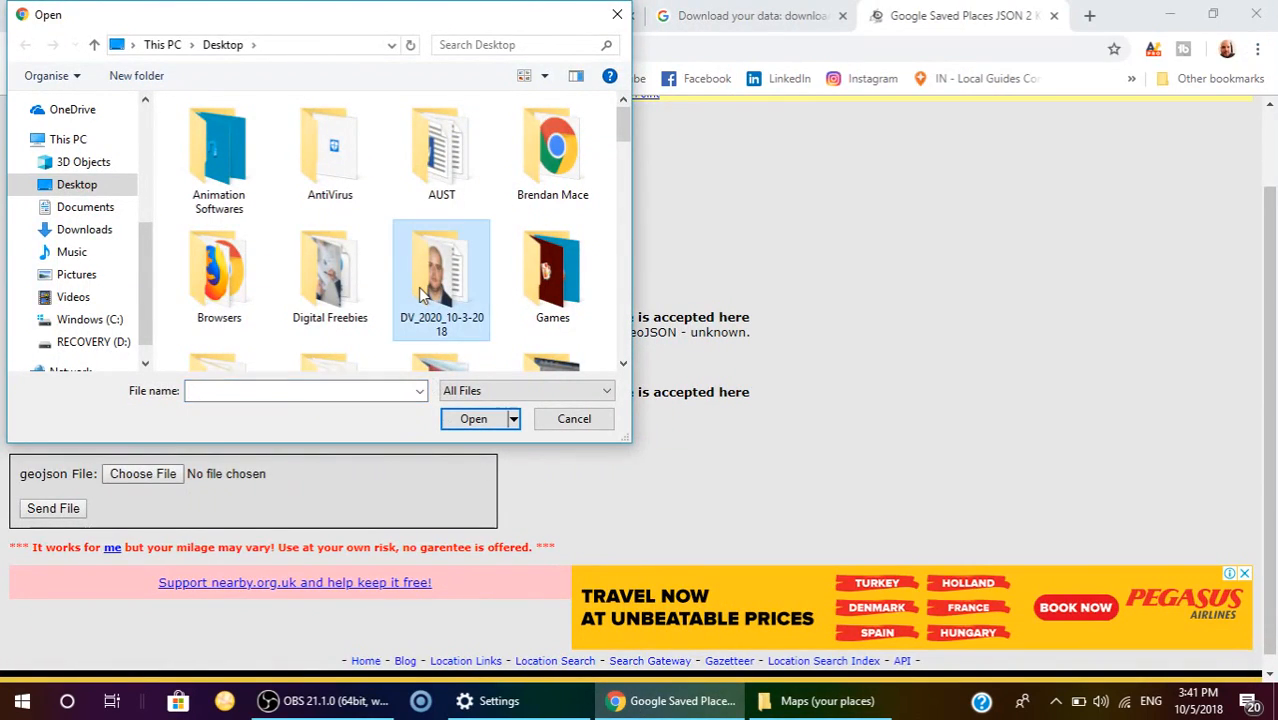
scroll("down", 3)
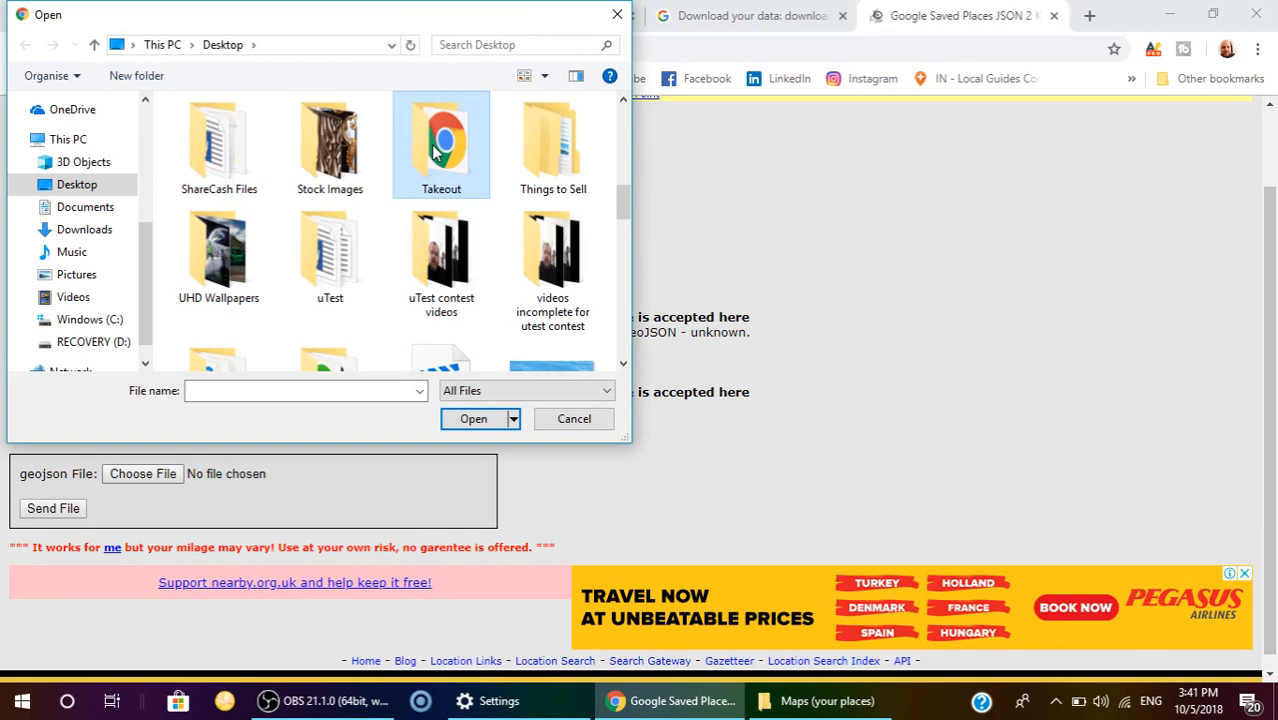
double_click(441, 145)
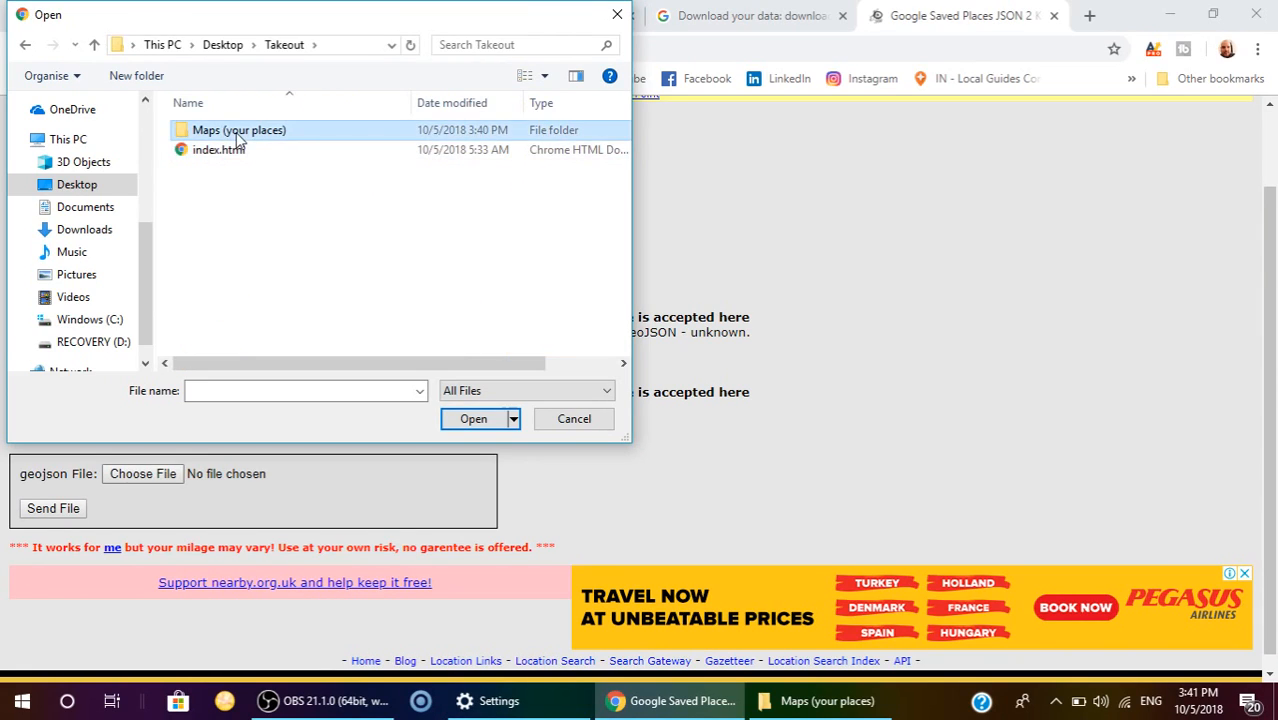
Step: Pick Saved Places.json from Maps (your places) and send it for KML conversion
left_click(574, 418)
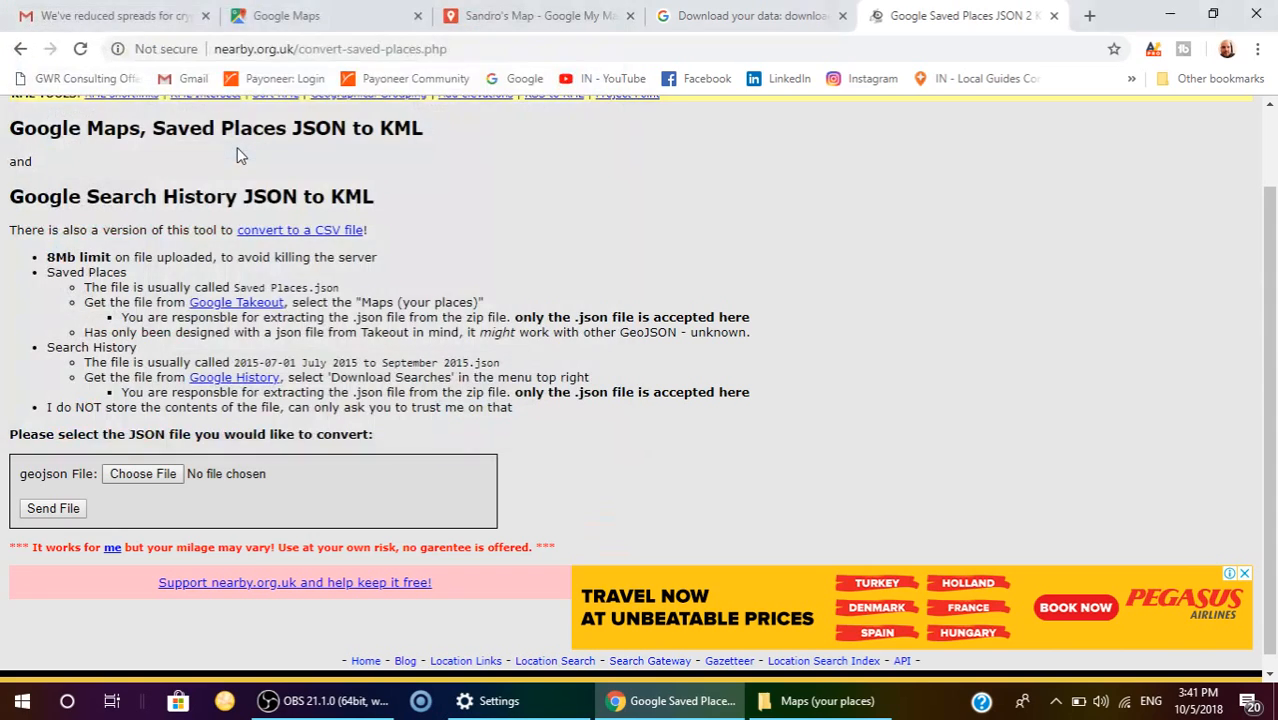
left_click(142, 473)
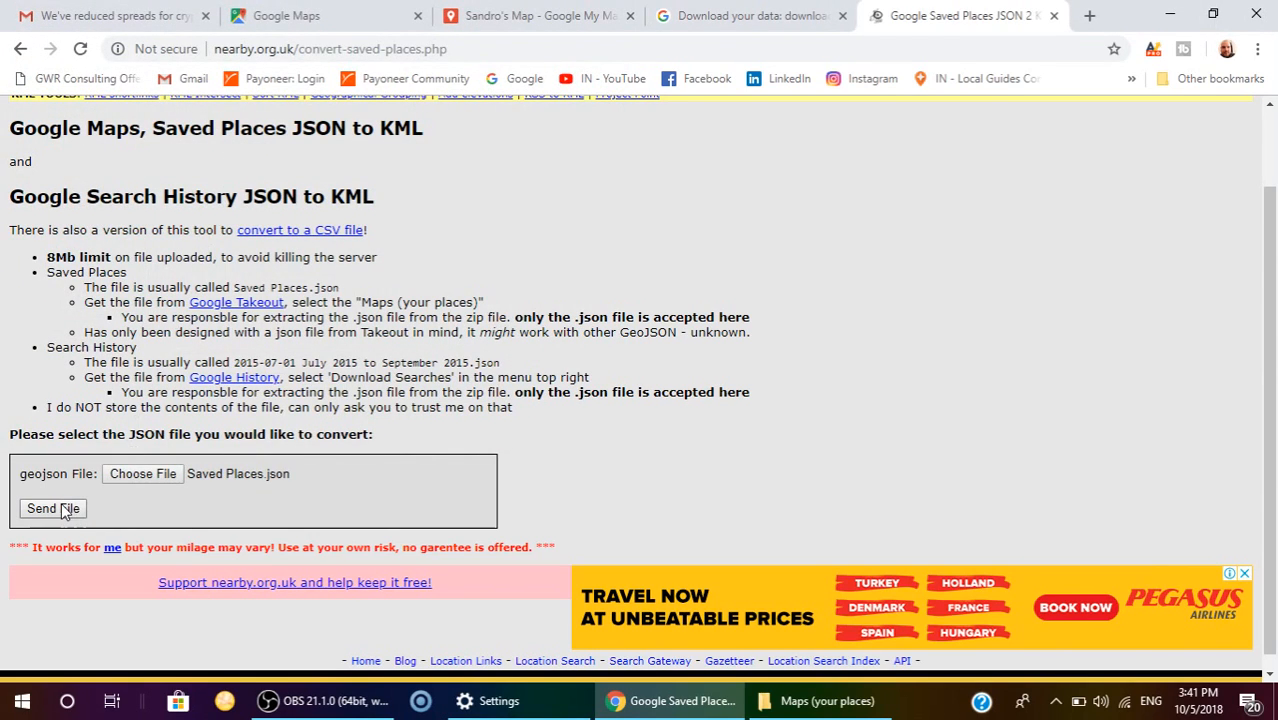
left_click(52, 508)
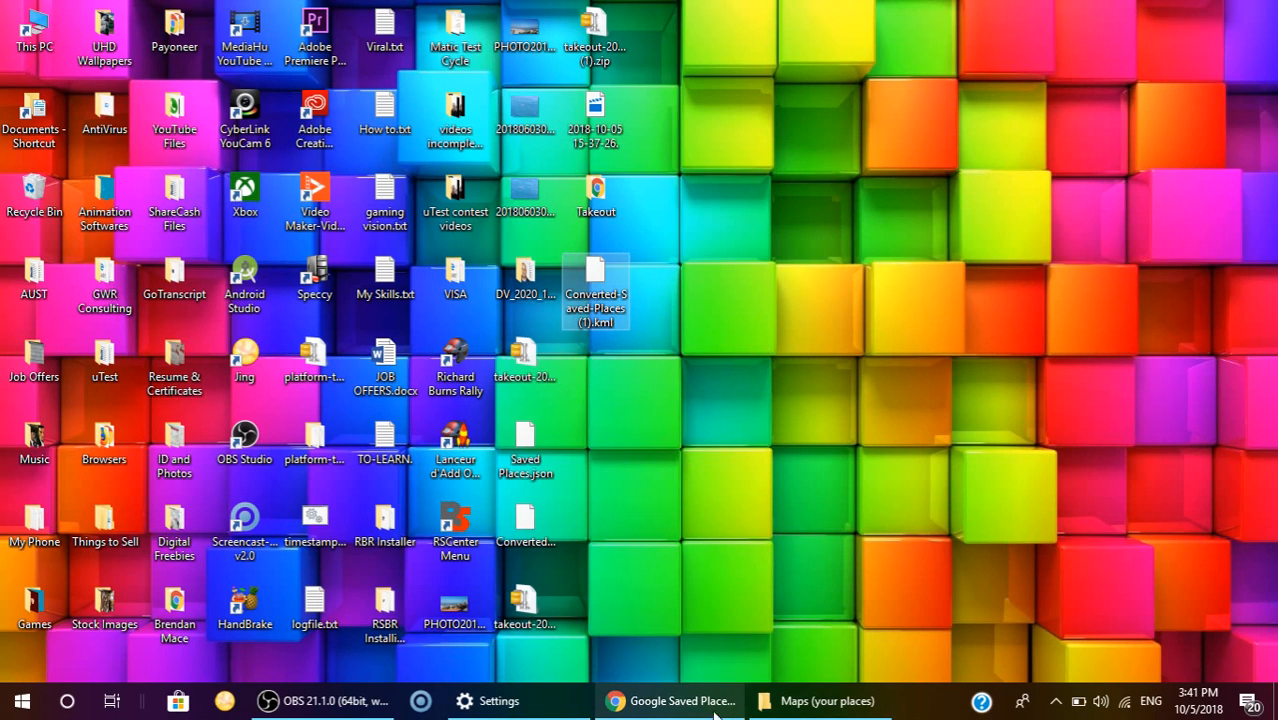
Step: Restore Chrome and switch to the Sandro's Map tab in My Maps
left_click(670, 700)
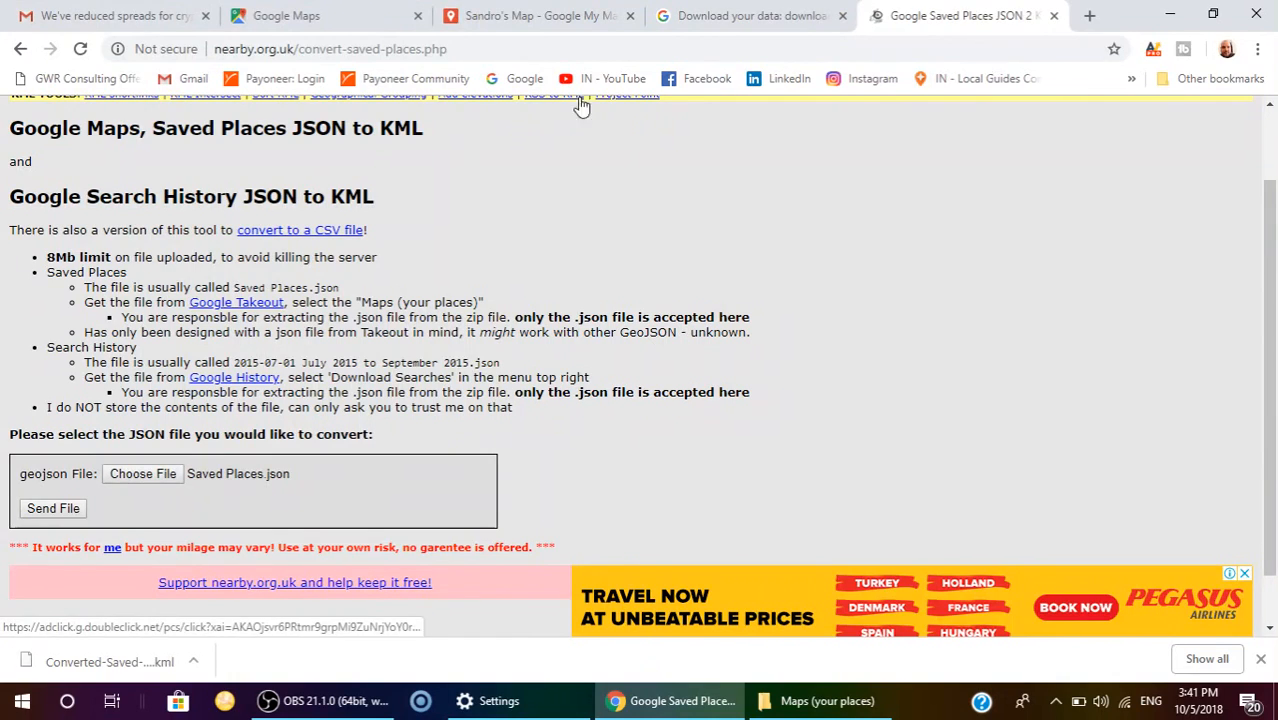
left_click(537, 15)
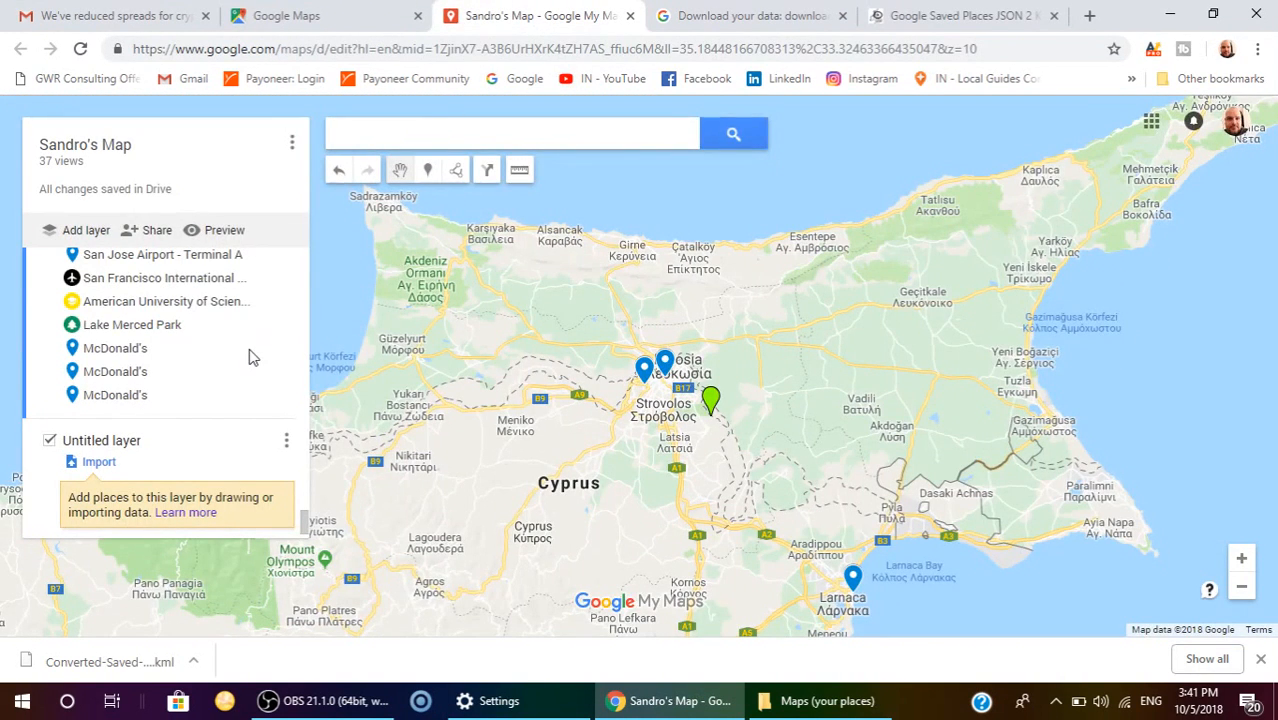
mouse_move(230, 347)
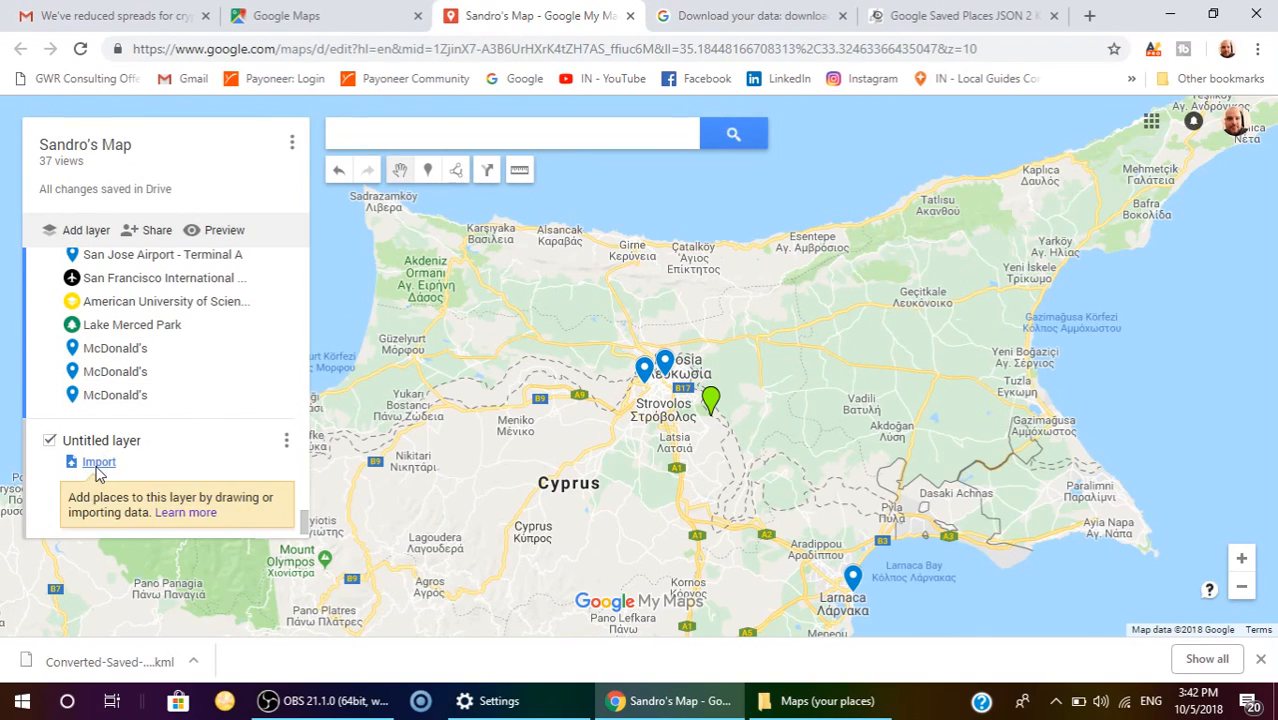
Step: Start importing into the Untitled layer, select Converted-Saved-Places (1).kml in Downloads, then cancel the picker
left_click(98, 461)
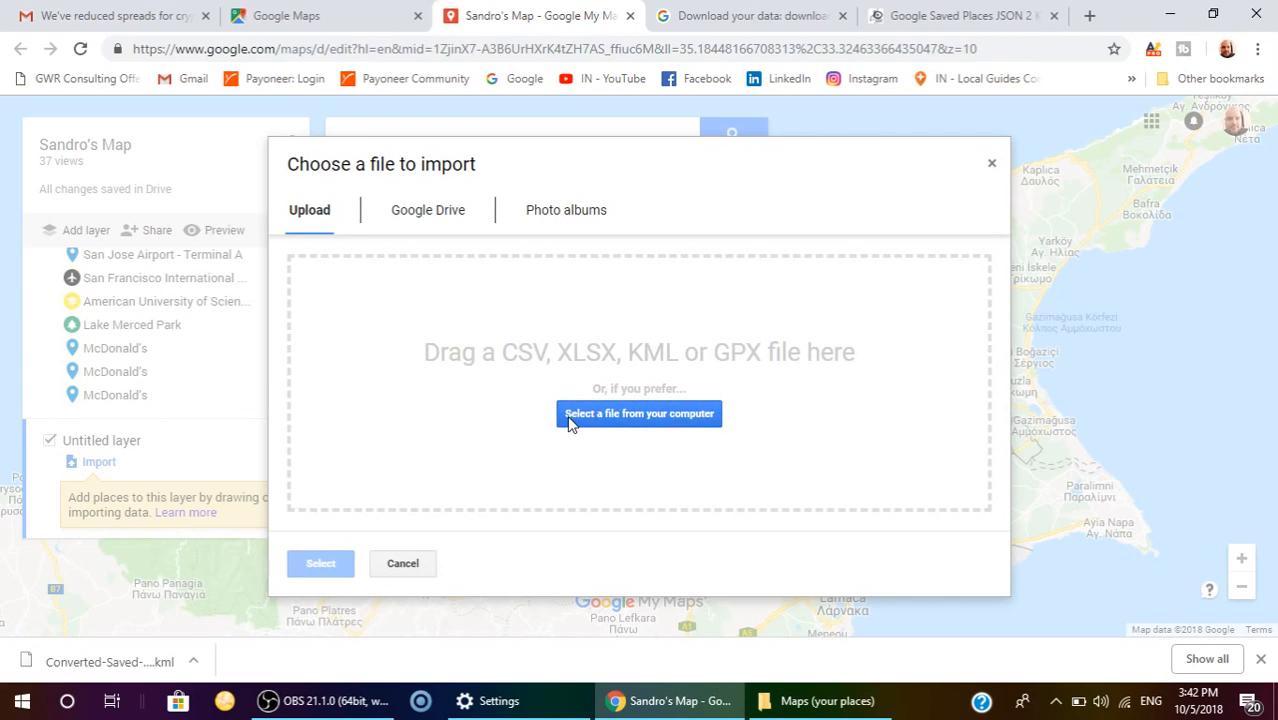
mouse_move(601, 418)
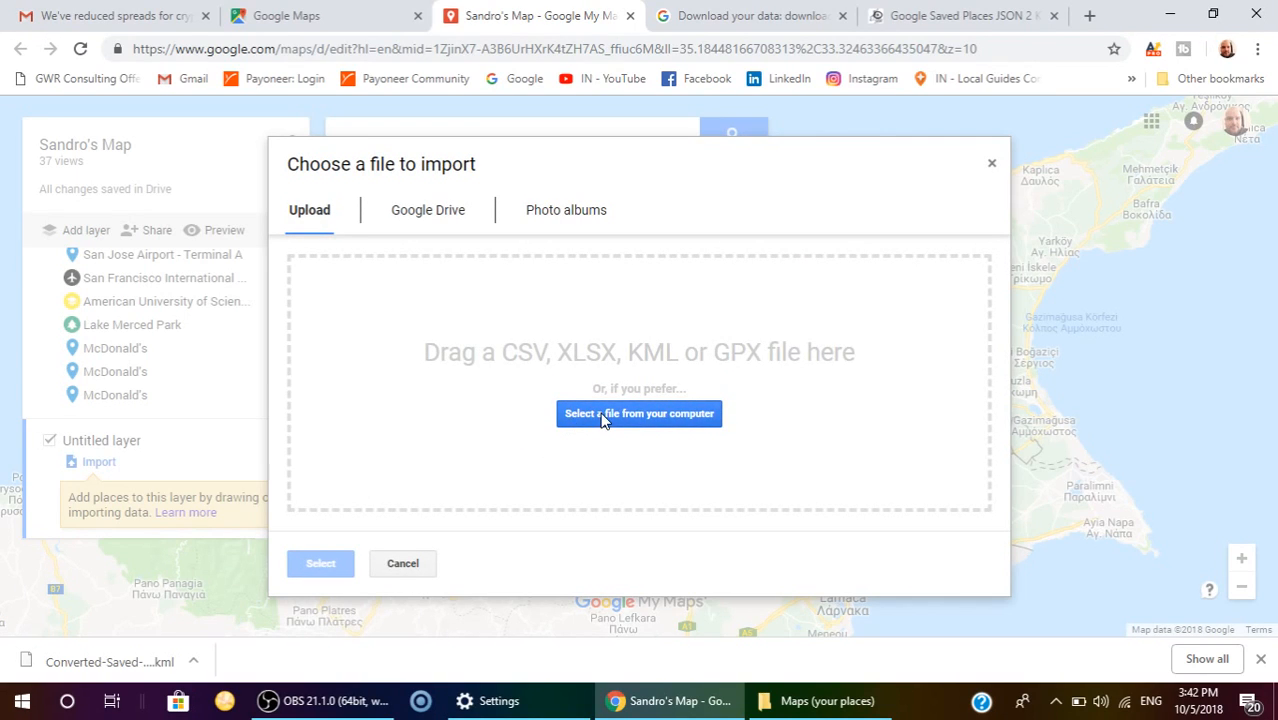
left_click(639, 413)
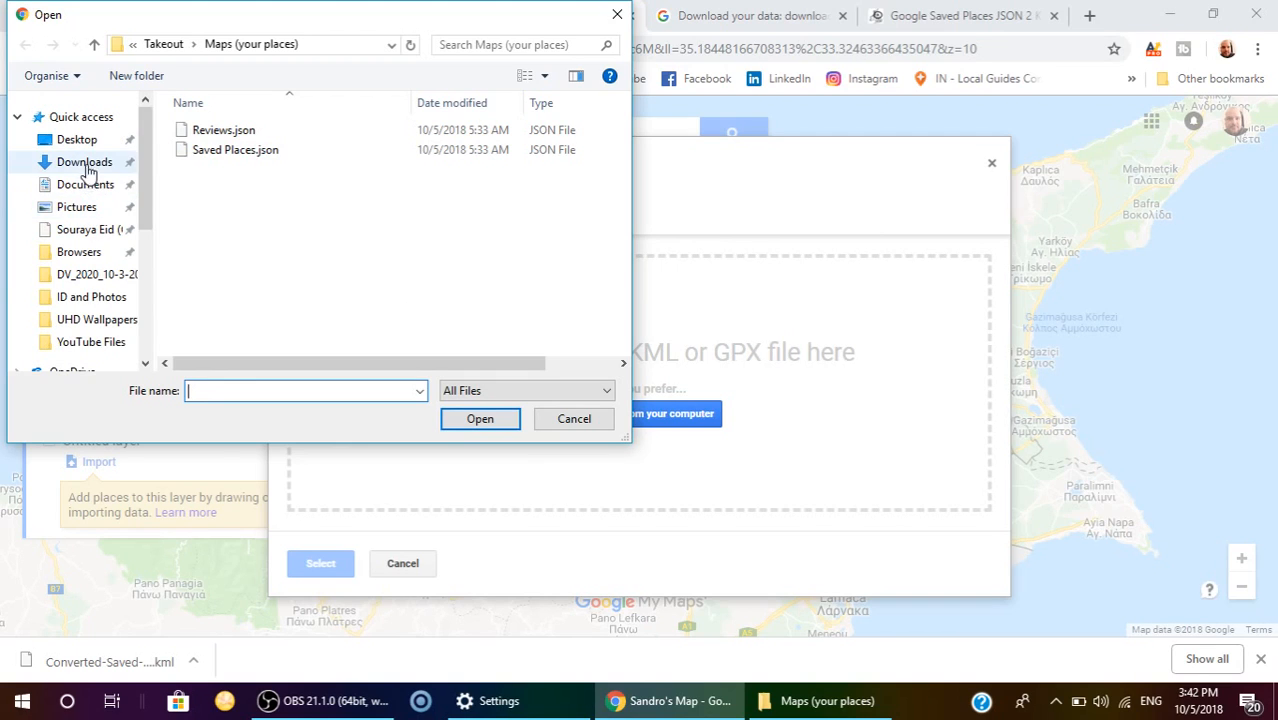
left_click(77, 139)
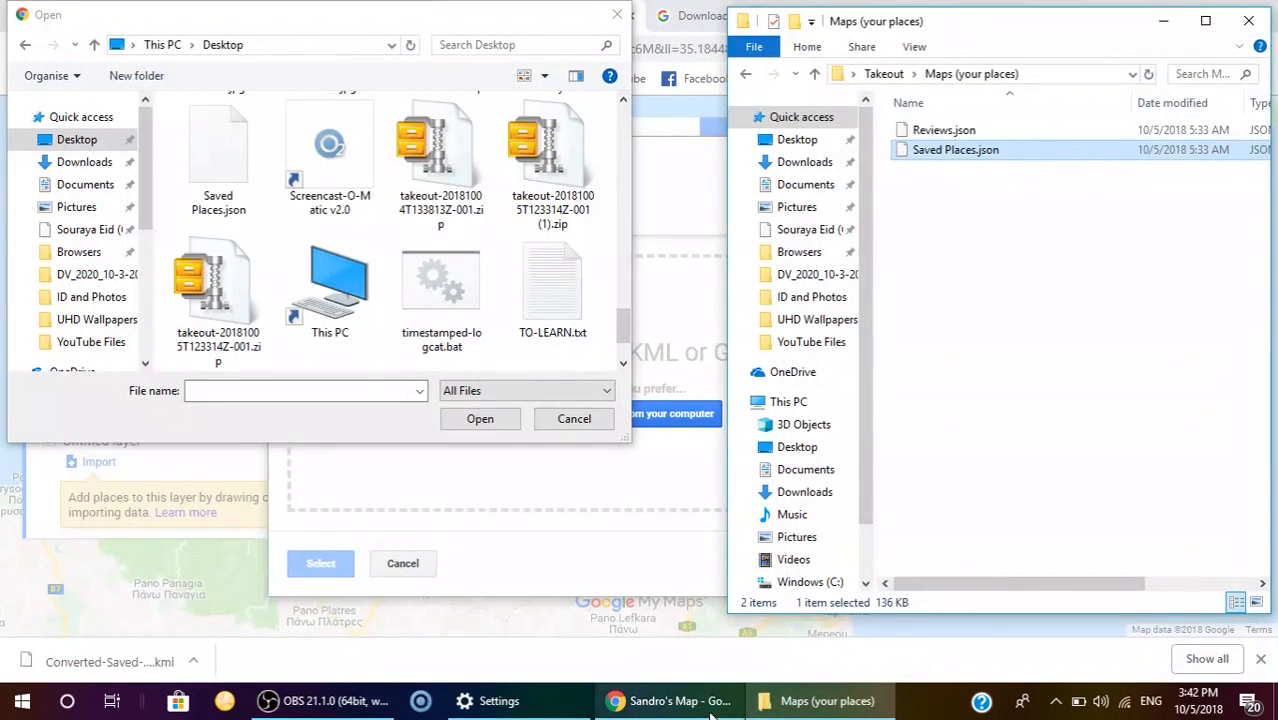
left_click(218, 150)
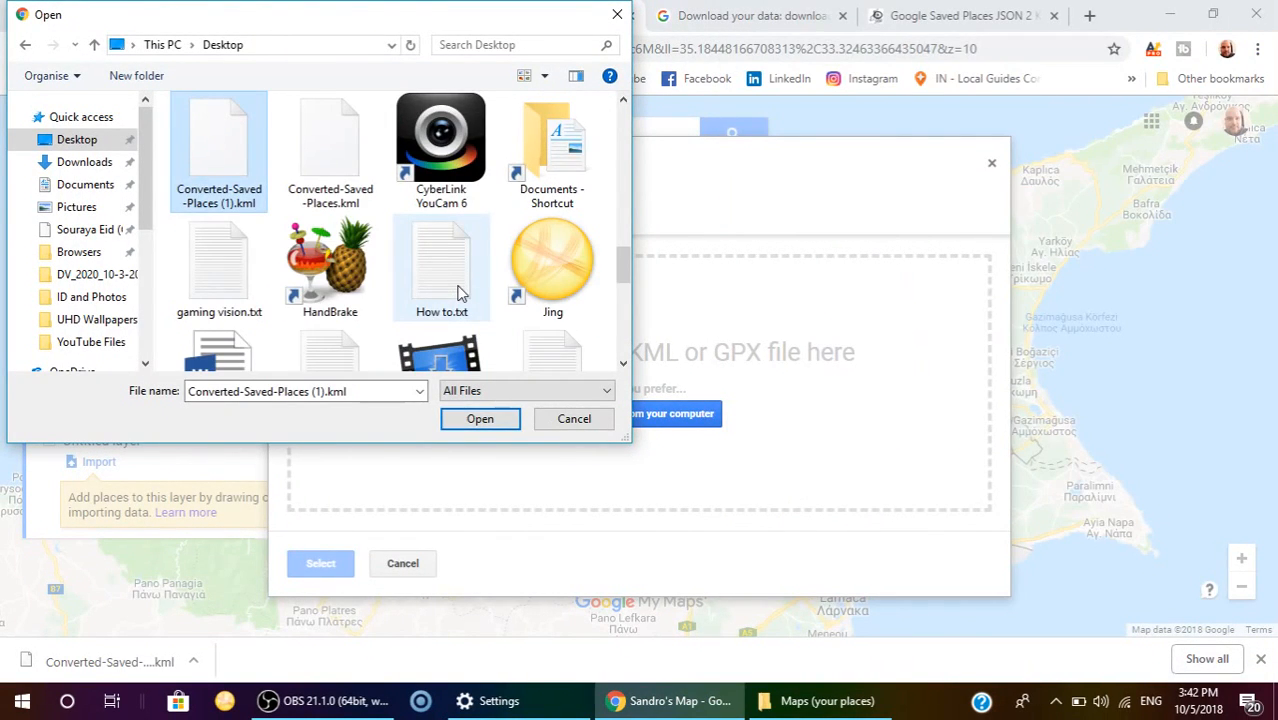
mouse_move(218, 150)
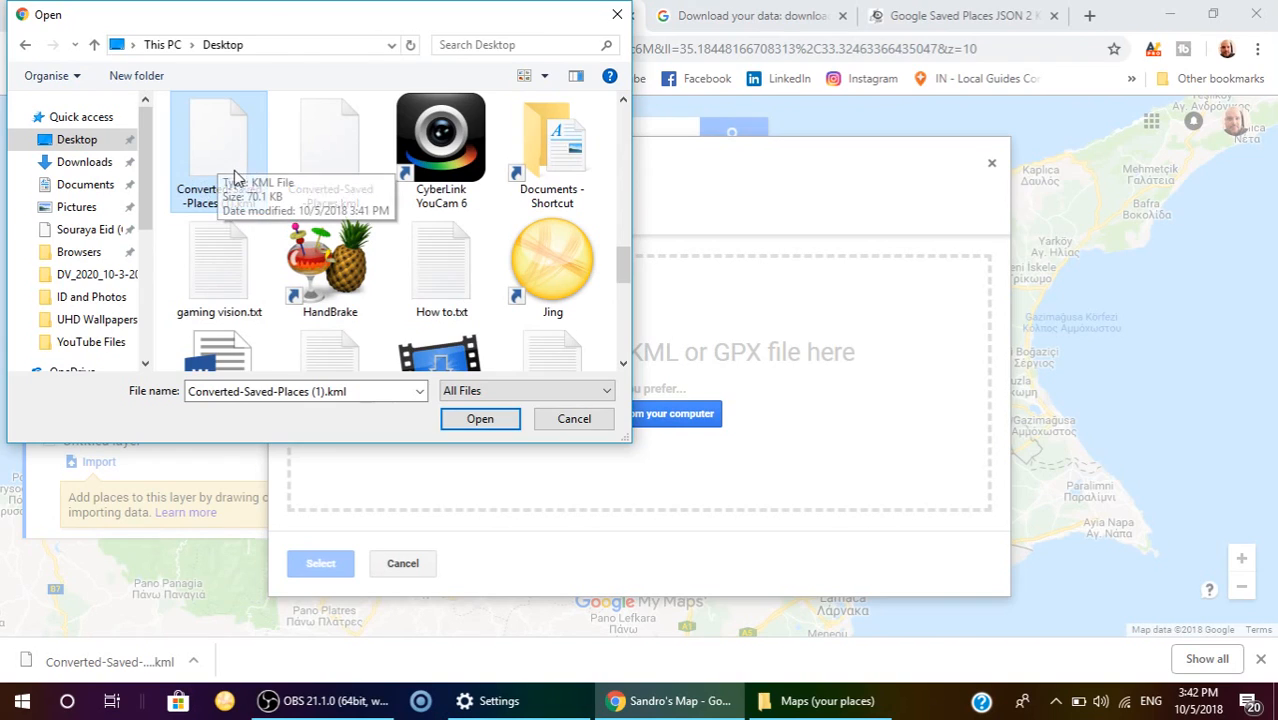
mouse_move(220, 167)
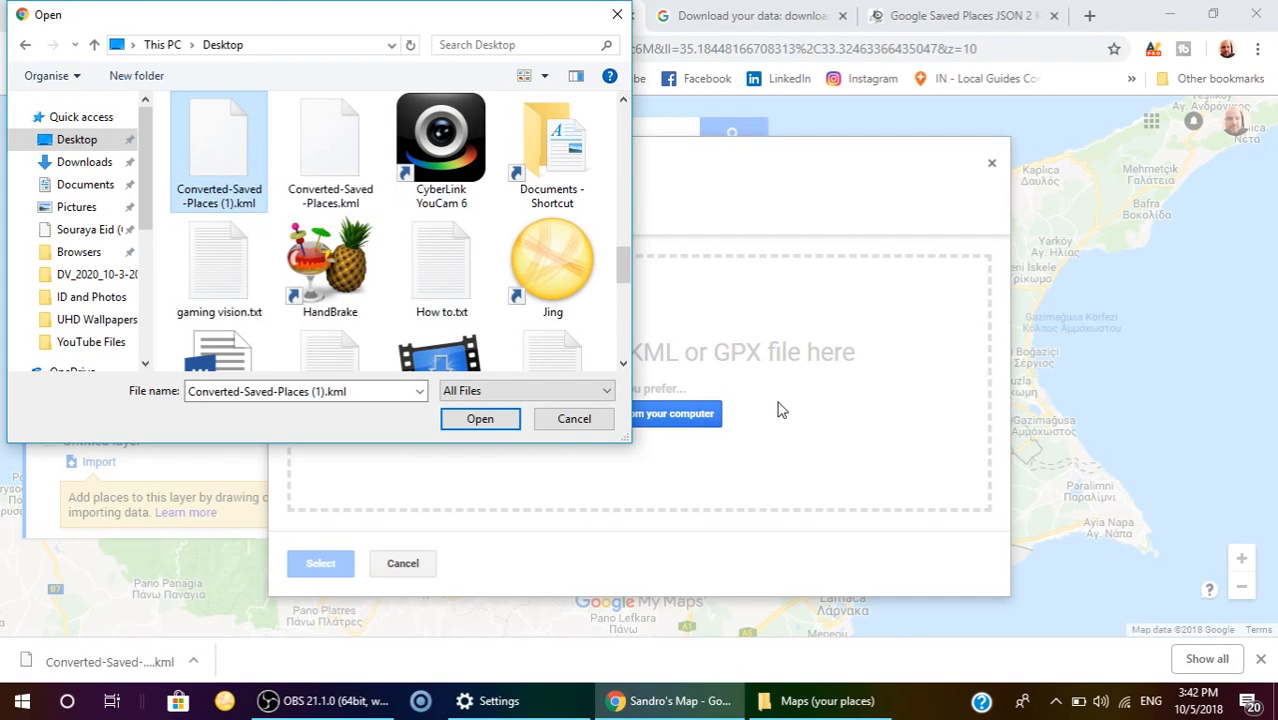
mouse_move(574, 418)
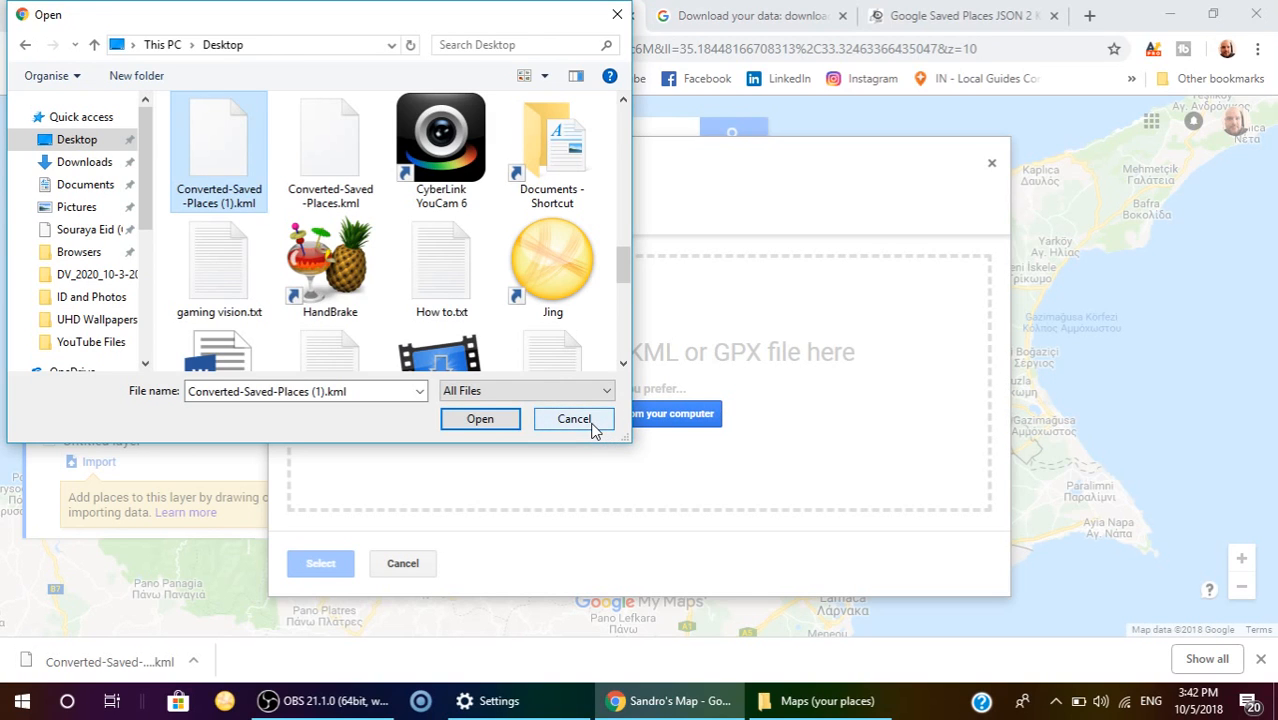
mouse_move(585, 366)
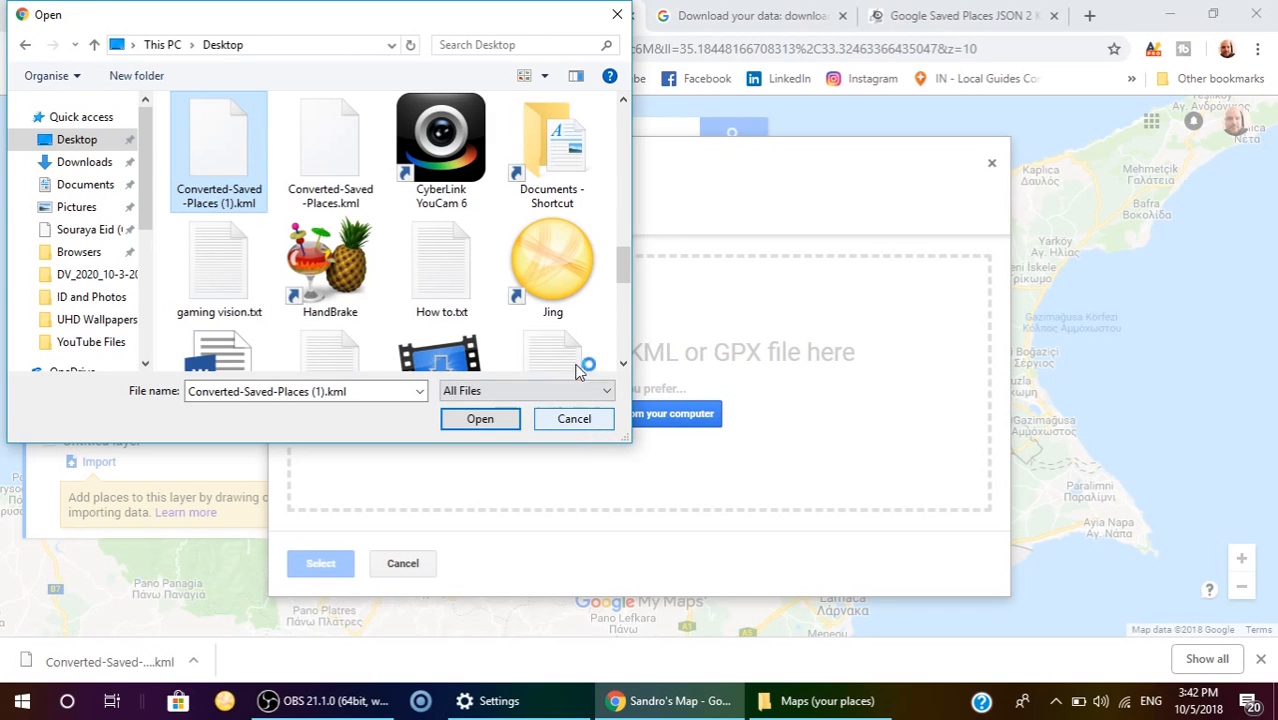
left_click(574, 418)
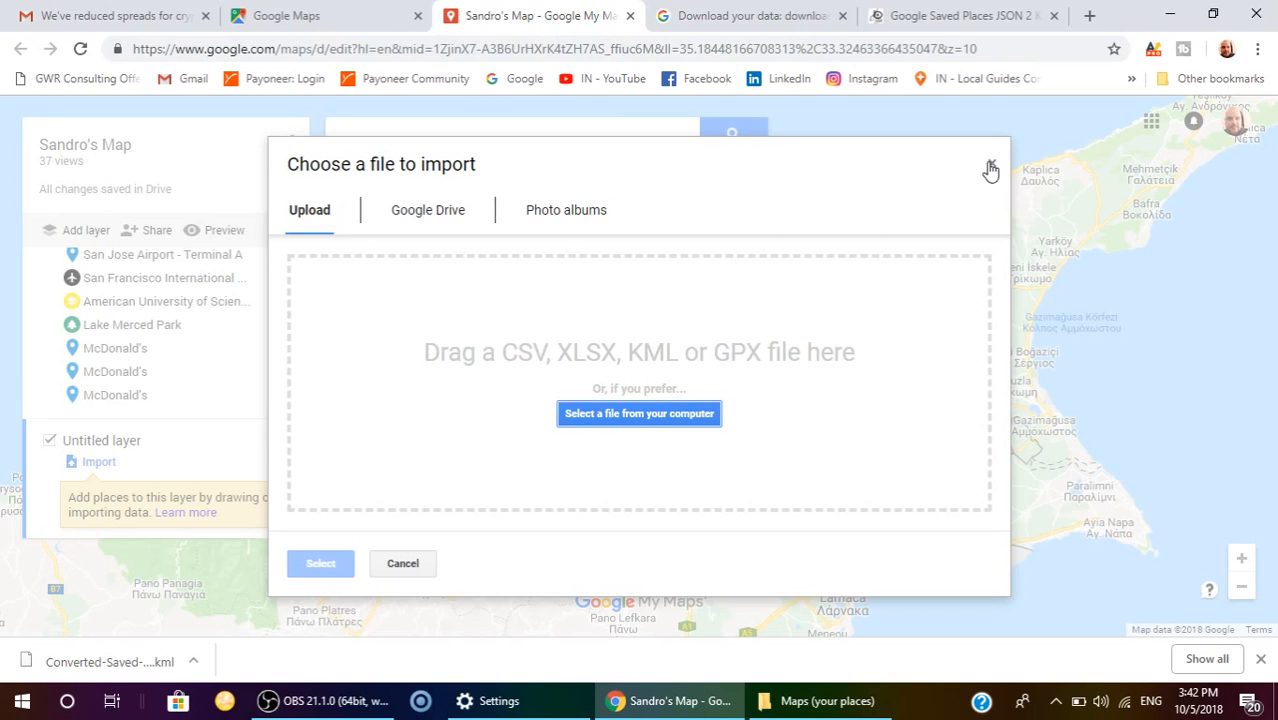
Step: Close the 'Choose a file to import' dialog without uploading anything
left_click(990, 167)
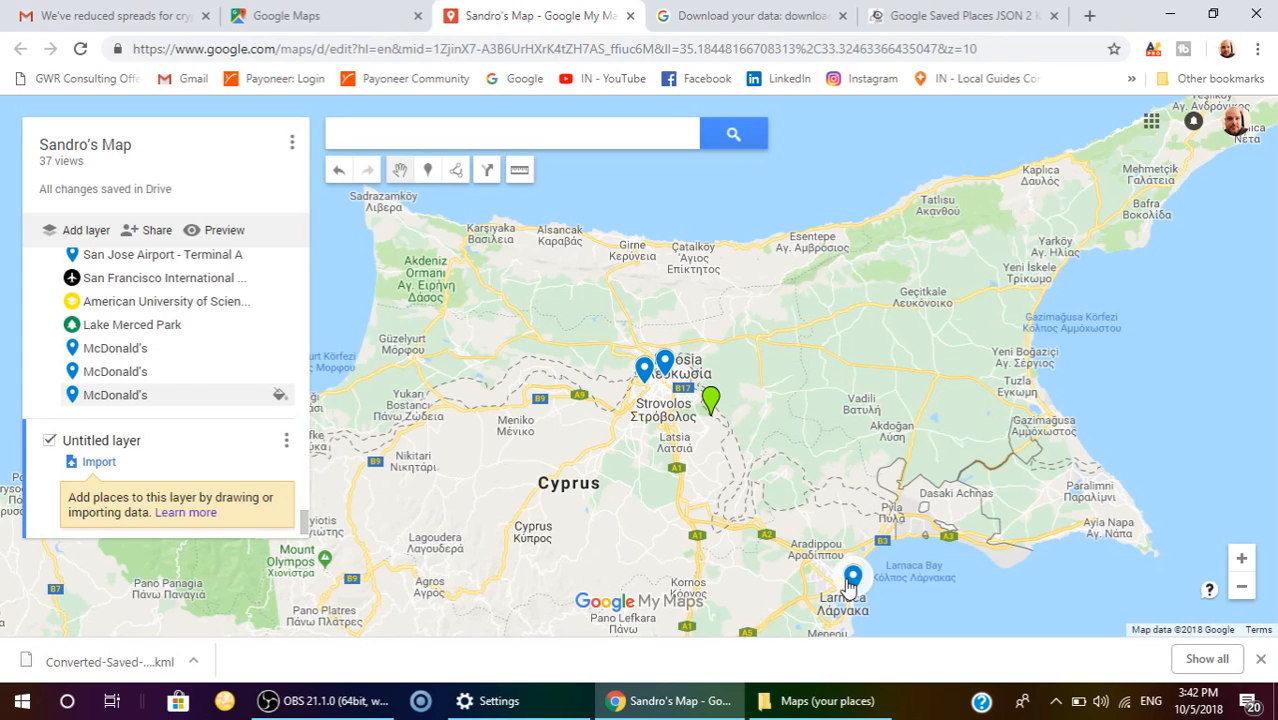
mouse_move(711, 402)
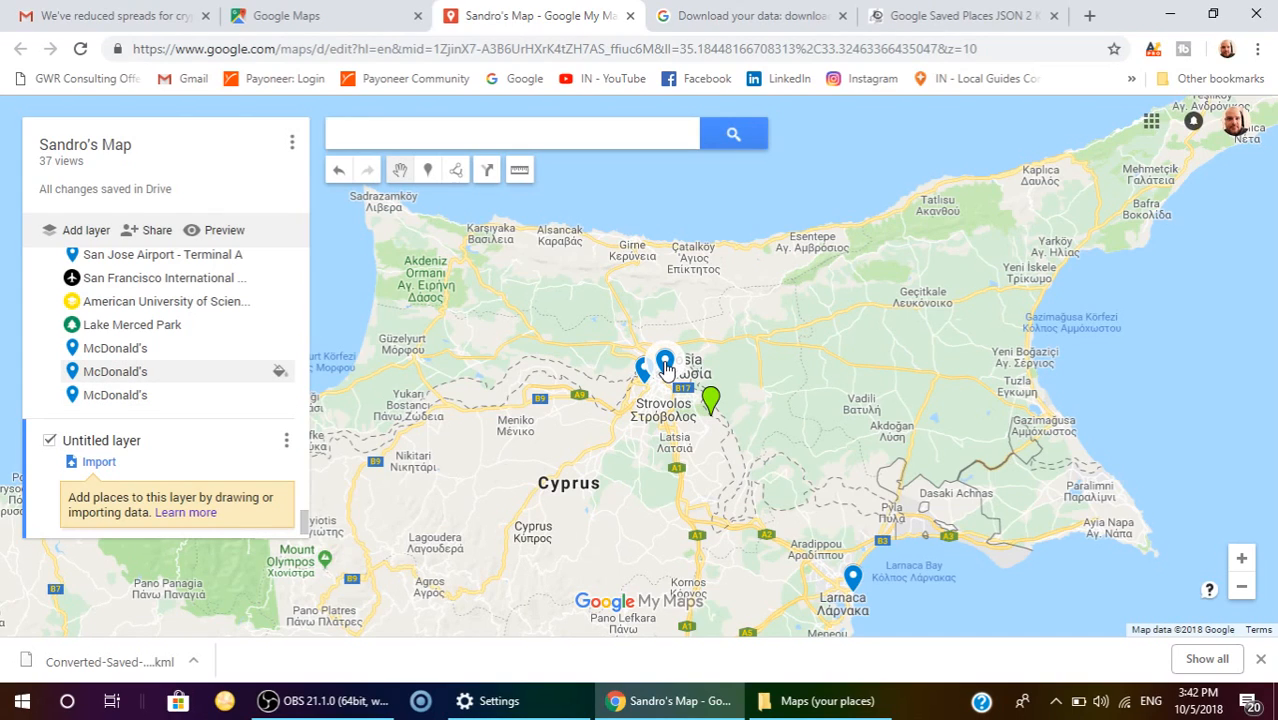
mouse_move(655, 375)
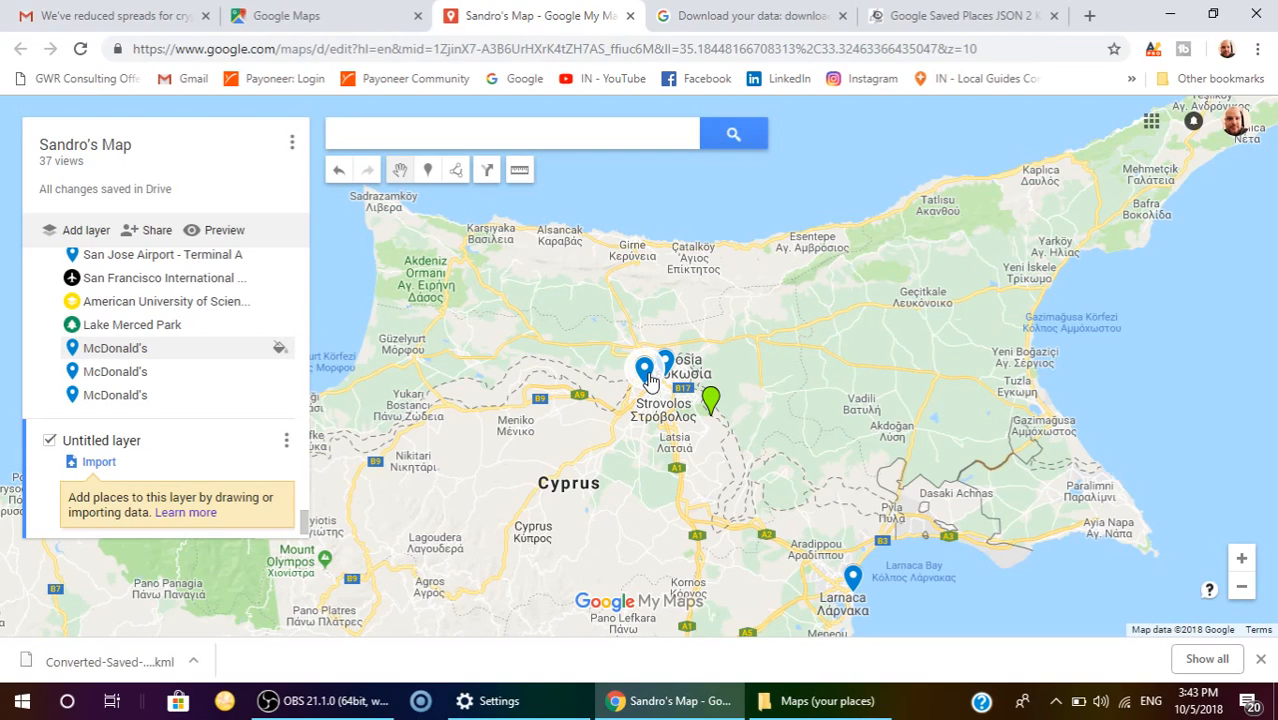
mouse_move(658, 388)
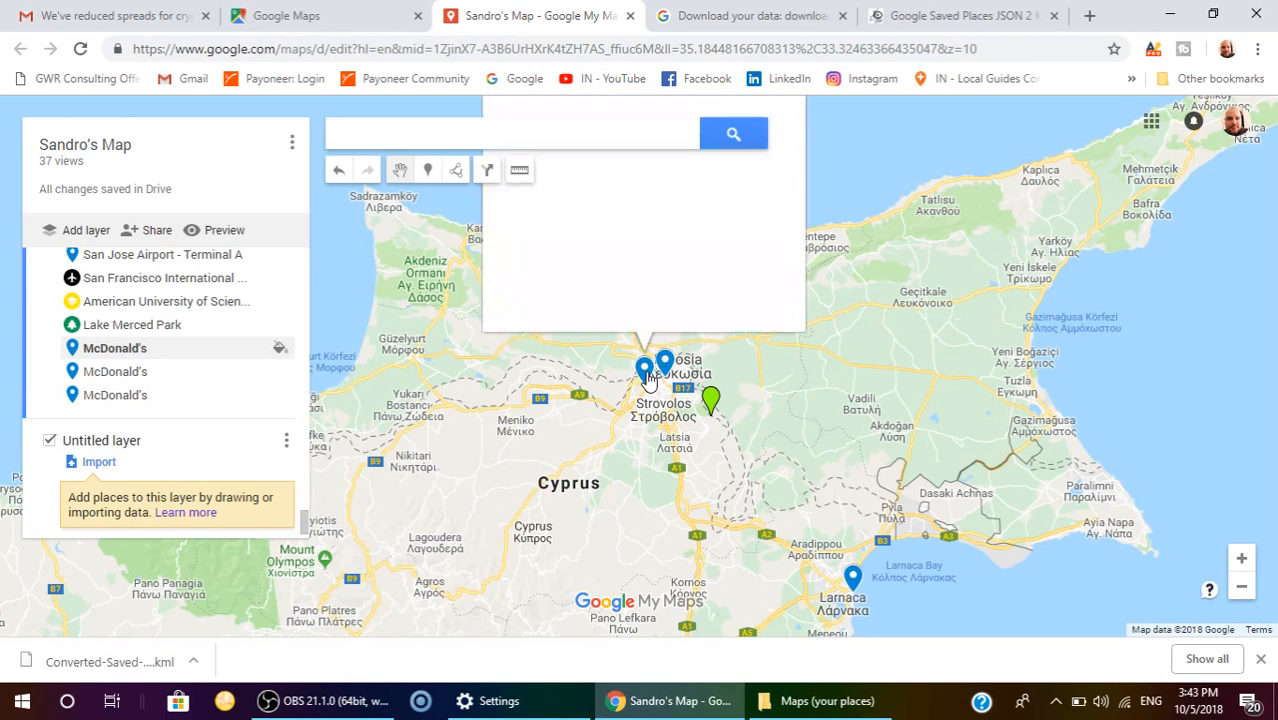
Step: View the Larnaca McDonald's details, close them, then reopen the Nicosia McDonald's details
left_click(644, 368)
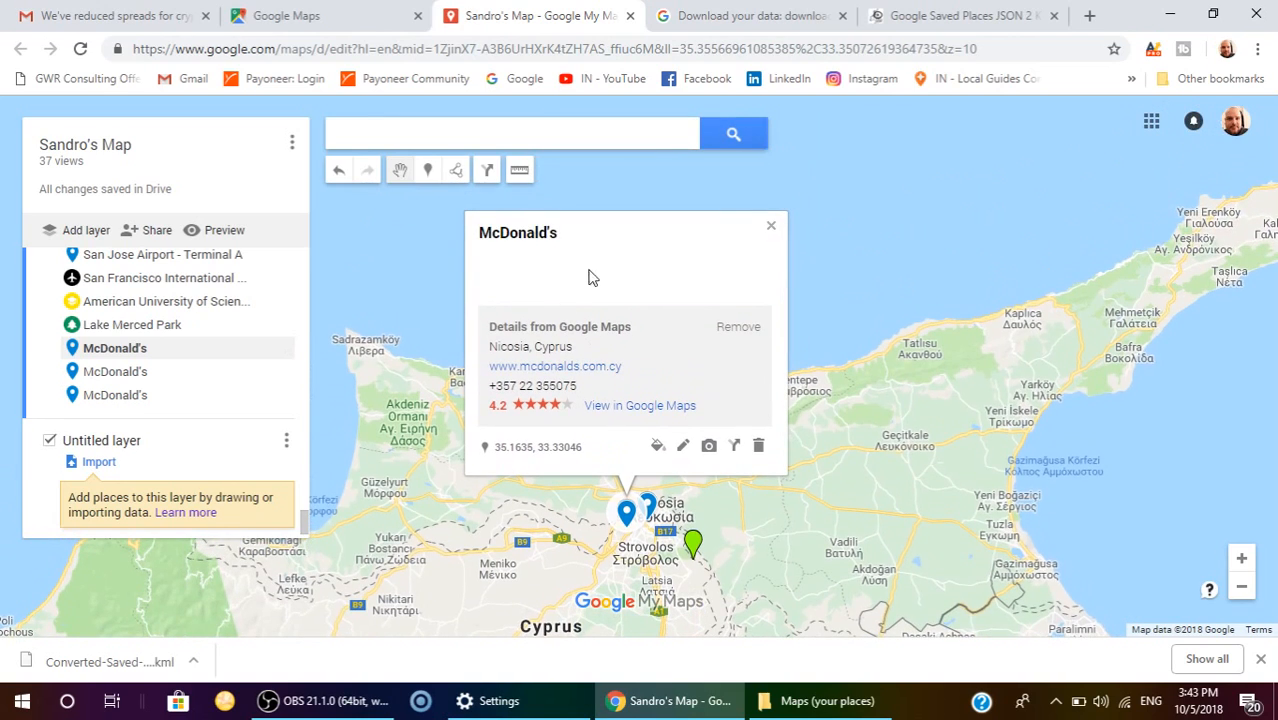
left_click(647, 504)
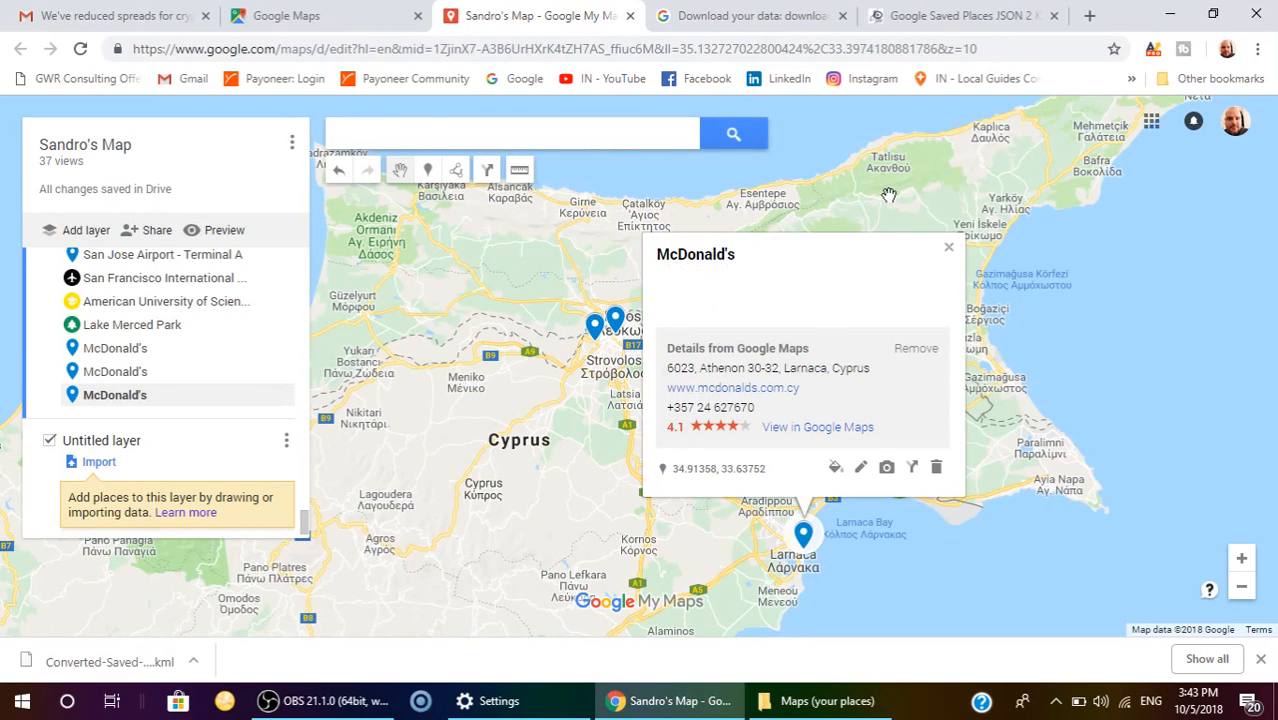
left_click(947, 247)
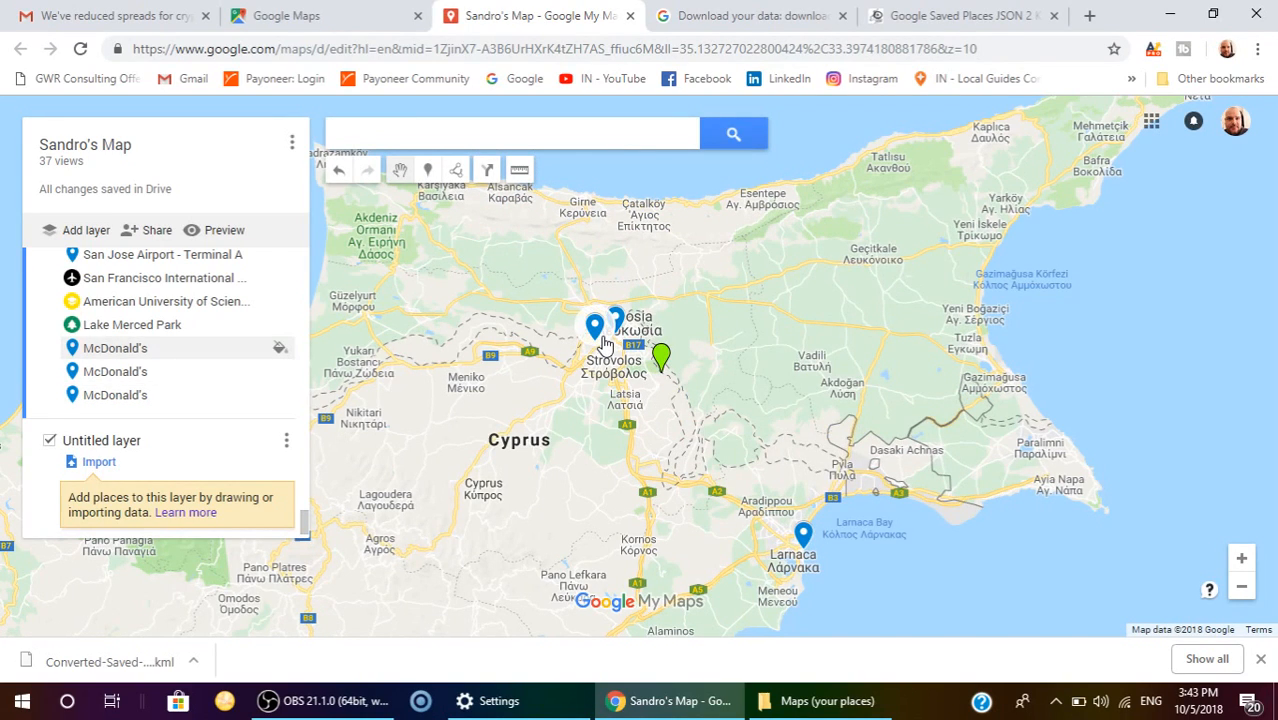
mouse_move(595, 333)
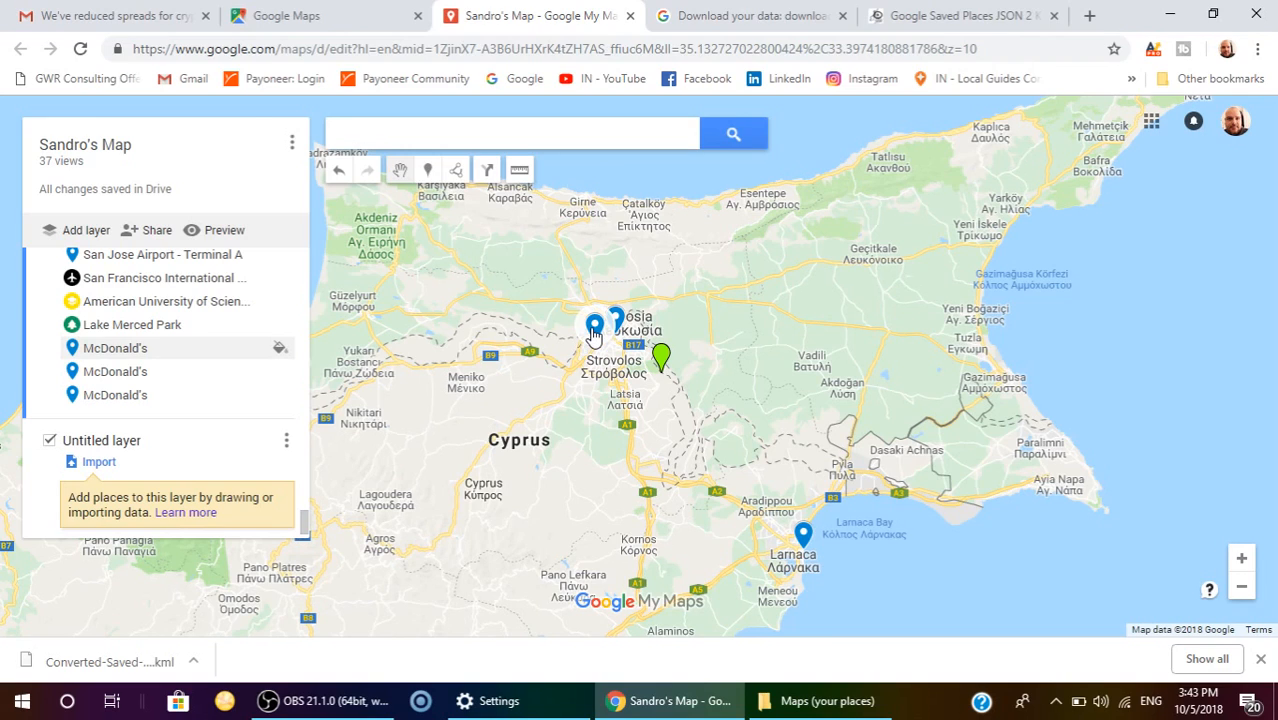
left_click(595, 328)
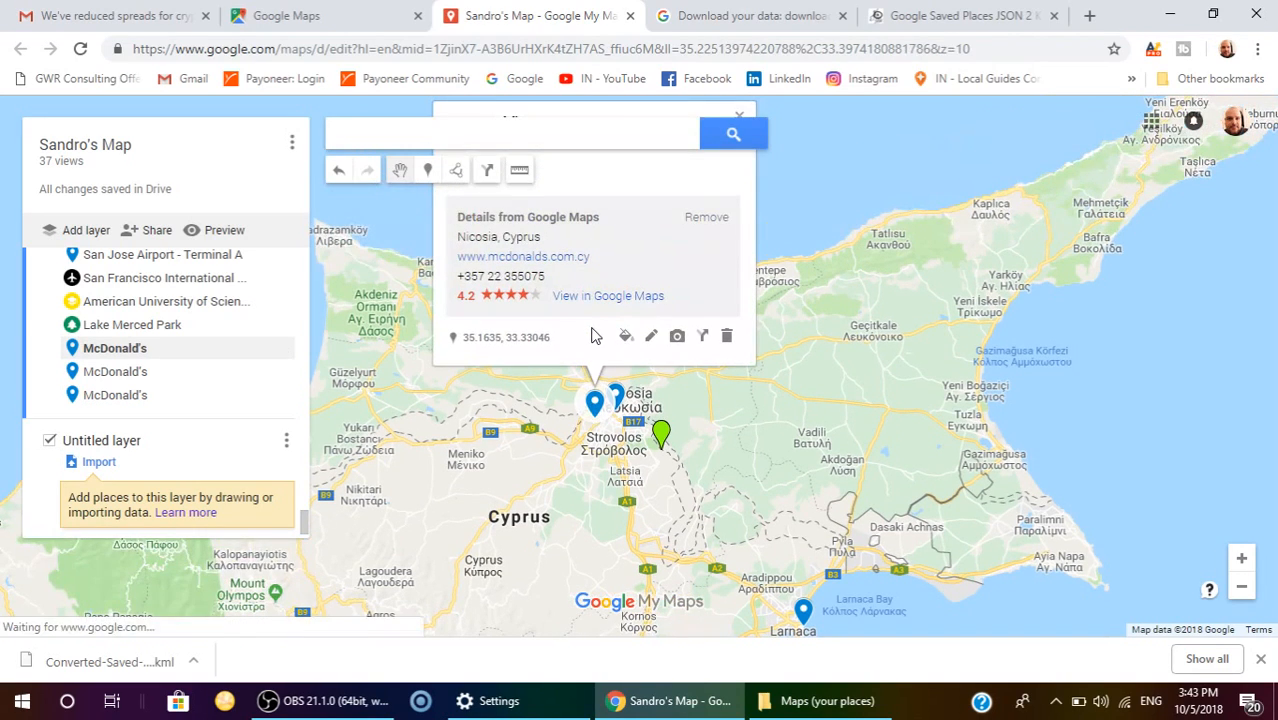
mouse_move(625, 335)
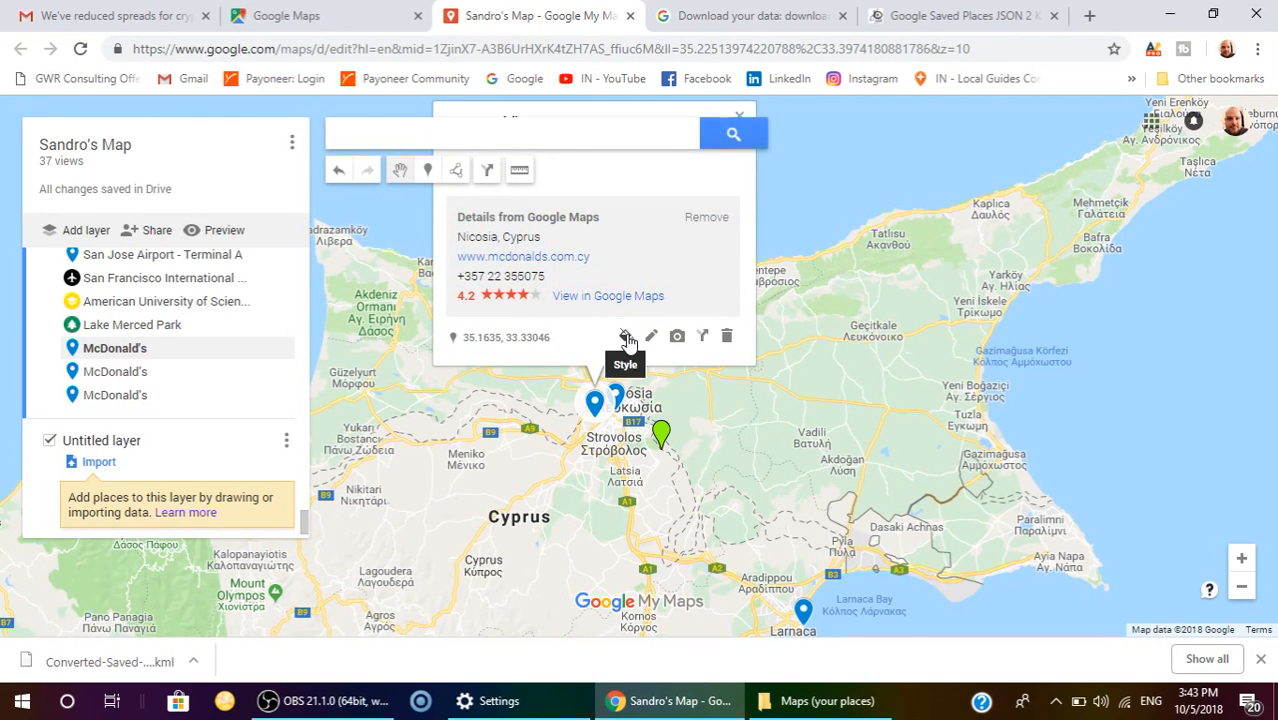
Step: Style the Nicosia McDonald's pin with a yellow restaurant icon
left_click(626, 336)
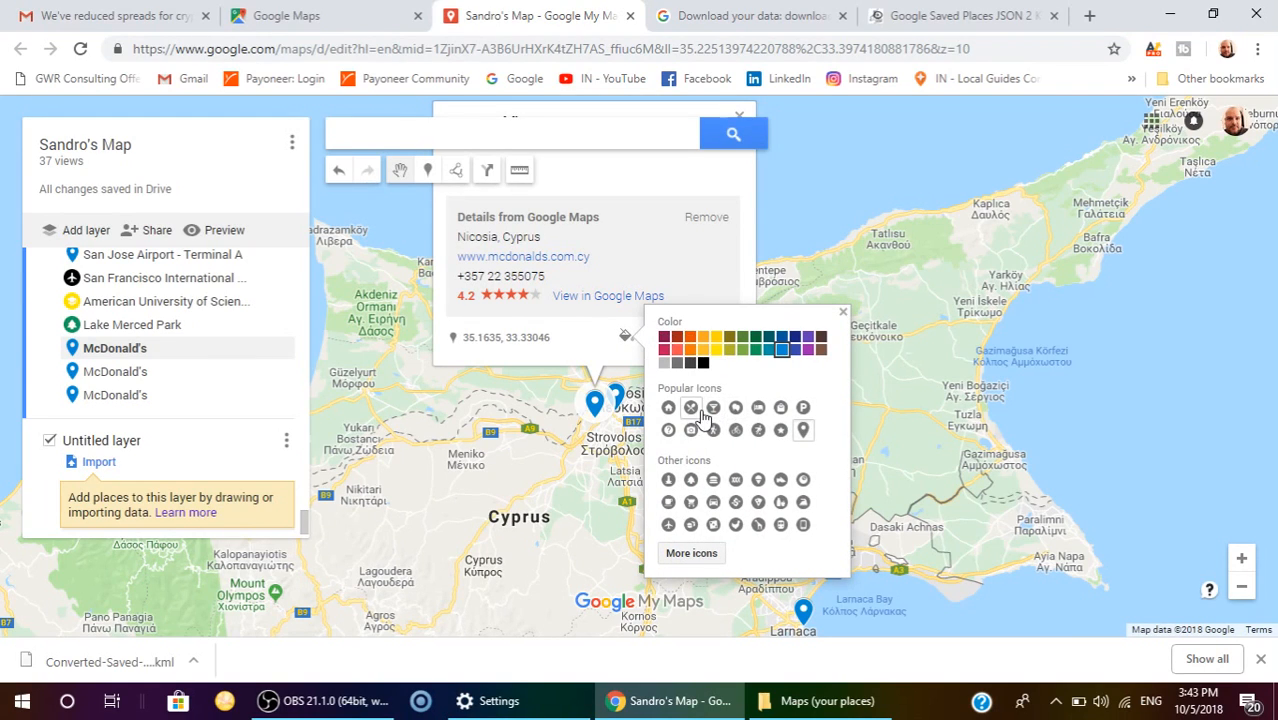
left_click(690, 408)
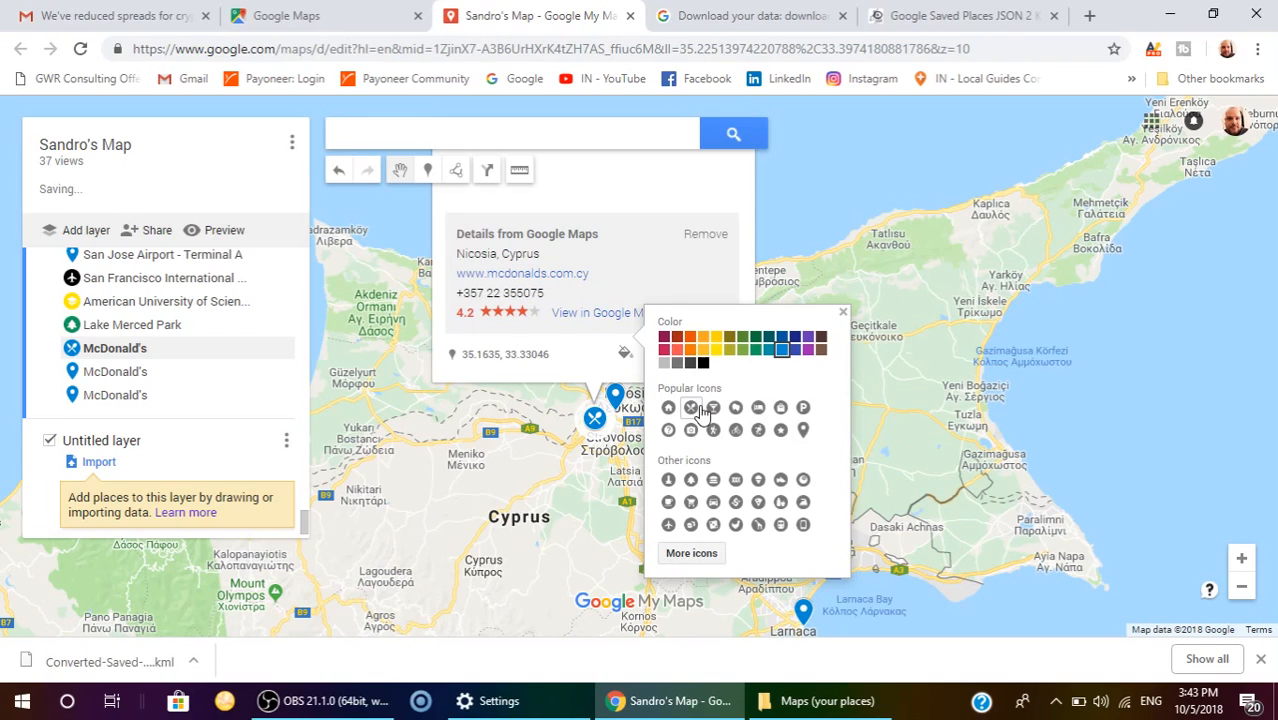
left_click(715, 348)
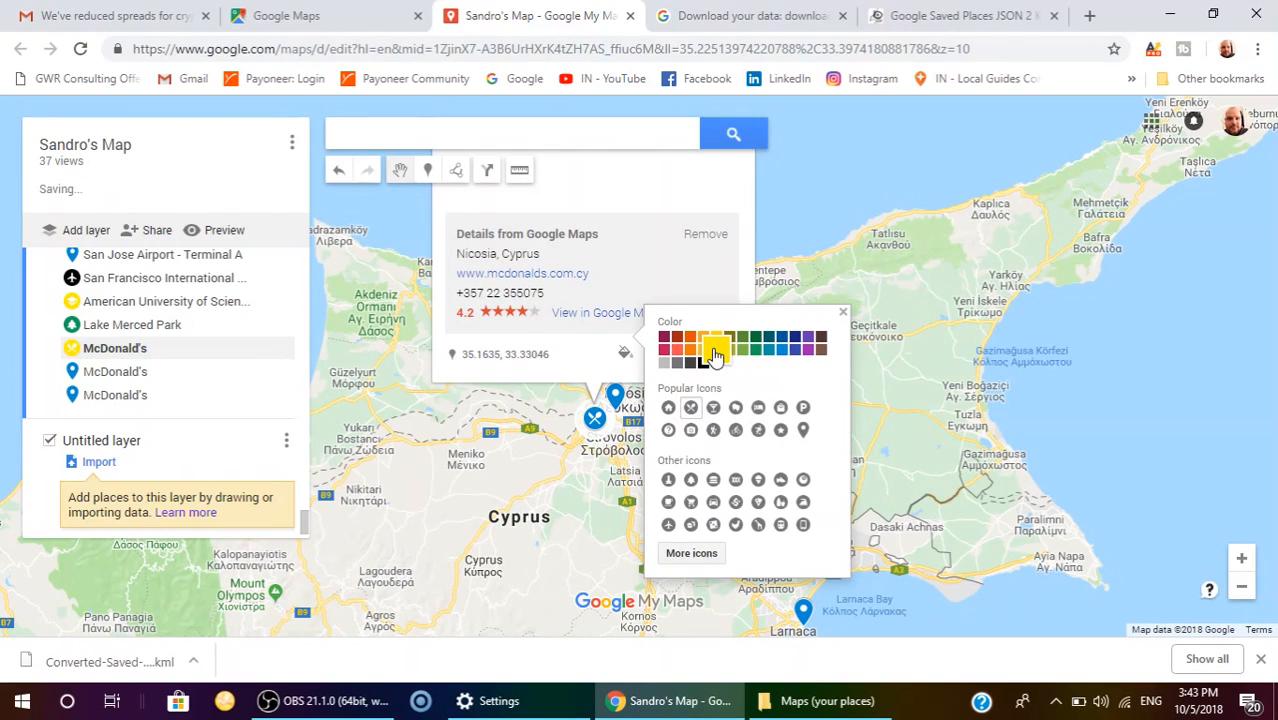
left_click(716, 348)
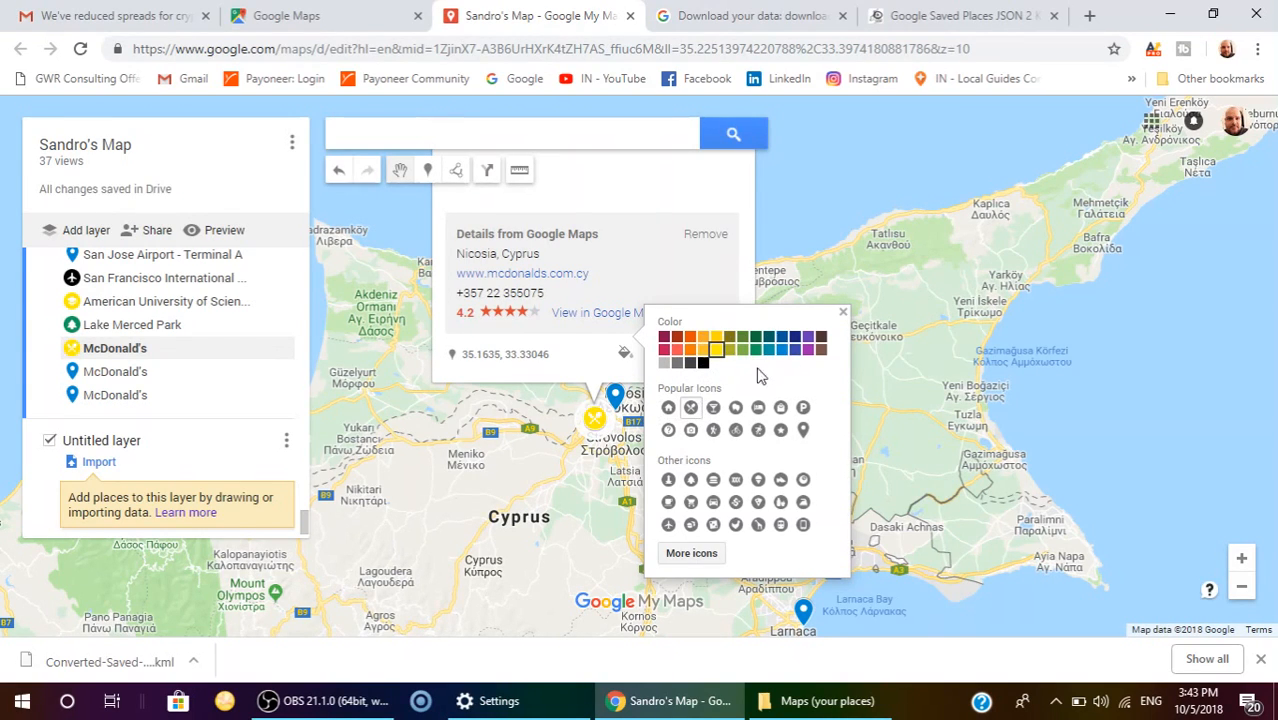
mouse_move(845, 320)
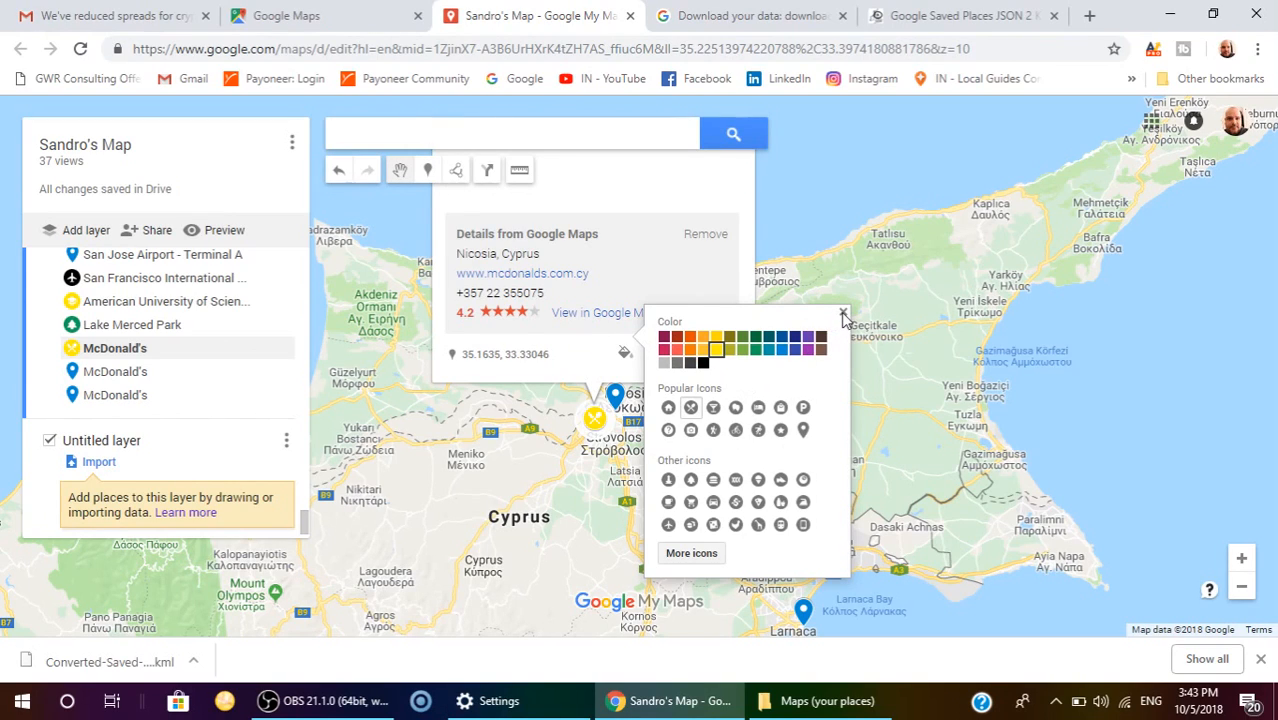
left_click(843, 312)
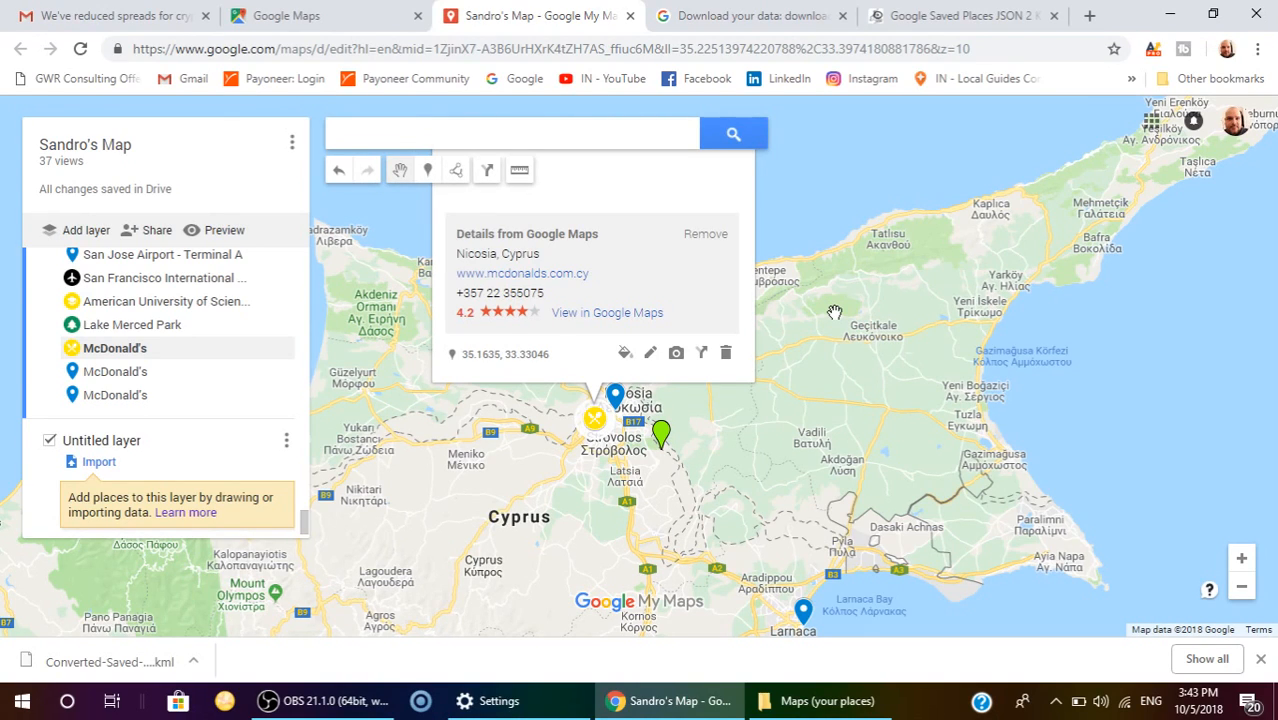
mouse_move(781, 421)
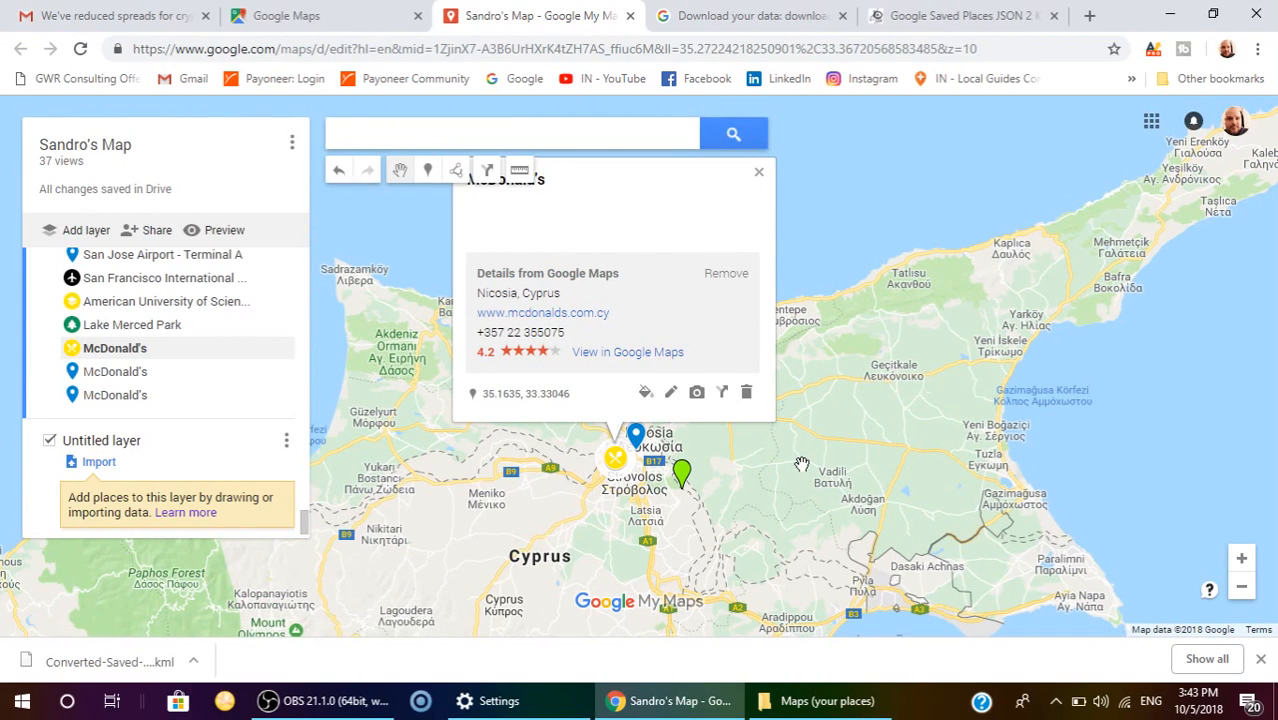
mouse_move(640, 15)
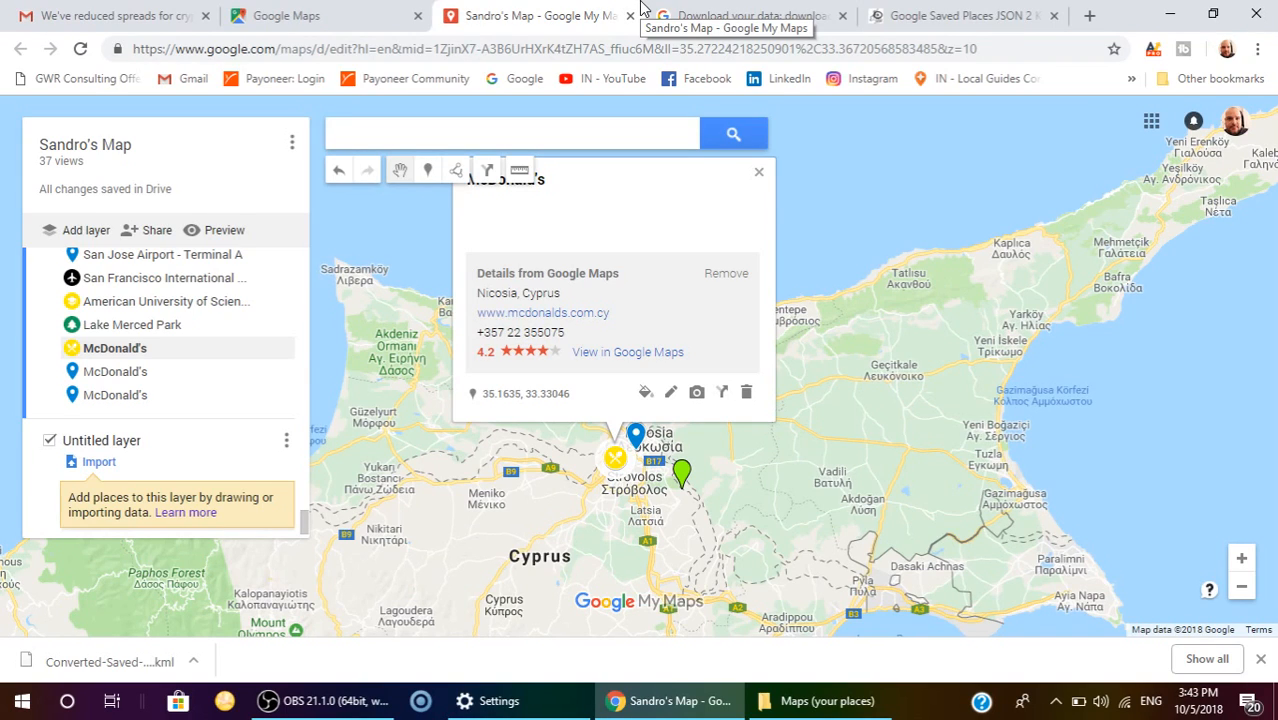
mouse_move(703, 427)
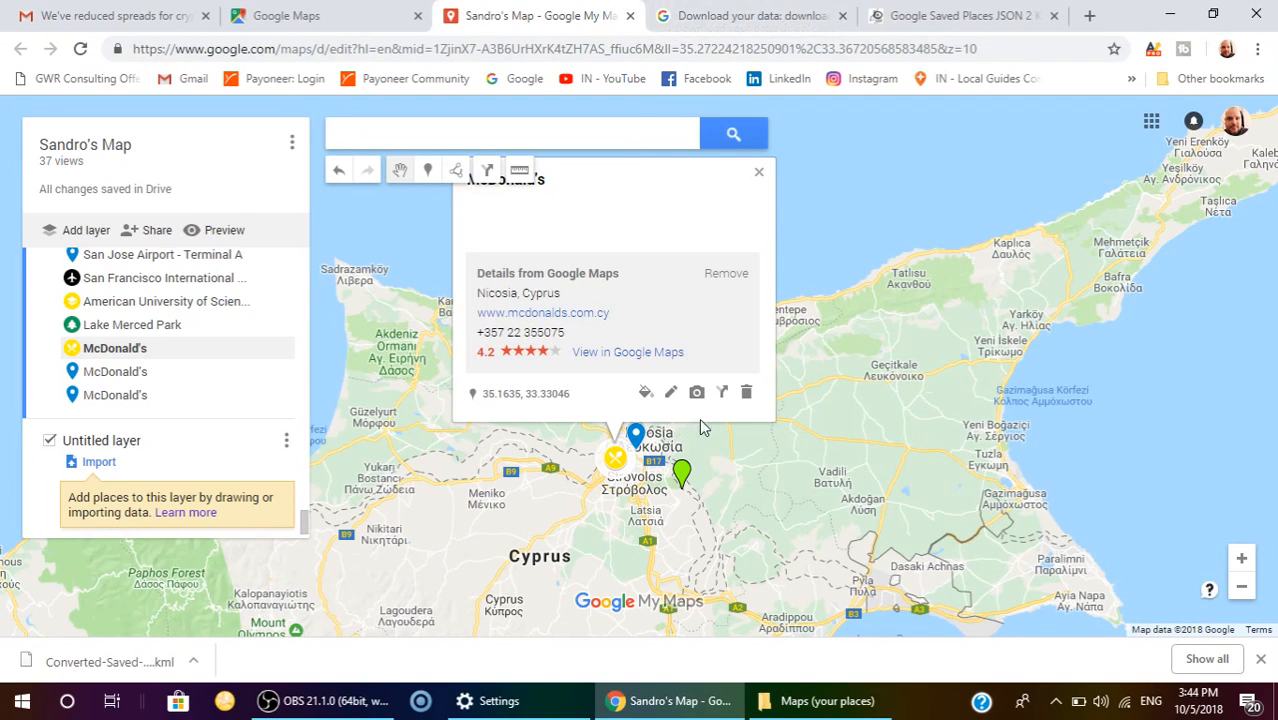